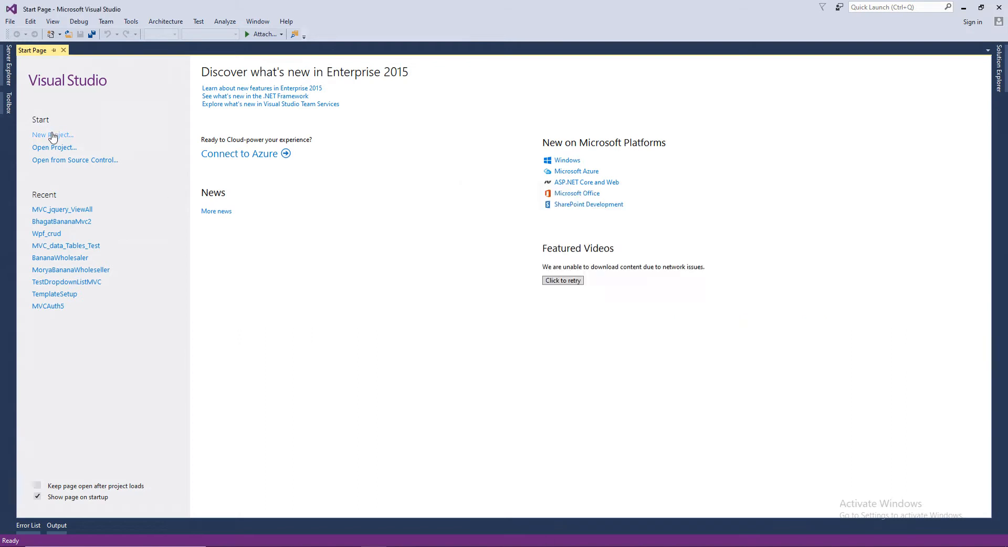
Start a new ASP.NET Web Application named MVCjqueryviewall.
{"action": "left_click", "coordinate": [53, 135]}
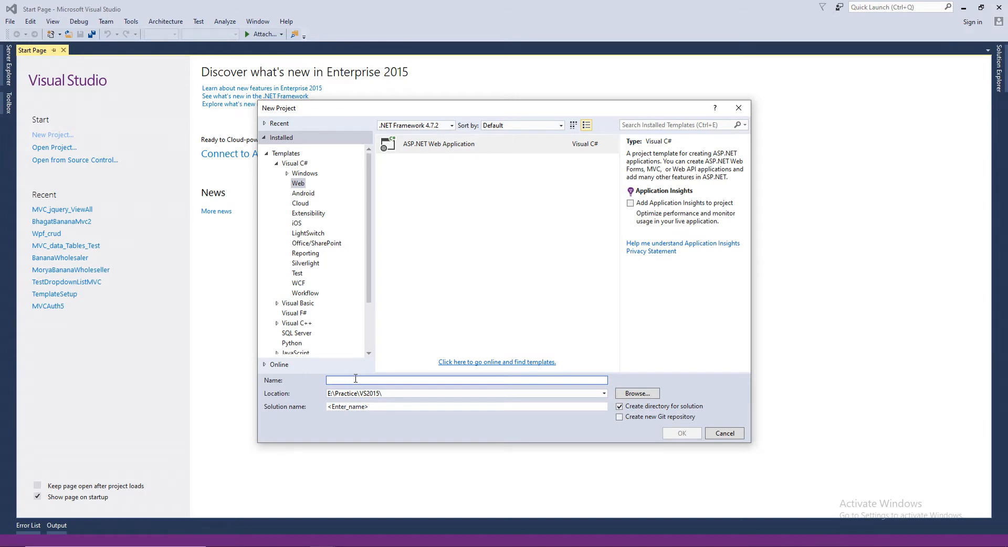
{"action": "type", "text": "MVCj"}
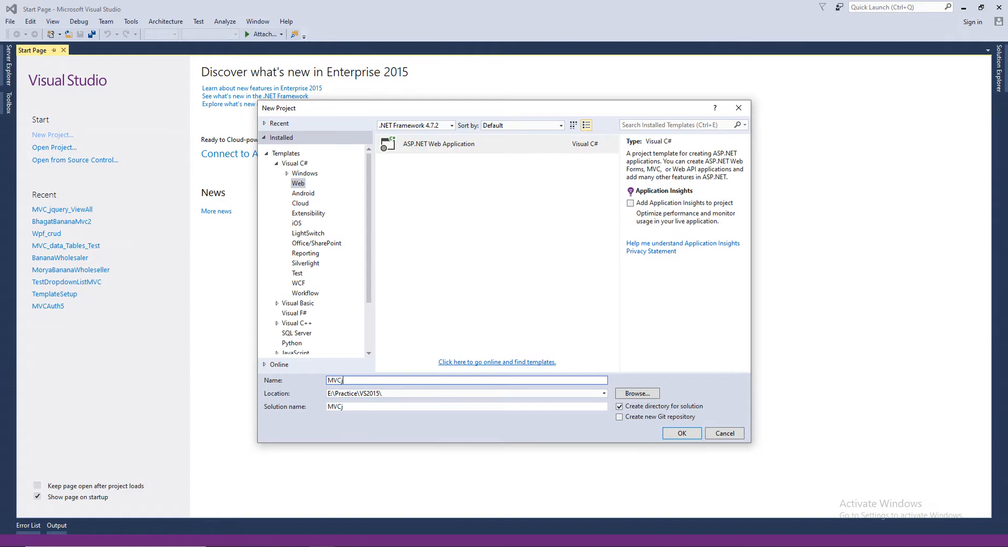
{"action": "type", "text": "query"}
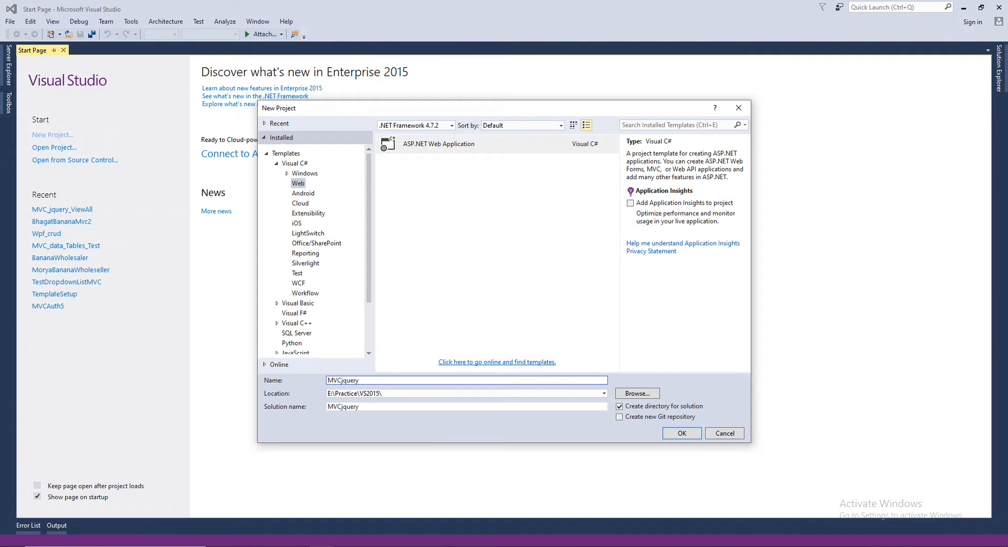
{"action": "type", "text": "viewall"}
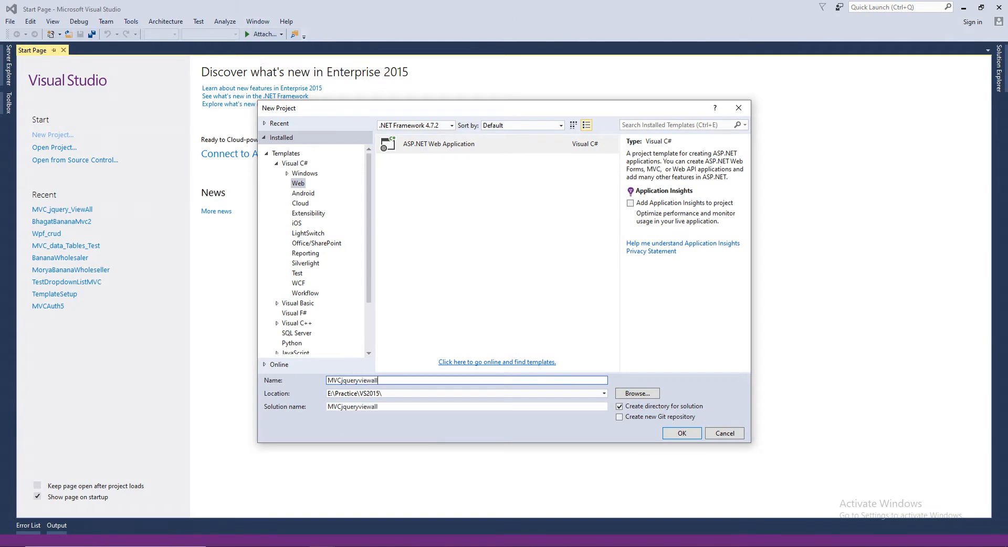
{"action": "left_click", "coordinate": [723, 432]}
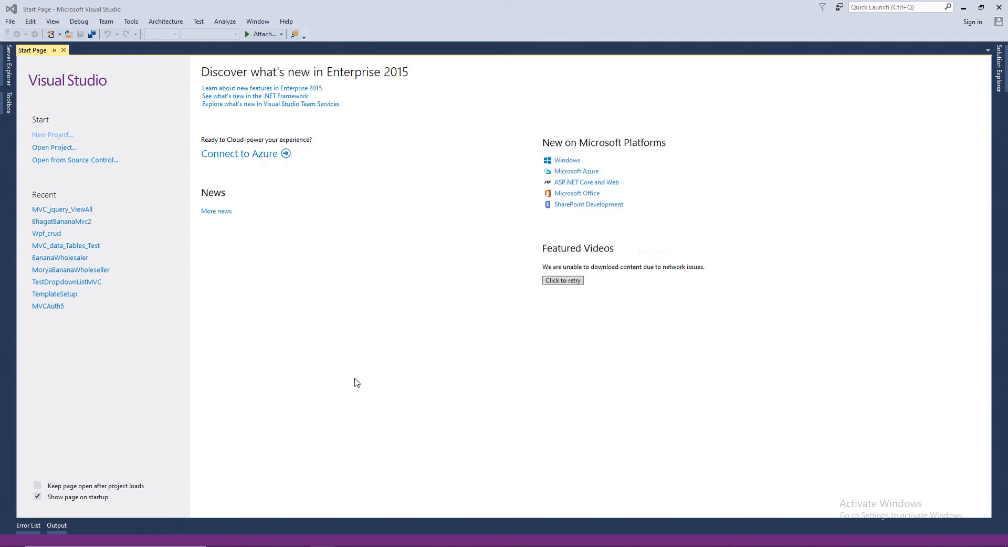
Create it from the Empty template with MVC folders and core references.
{"action": "left_click", "coordinate": [53, 134]}
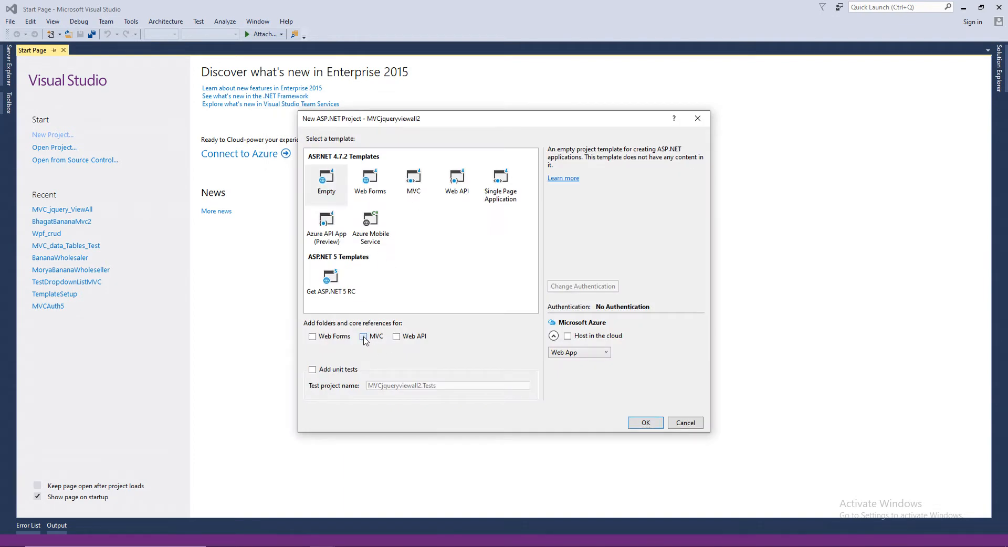
{"action": "left_click", "coordinate": [363, 336]}
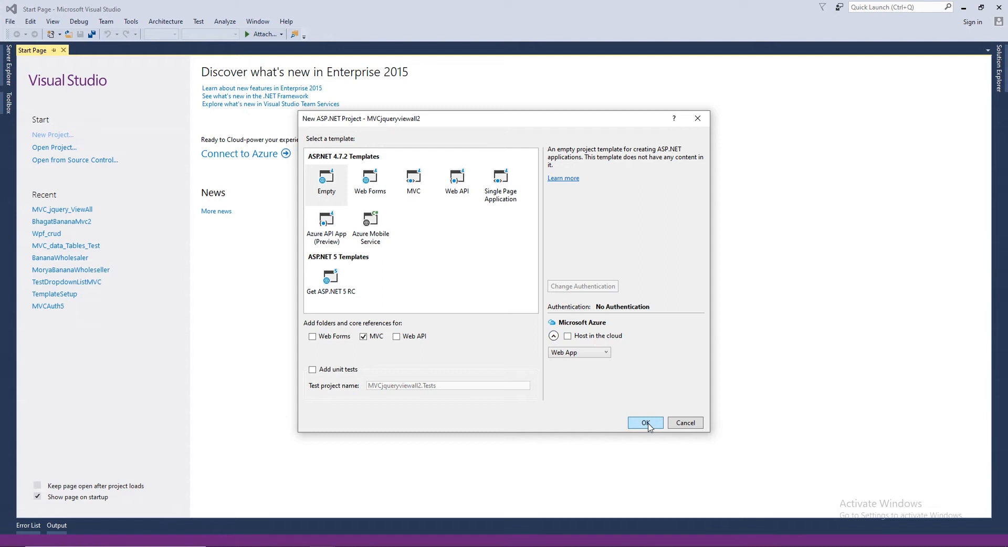
{"action": "left_click", "coordinate": [644, 422]}
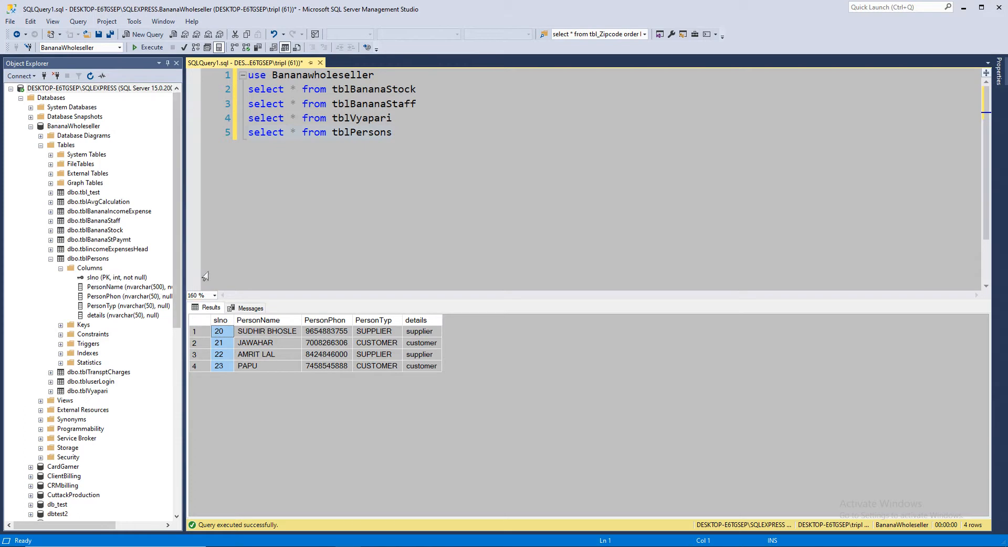
{"action": "mouse_move", "coordinate": [124, 323]}
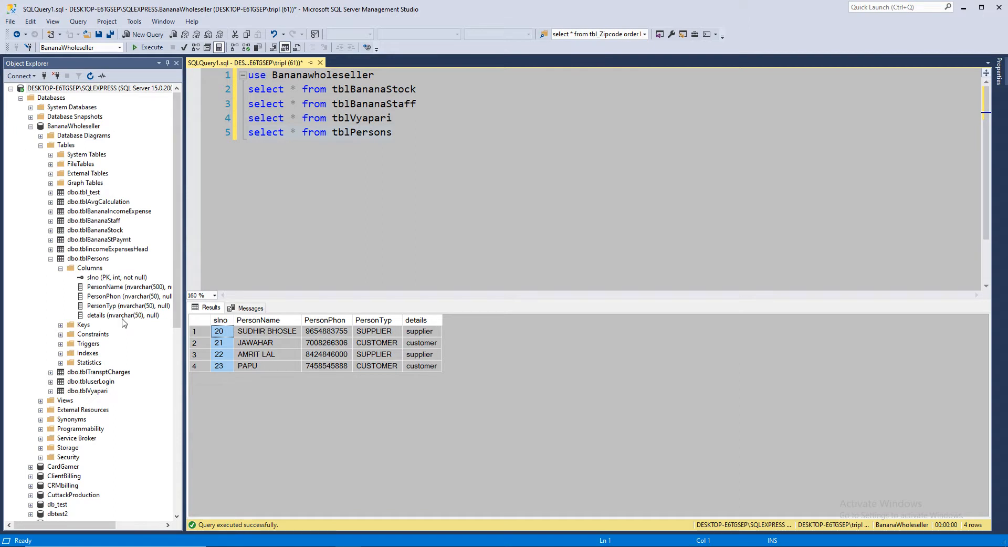
{"action": "mouse_move", "coordinate": [446, 345]}
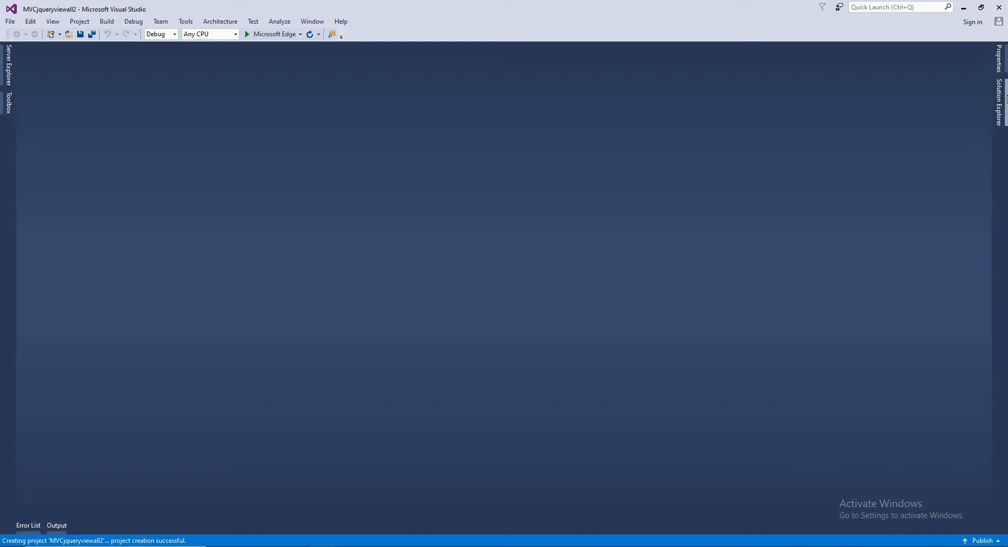
Add an empty MVC 5 controller named HomeController to the Controllers folder.
{"action": "right_click", "coordinate": [898, 145]}
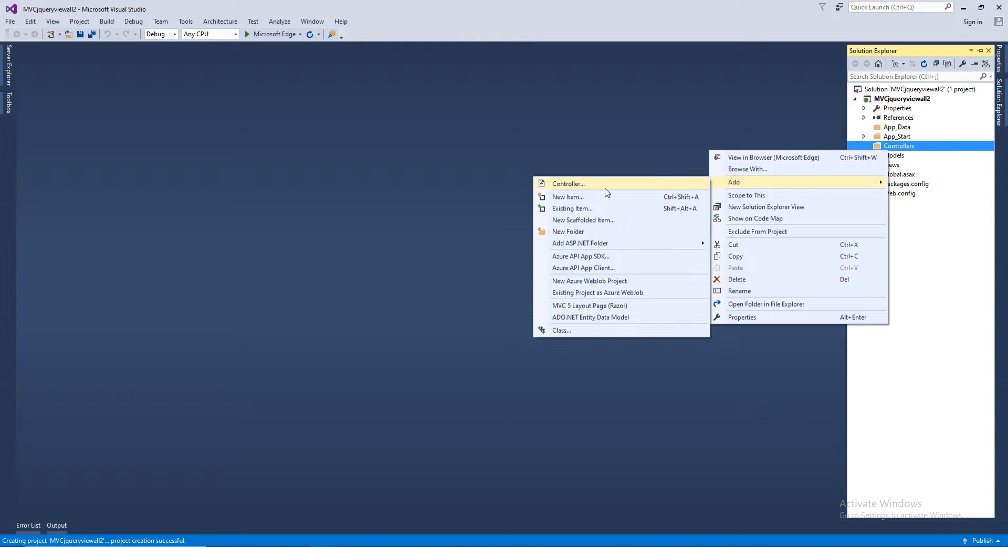
{"action": "left_click", "coordinate": [568, 183]}
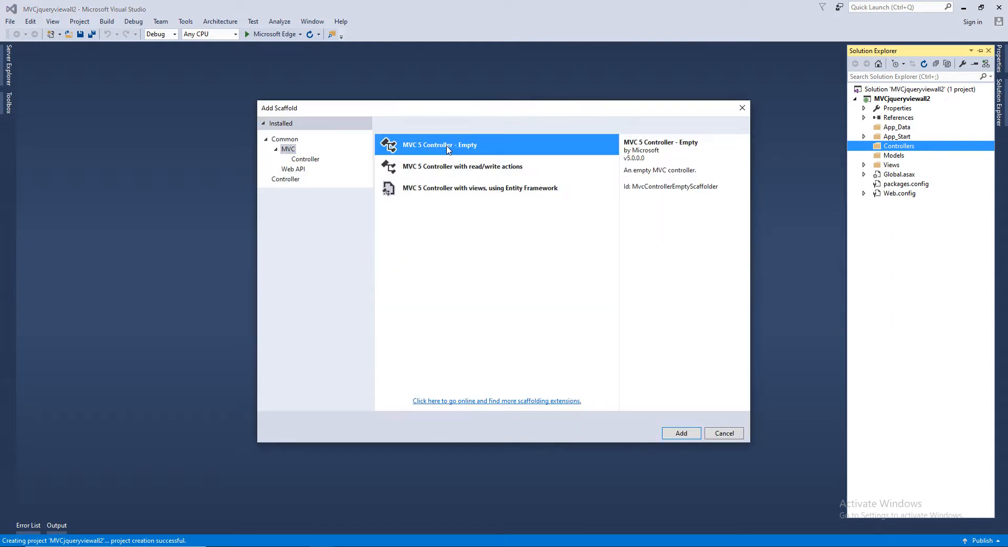
{"action": "left_click", "coordinate": [680, 433]}
{"action": "type", "text": "HOmeController"}
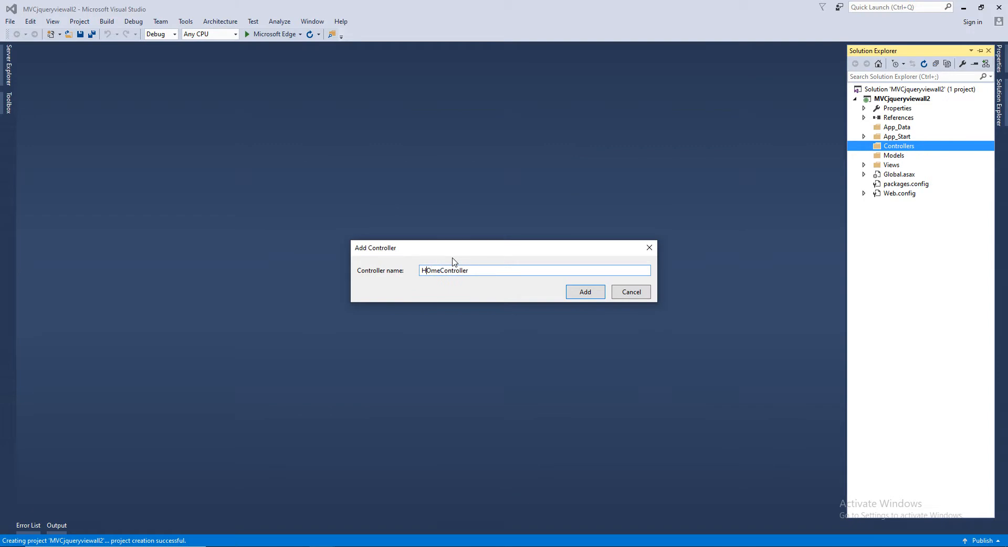
{"action": "left_click", "coordinate": [585, 292]}
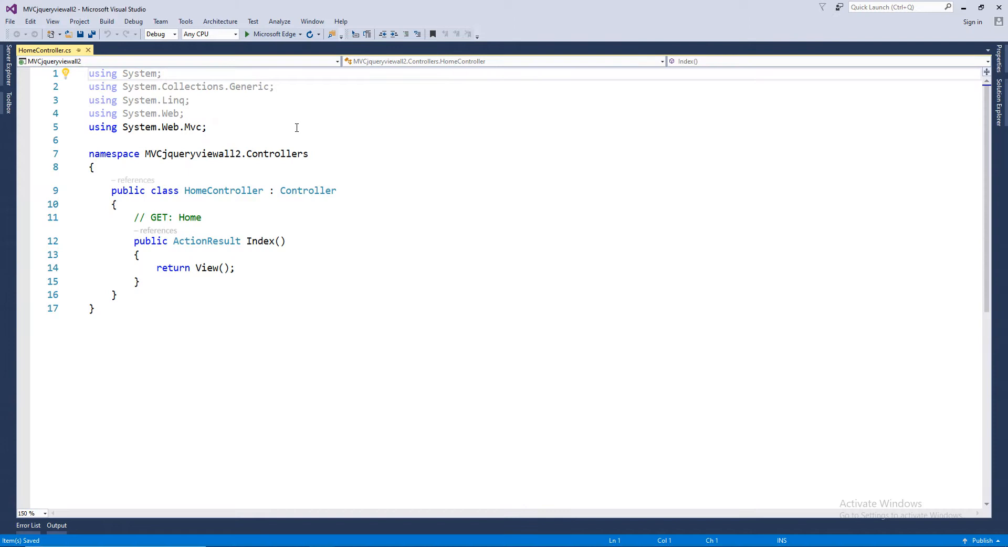
Add an empty Index view for the Index action and preview it in the browser.
{"action": "right_click", "coordinate": [258, 242]}
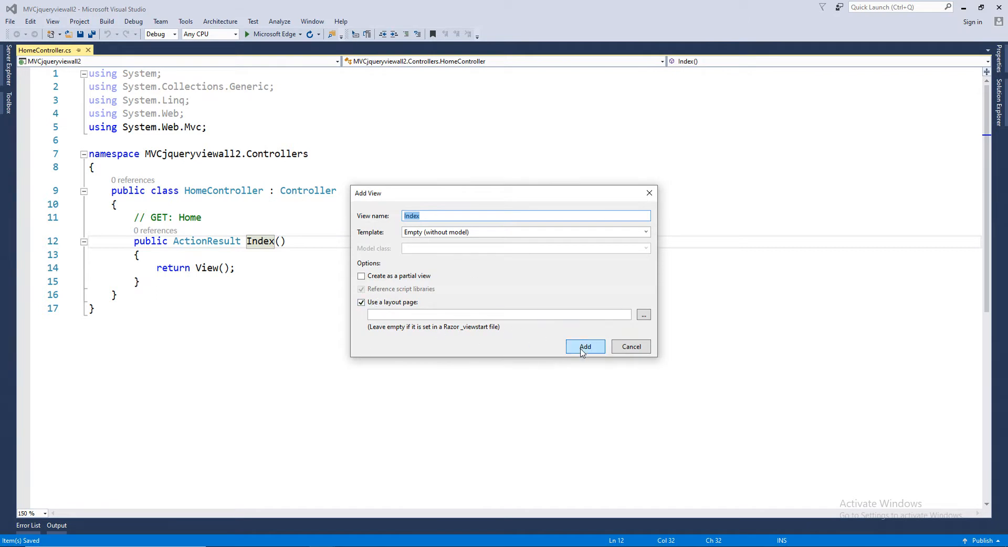
{"action": "left_click", "coordinate": [584, 347]}
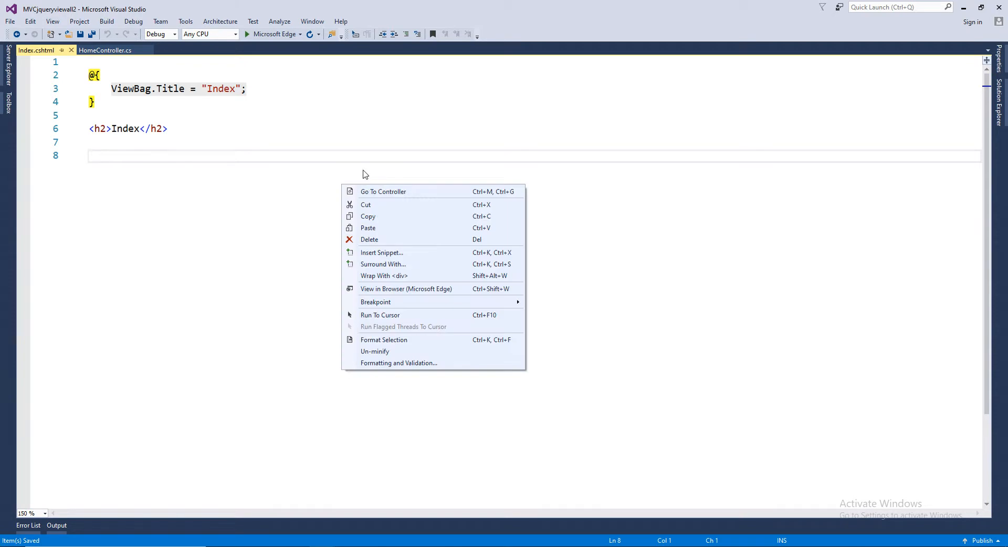
{"action": "mouse_move", "coordinate": [406, 289]}
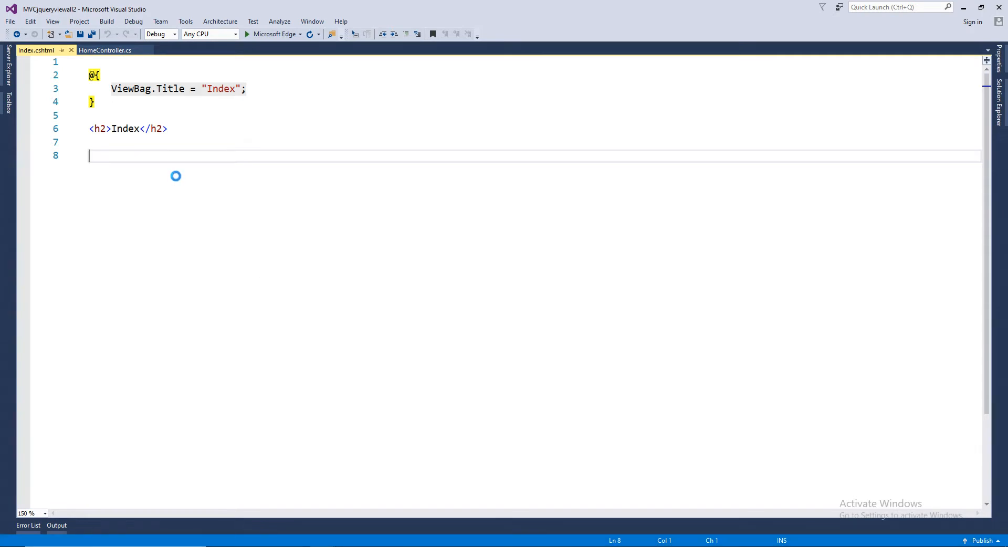
{"action": "left_click", "coordinate": [246, 34]}
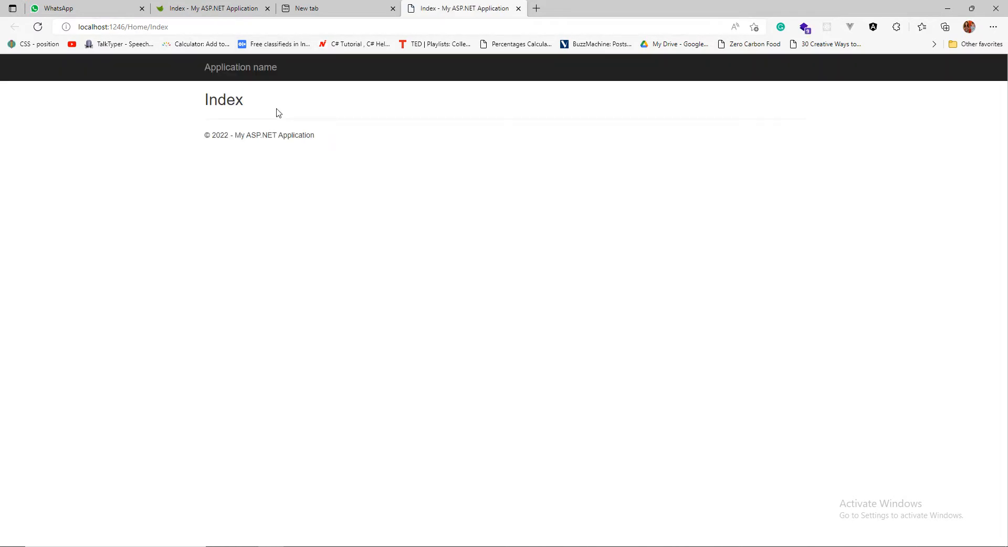
{"action": "mouse_move", "coordinate": [207, 115]}
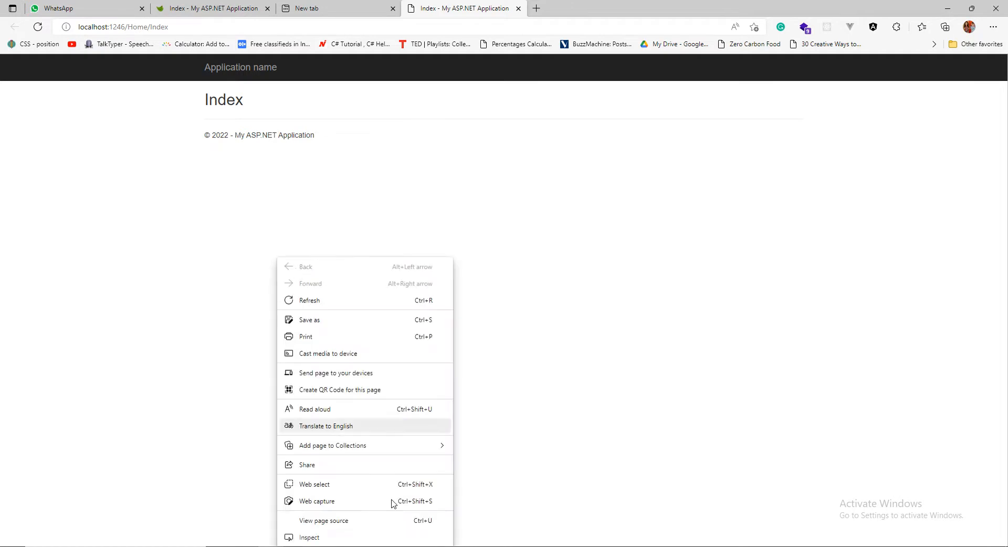
{"action": "mouse_move", "coordinate": [334, 525]}
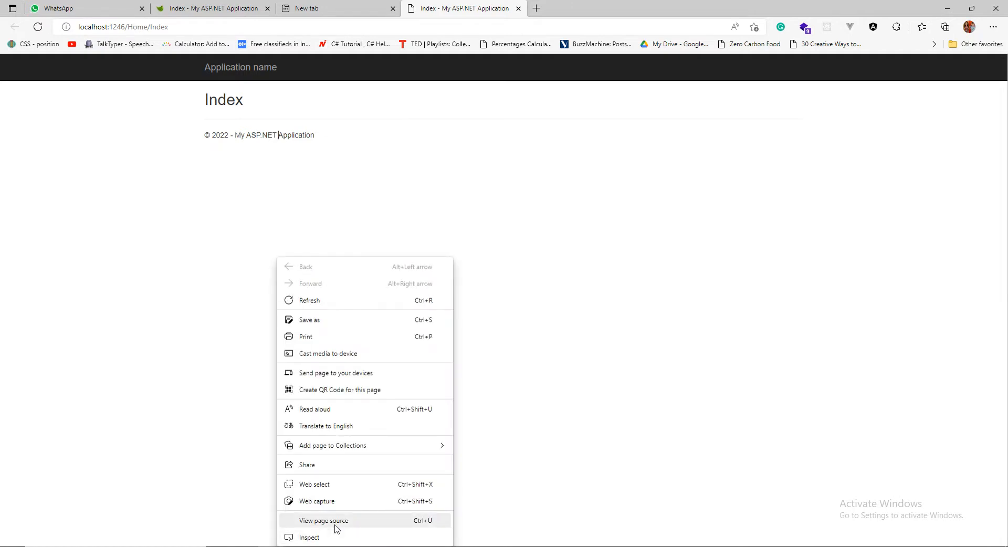
Inspect the page in Edge developer tools, showing only console errors.
{"action": "left_click", "coordinate": [309, 536]}
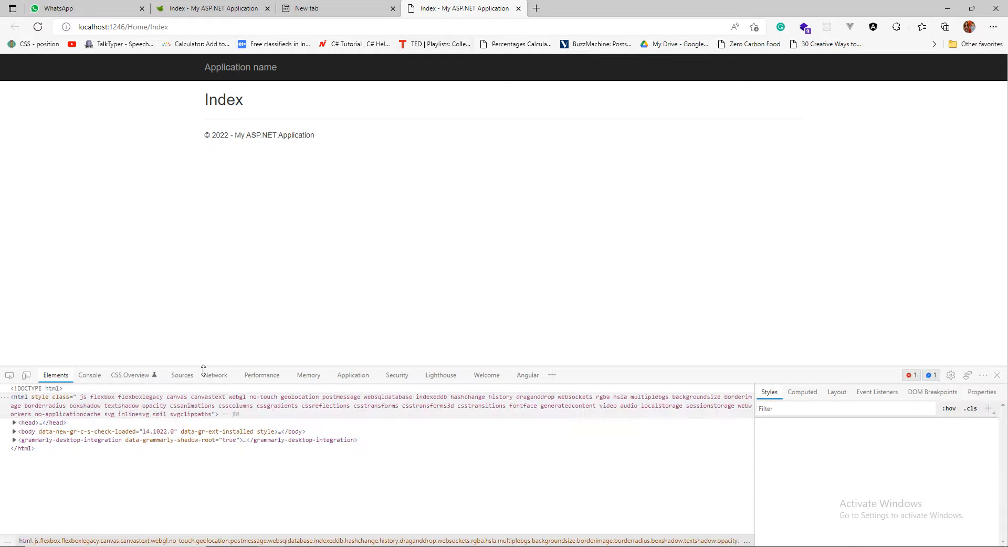
{"action": "left_click", "coordinate": [88, 374]}
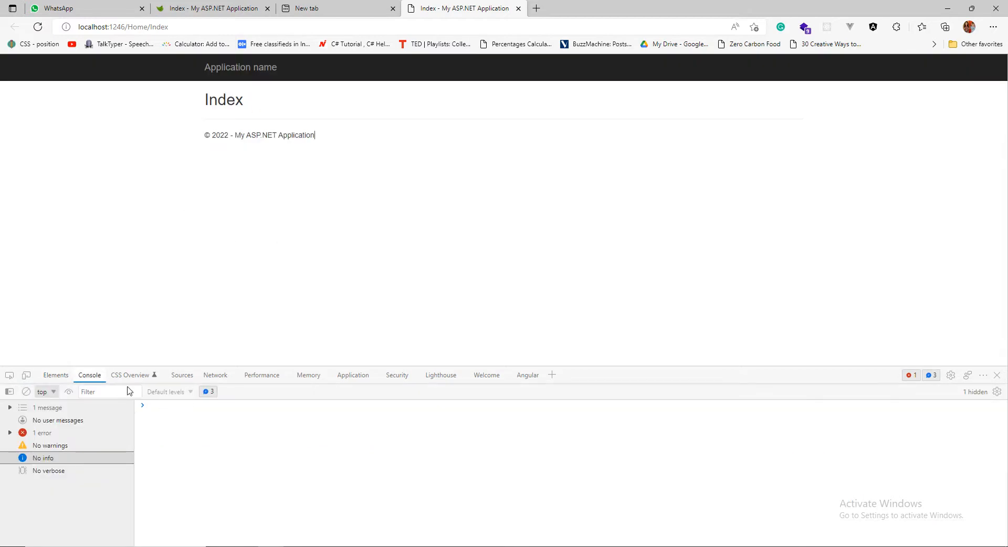
{"action": "left_click", "coordinate": [42, 432]}
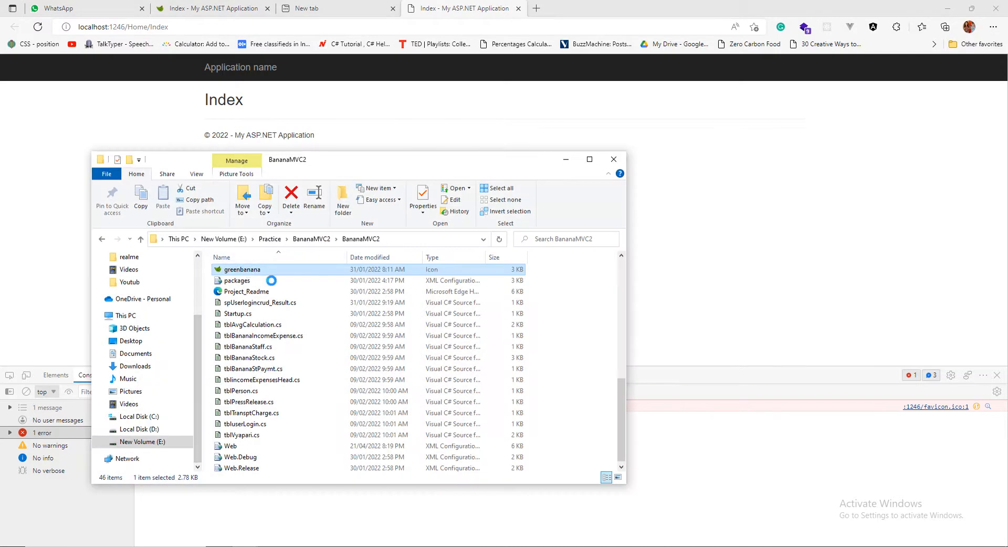
Copy greenbanana.ico into the project root and open the shared _Layout.cshtml.
{"action": "right_click", "coordinate": [242, 269]}
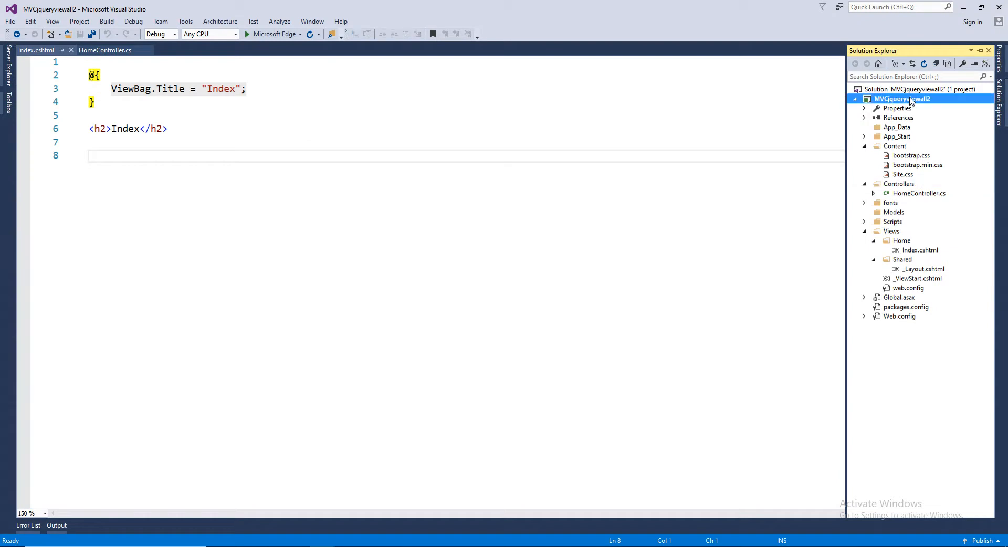
{"action": "left_click", "coordinate": [899, 183]}
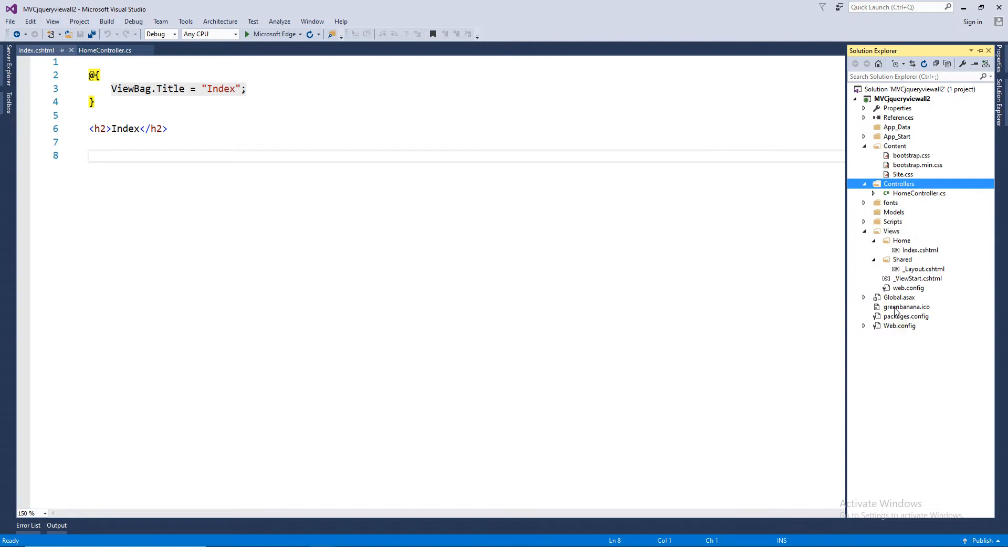
{"action": "left_click", "coordinate": [906, 306]}
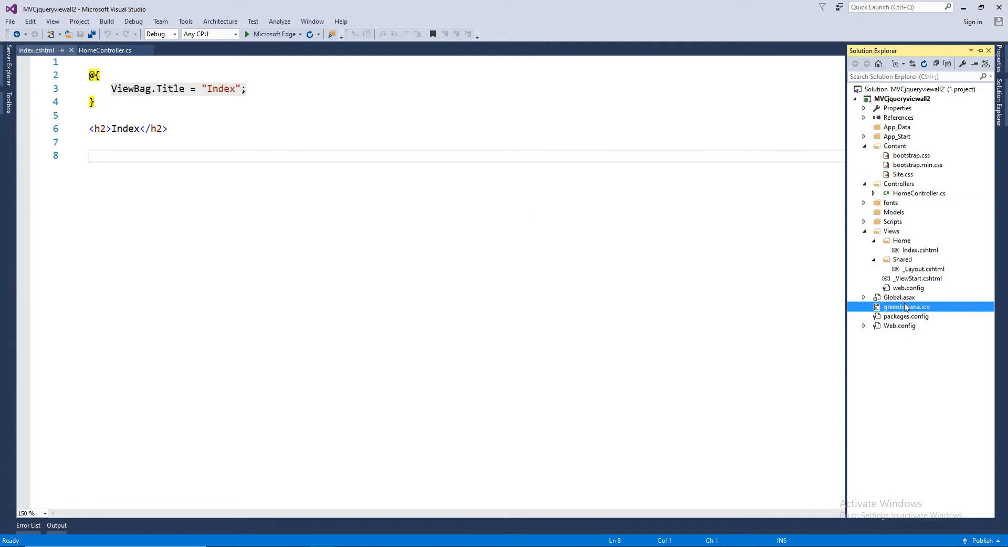
{"action": "double_click", "coordinate": [922, 269]}
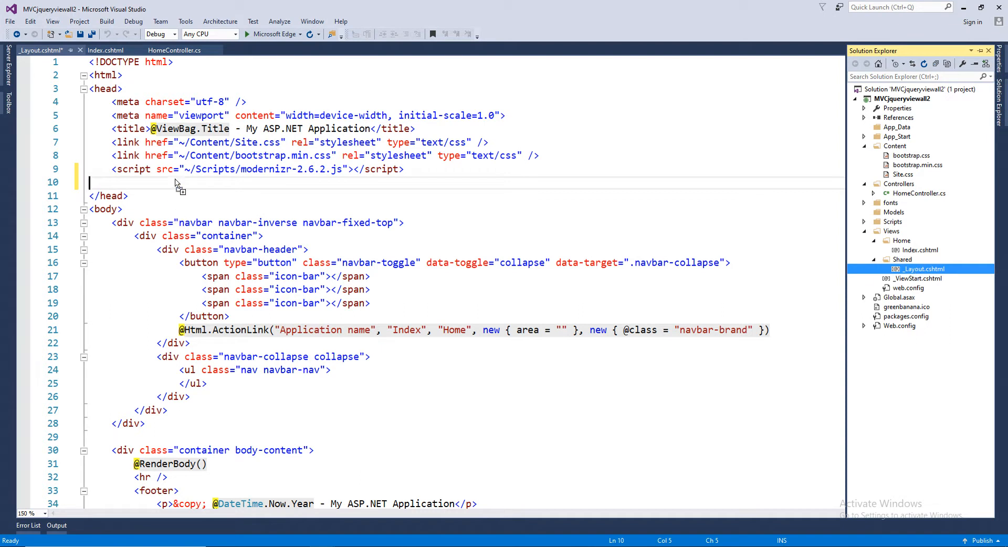
Link ~/greenbanana.ico as the site icon in _Layout.cshtml's head and save.
{"action": "type", "text": "<a href=\"~/Views/Shared/_Layout.cshtml\">~/Views/Shared/_Layout.cshtml</a>"}
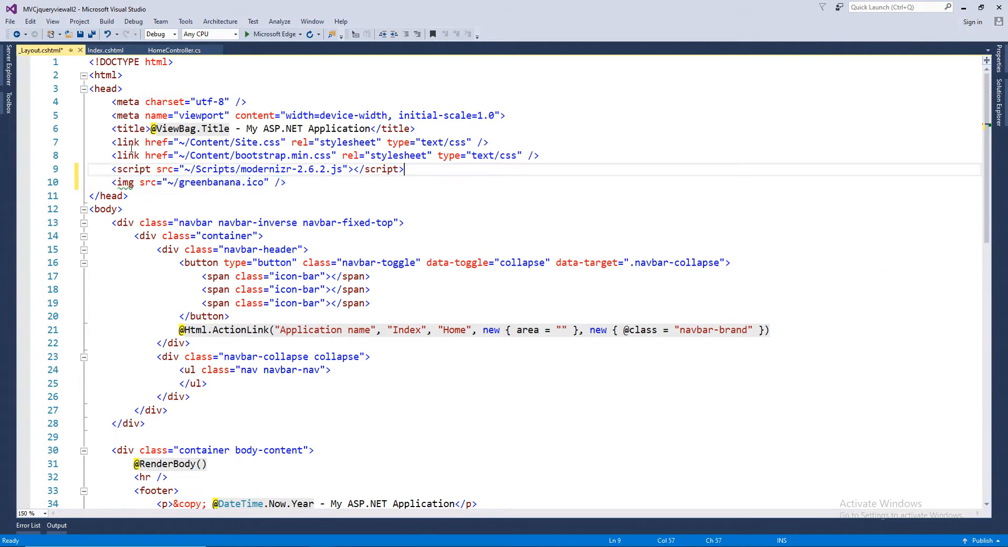
{"action": "key", "text": "Enter"}
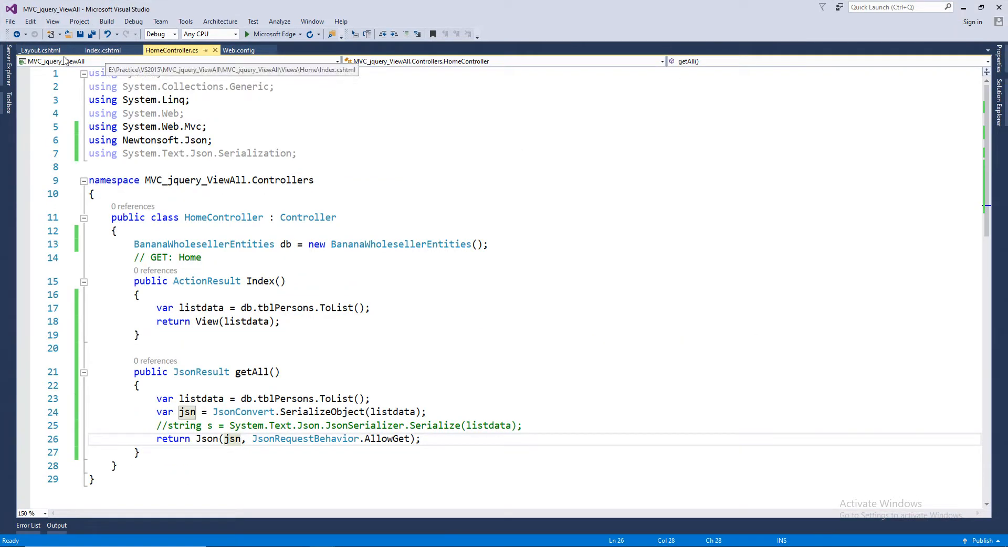
{"action": "left_click", "coordinate": [38, 50]}
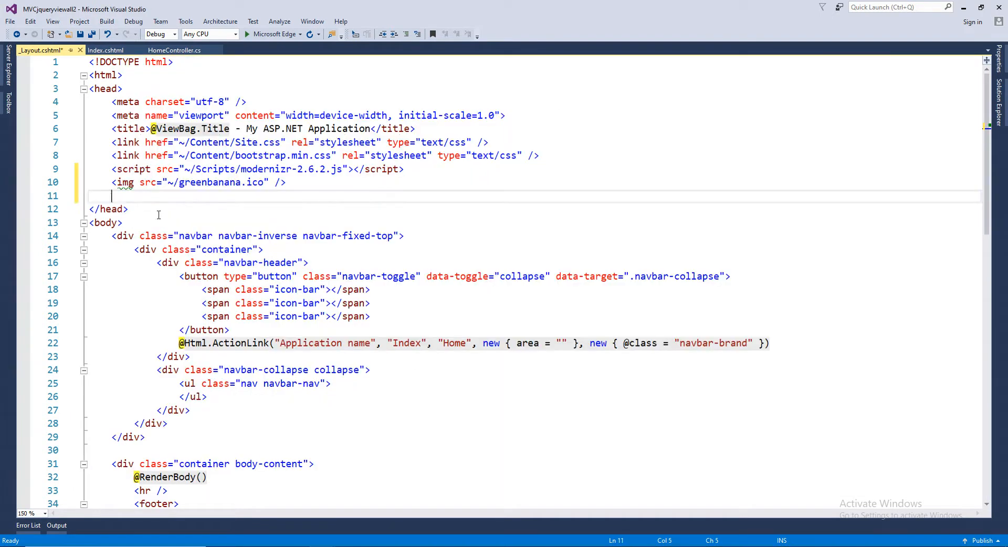
{"action": "type", "text": "<link href=\"~/greenbanana.ico\" rel=\"icon\" type=\"image/x-icon\" />"}
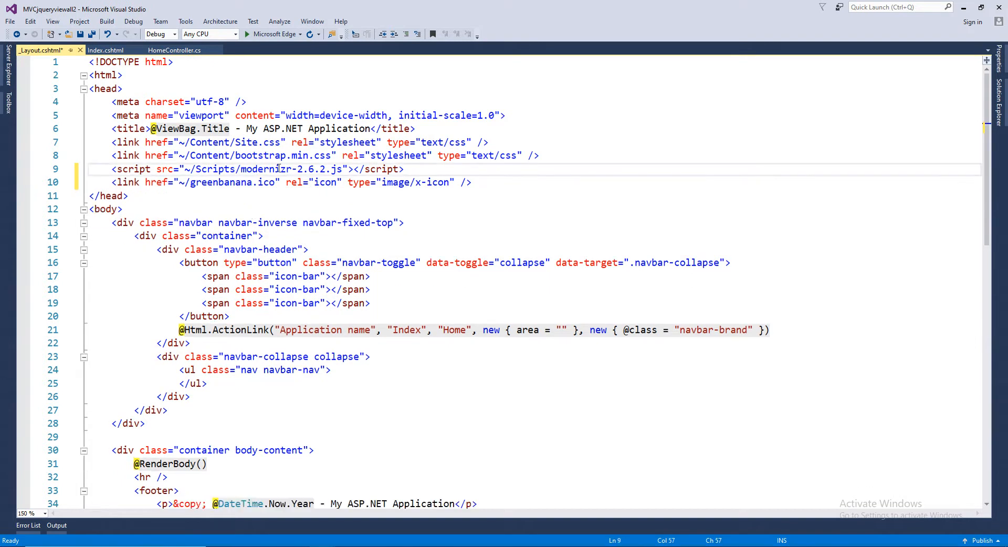
{"action": "key", "text": "ctrl+s"}
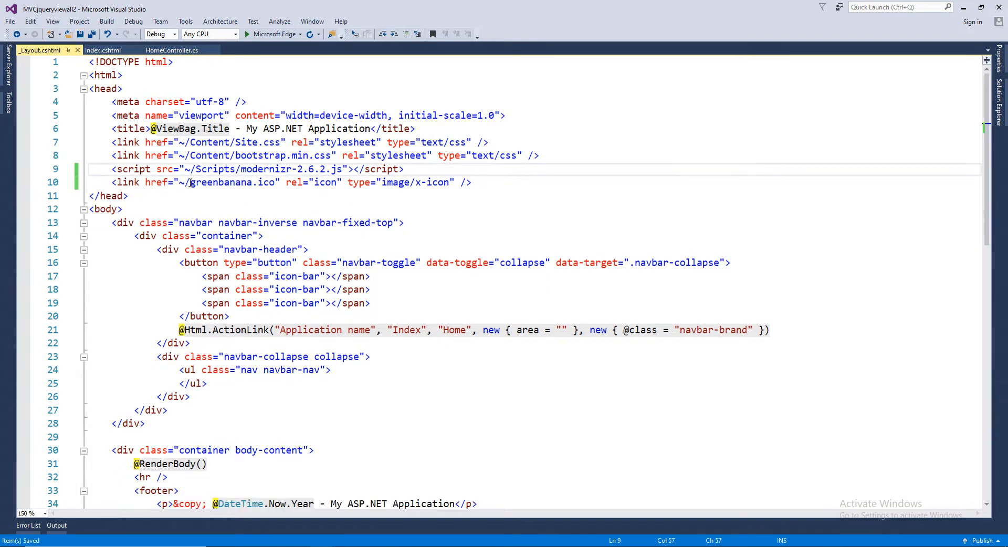
{"action": "left_click", "coordinate": [581, 211]}
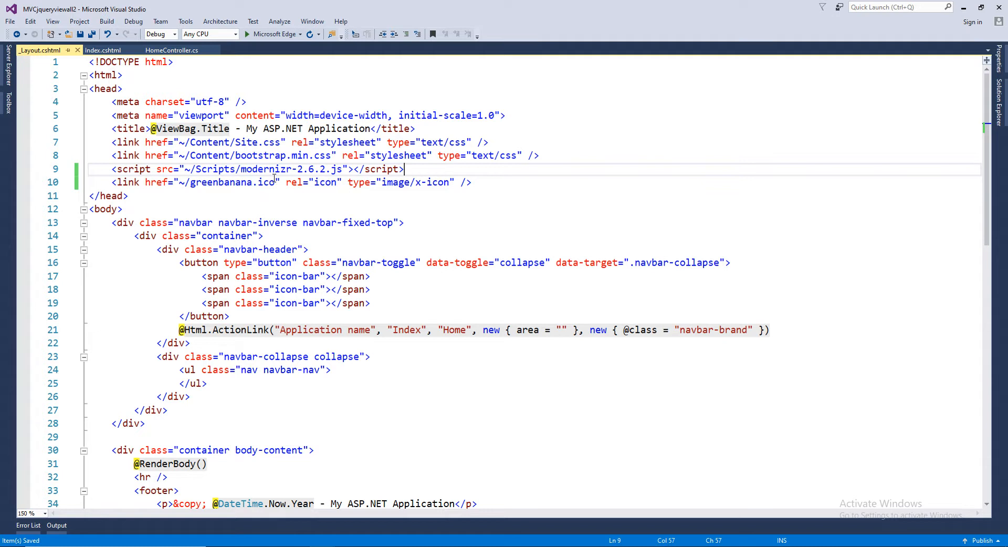
{"action": "mouse_move", "coordinate": [362, 227]}
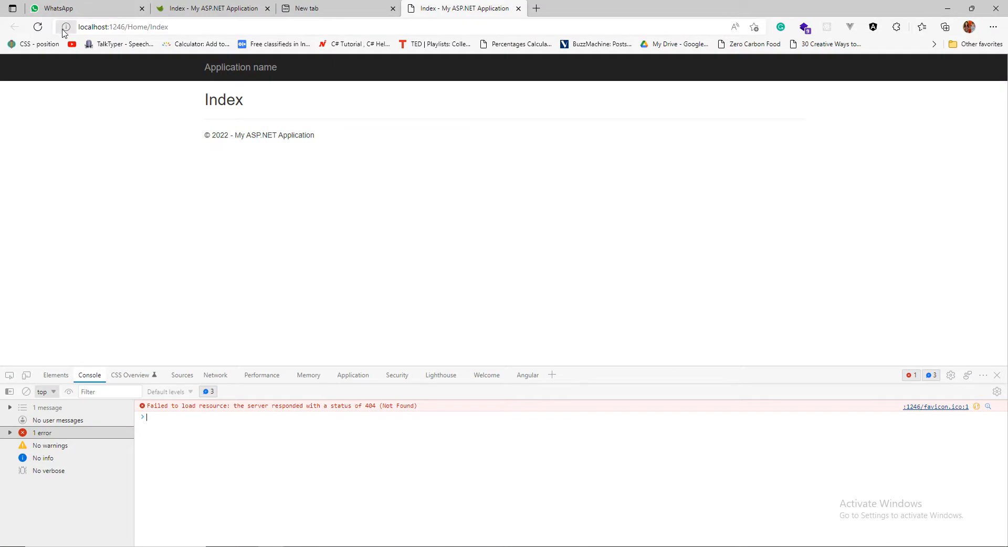
Reload the localhost Home/Index page in Edge.
{"action": "left_click", "coordinate": [38, 26]}
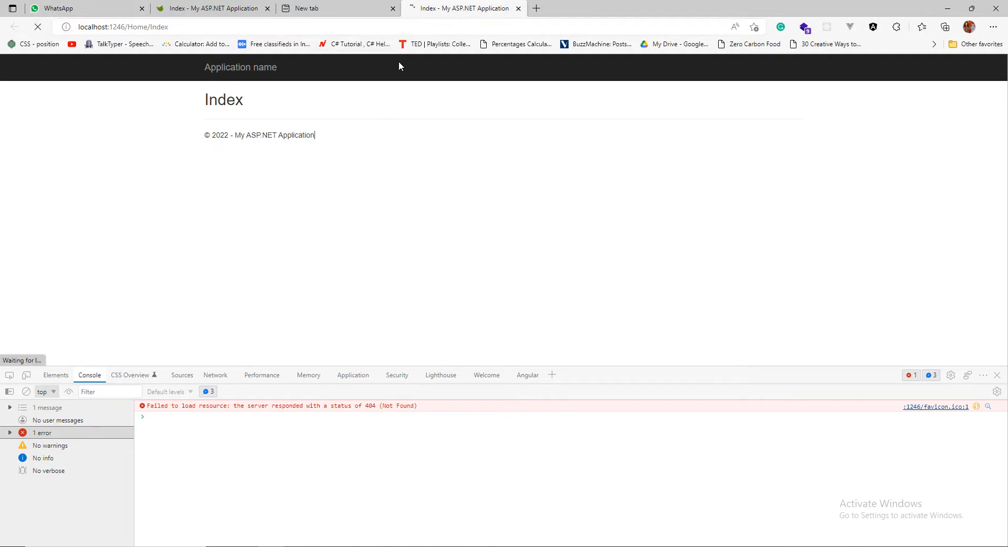
{"action": "mouse_move", "coordinate": [334, 265]}
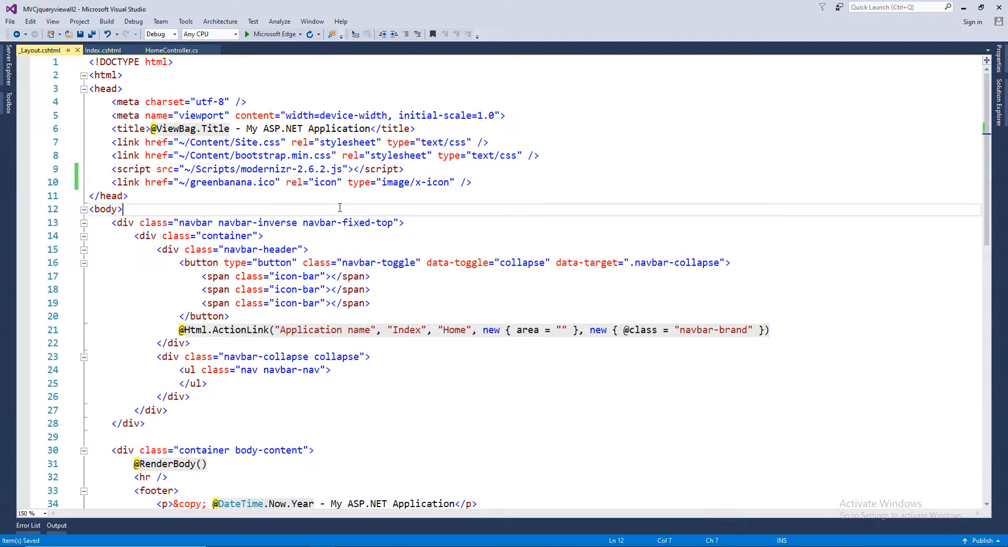
Return to HomeController.cs and tidy Solution Explorer, collapsing the Content folder.
{"action": "left_click", "coordinate": [101, 51]}
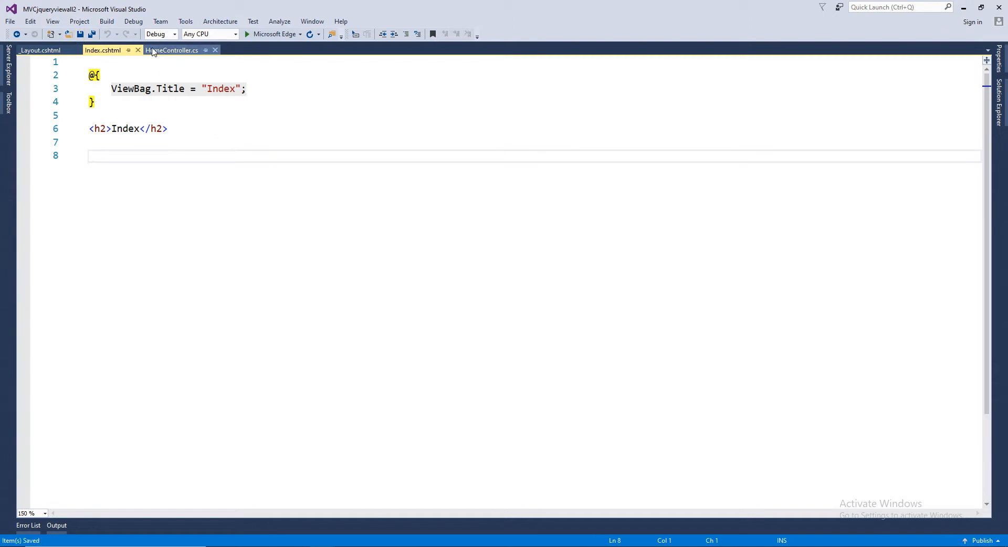
{"action": "left_click", "coordinate": [171, 50]}
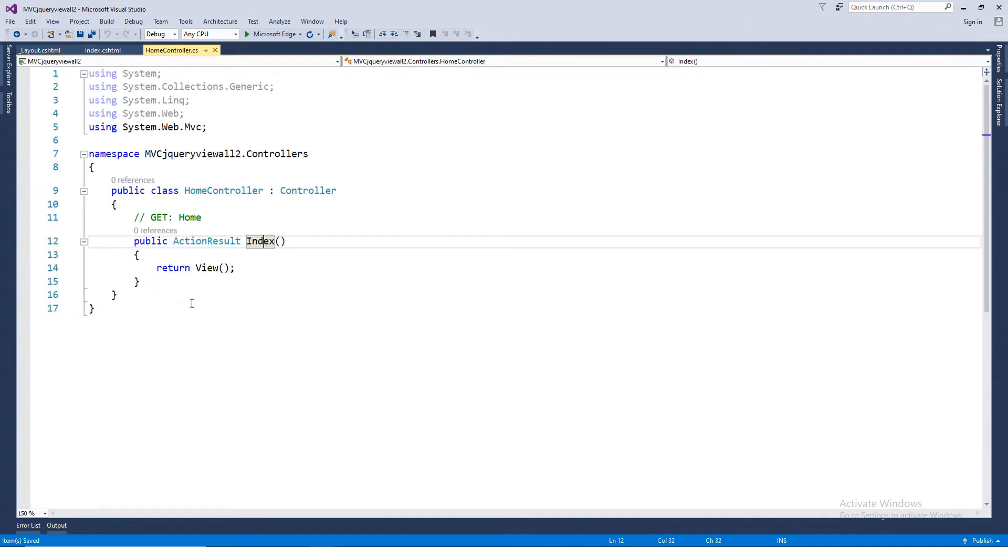
{"action": "left_click", "coordinate": [95, 308]}
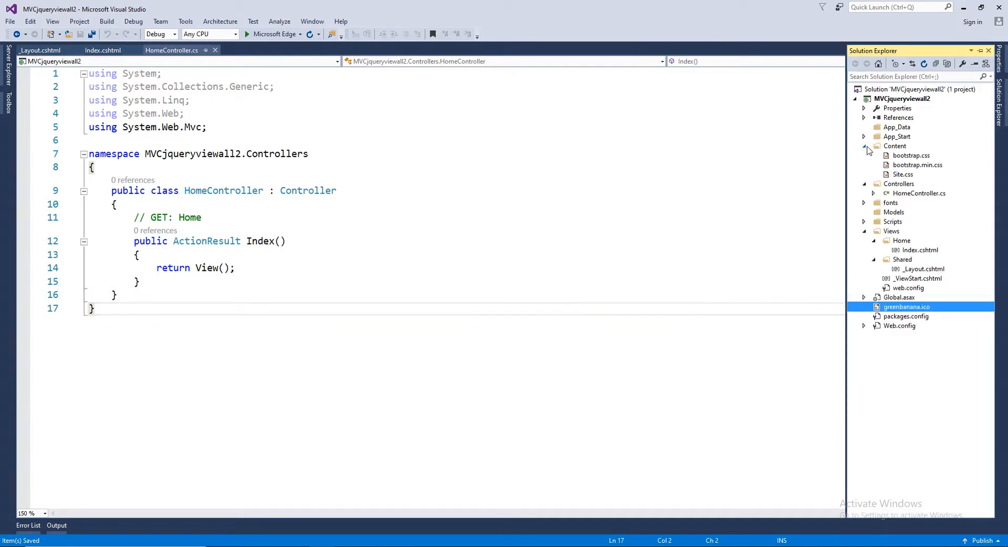
{"action": "left_click", "coordinate": [864, 146]}
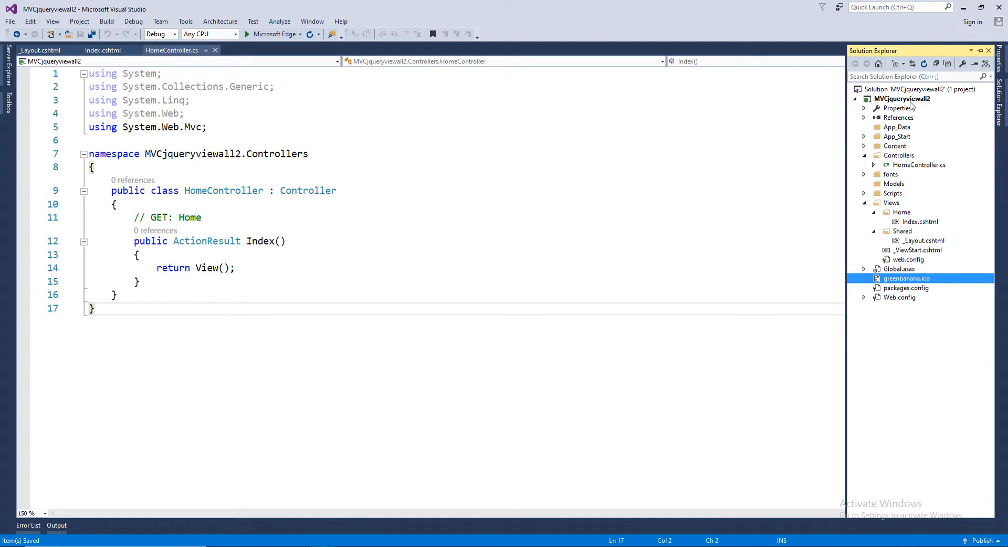
{"action": "right_click", "coordinate": [901, 99]}
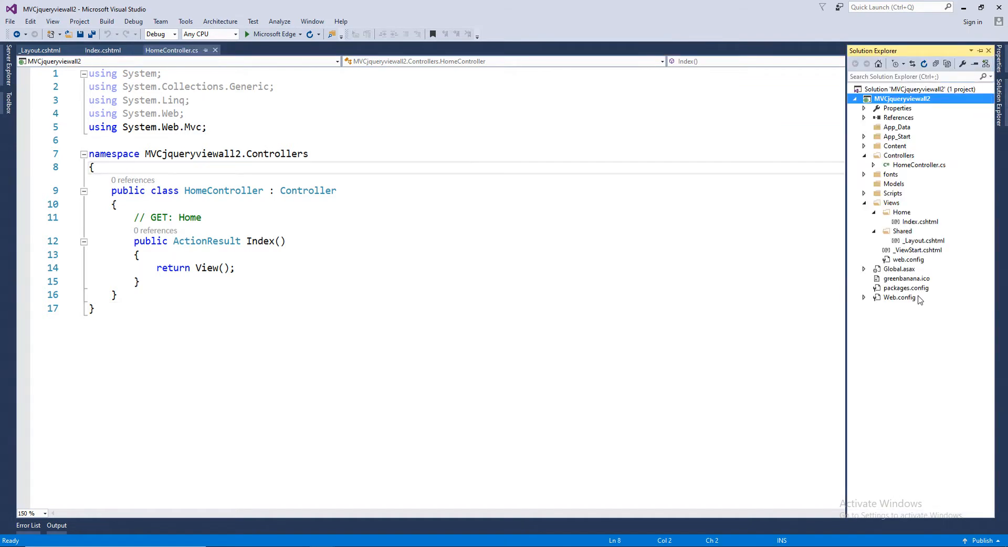
Mark DotNetConfig.xsd as 'Use this schema' for Web.config, then close Web.config.
{"action": "double_click", "coordinate": [900, 297]}
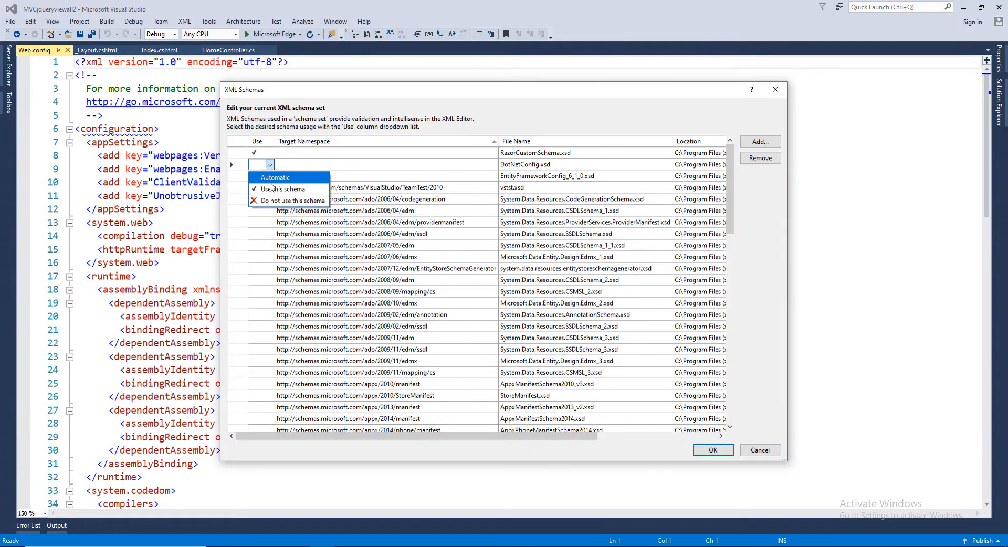
{"action": "left_click", "coordinate": [282, 188]}
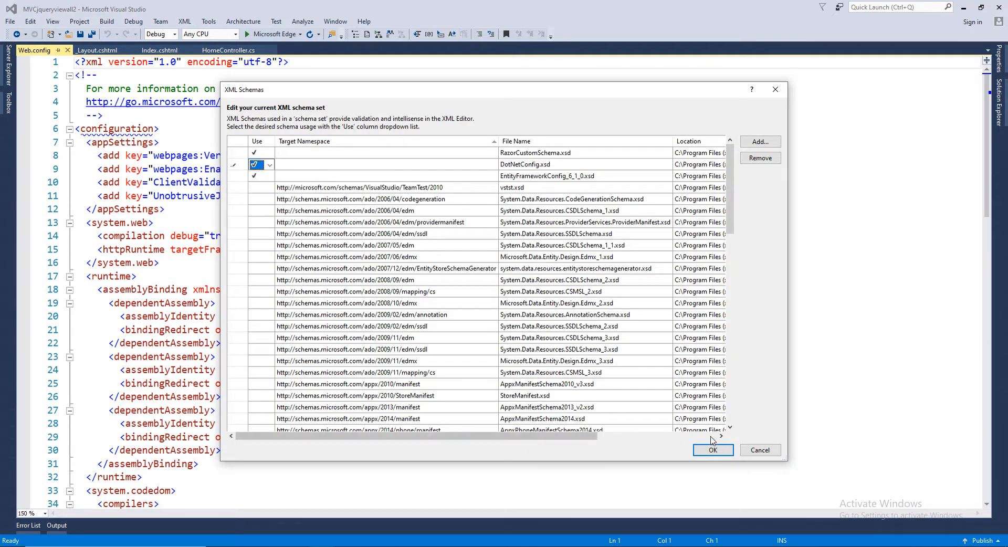
{"action": "left_click", "coordinate": [712, 449]}
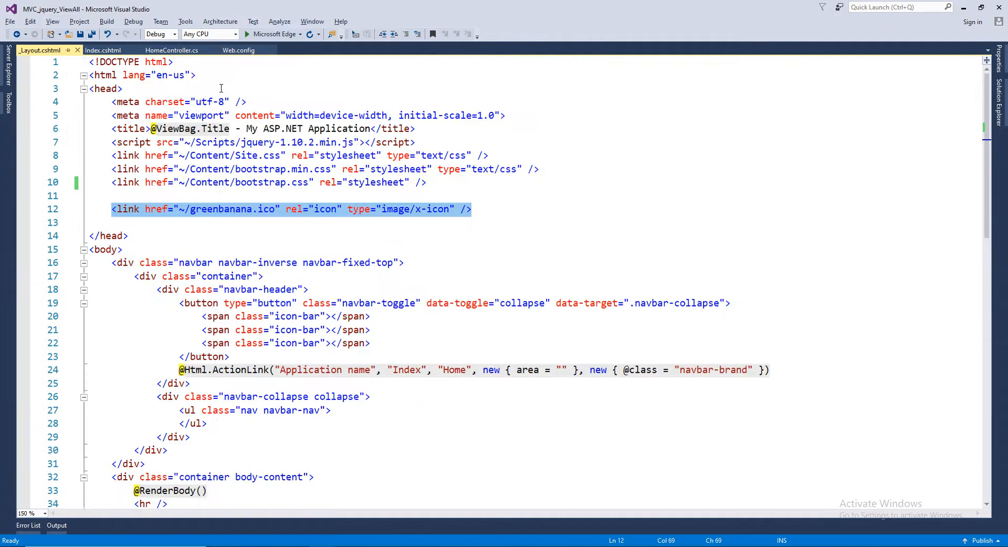
{"action": "left_click", "coordinate": [238, 51]}
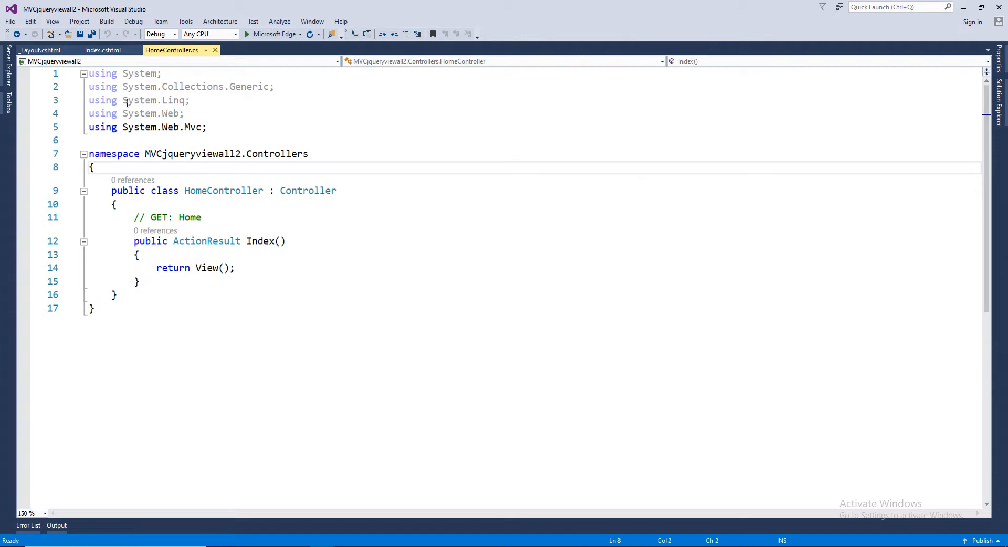
{"action": "mouse_move", "coordinate": [77, 50]}
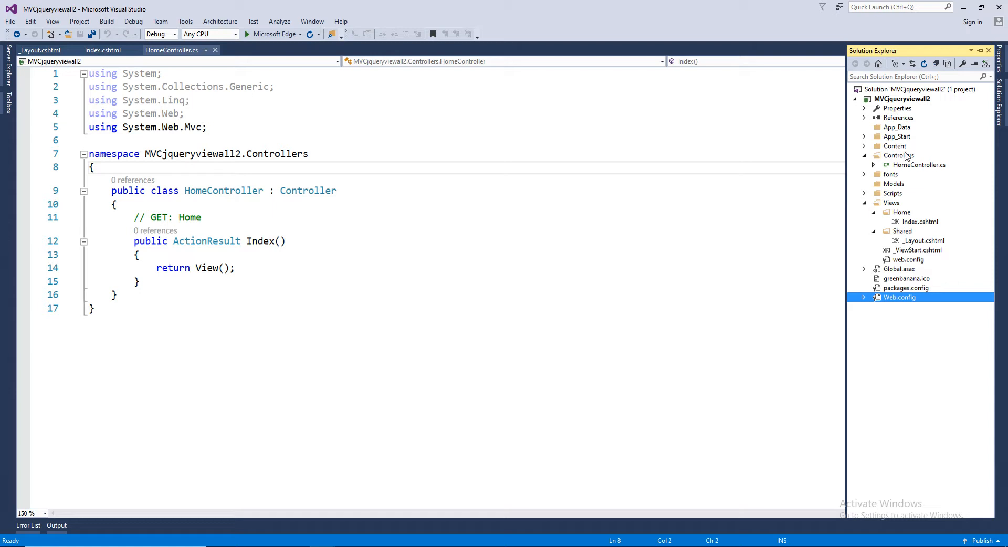
Add an ADO.NET Entity Data Model named Model1 under Models, using EF Designer from database.
{"action": "right_click", "coordinate": [893, 183]}
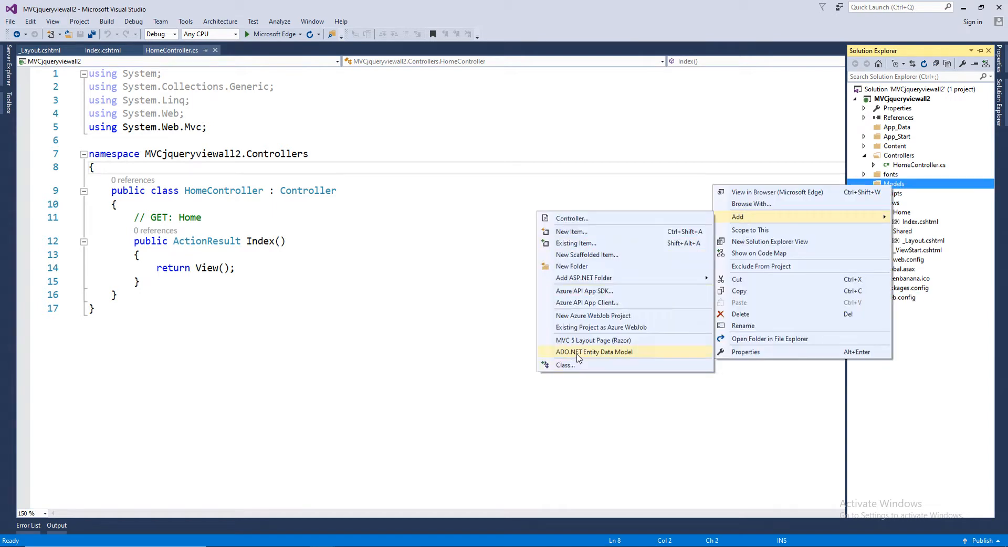
{"action": "left_click", "coordinate": [593, 352]}
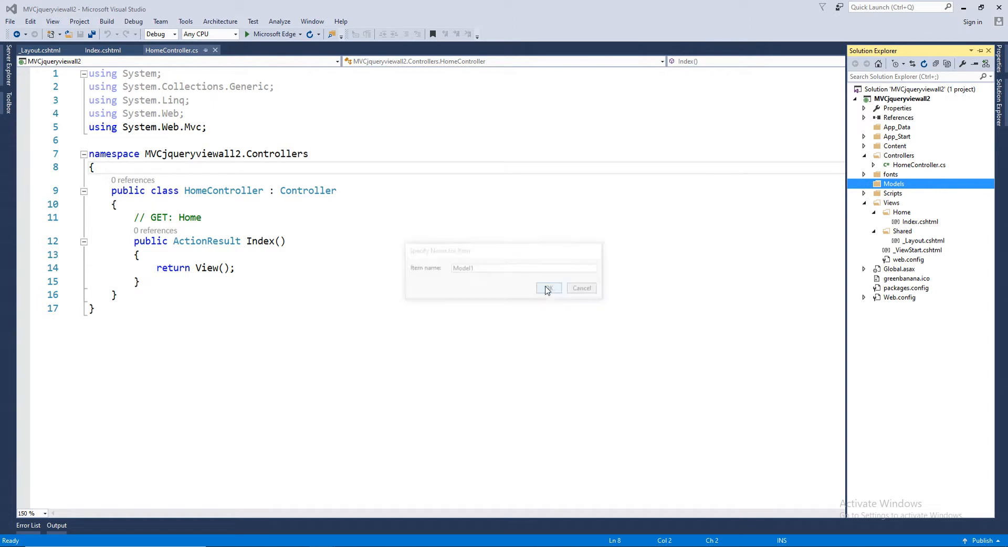
{"action": "left_click", "coordinate": [548, 287]}
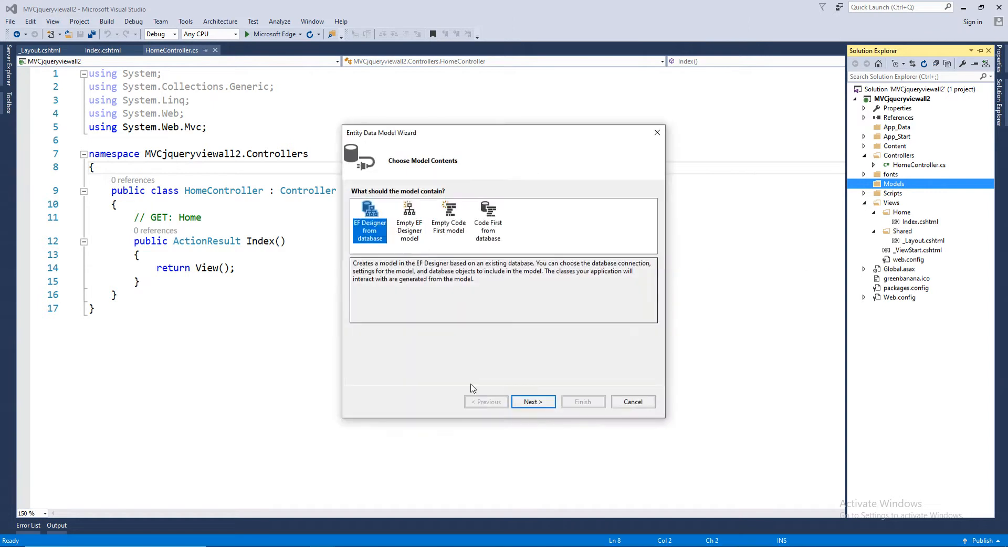
{"action": "left_click", "coordinate": [533, 402]}
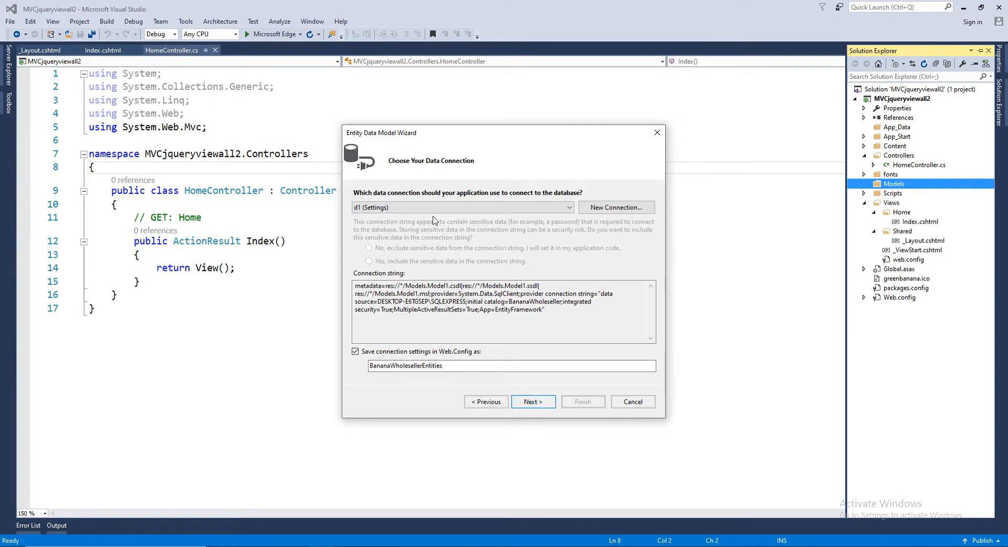
Keep the BananaWholesellerEntities connection, EF 6.x, include all tables and generate the model.
{"action": "left_click", "coordinate": [532, 401]}
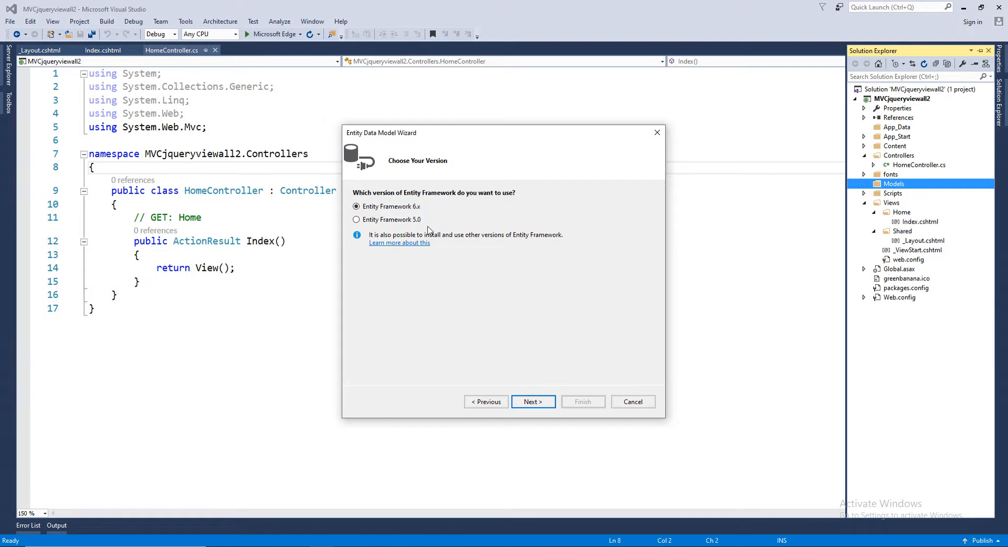
{"action": "left_click", "coordinate": [532, 402]}
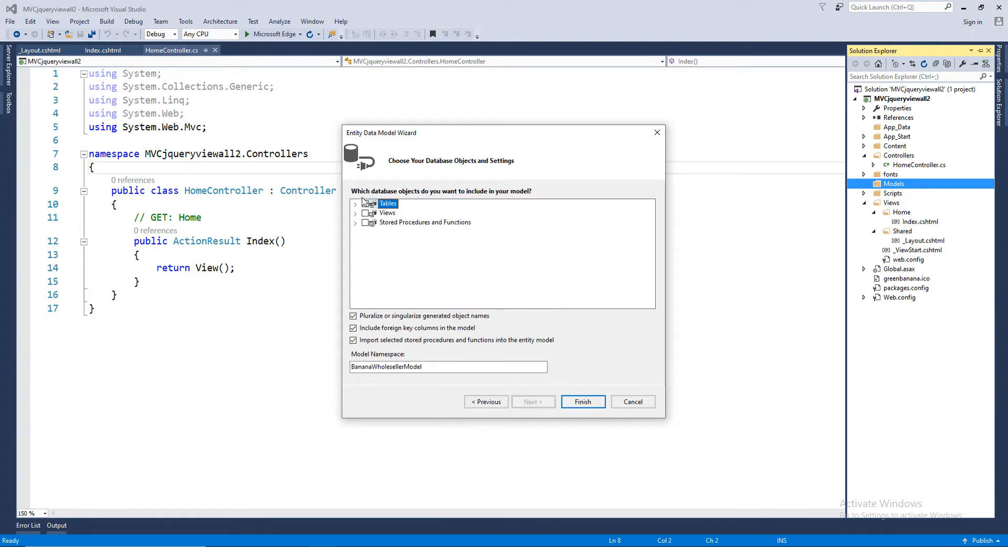
{"action": "left_click", "coordinate": [355, 202]}
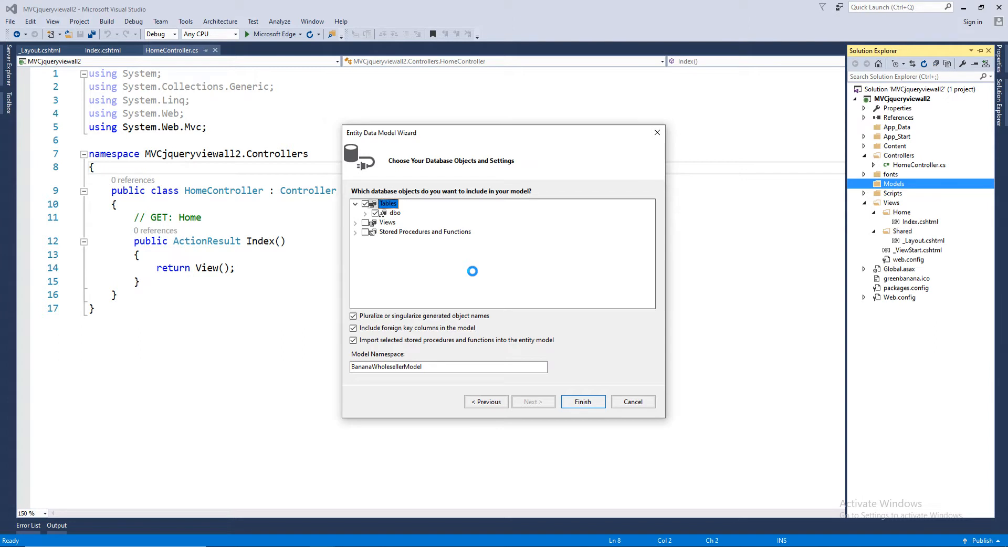
{"action": "left_click", "coordinate": [581, 401]}
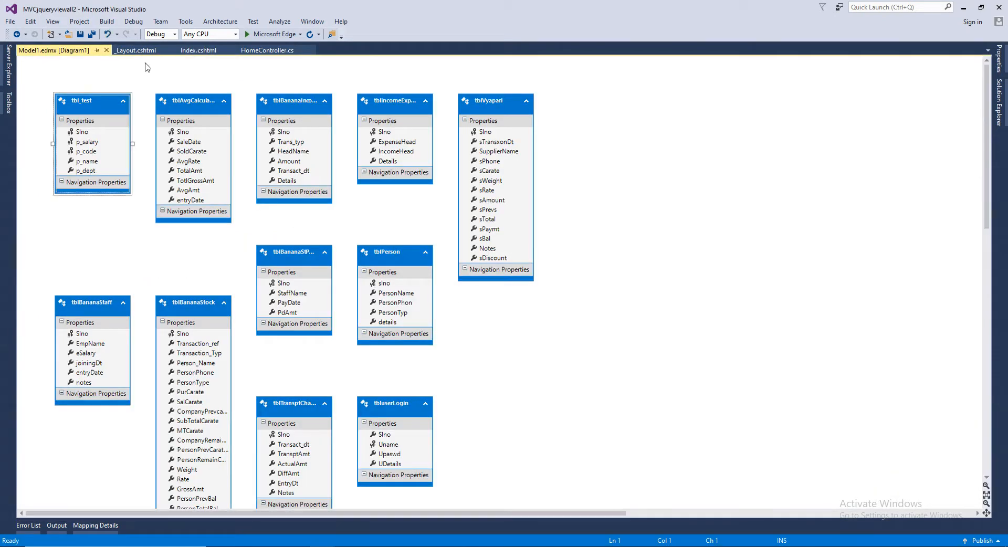
Import the MVCjqueryviewall2.Models namespace at the top of HomeController.cs.
{"action": "left_click", "coordinate": [266, 50]}
{"action": "type", "text": "usin"}
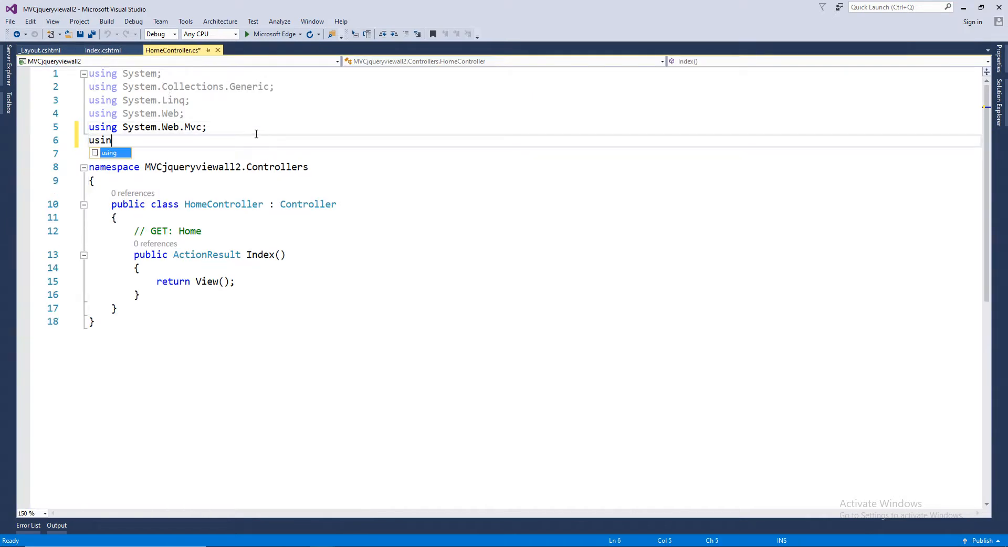
{"action": "type", "text": "g"}
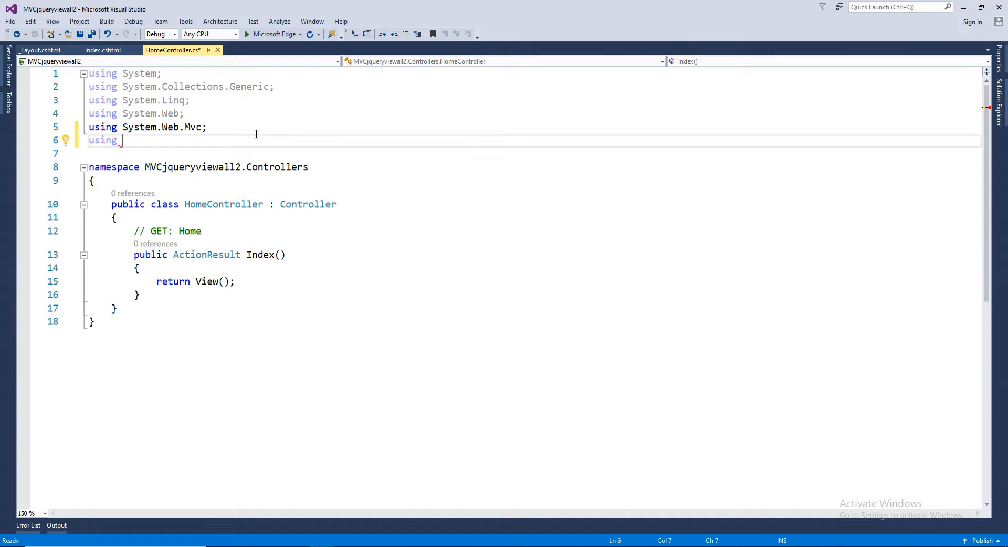
{"action": "type", "text": "Mvc"}
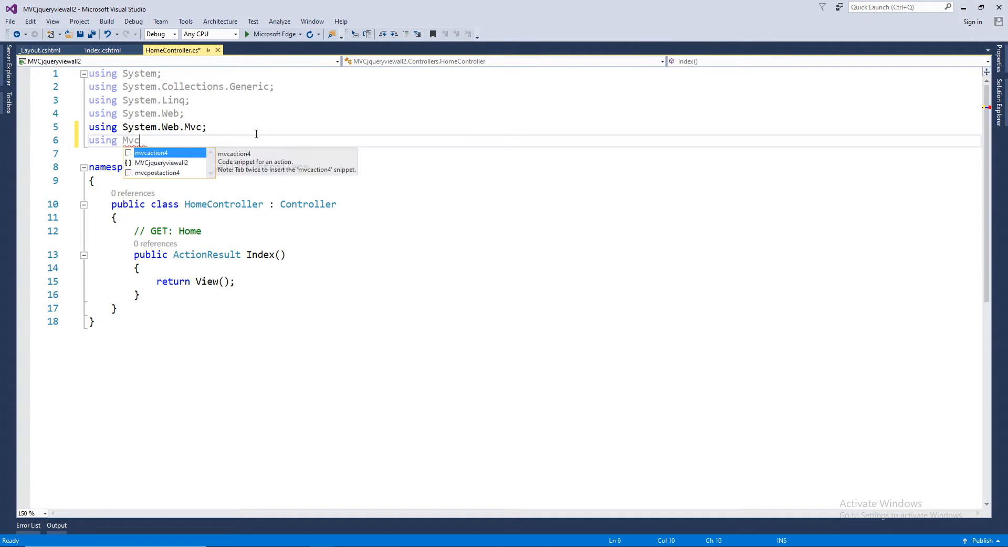
{"action": "type", "text": "MVCjqueryviewall2.m"}
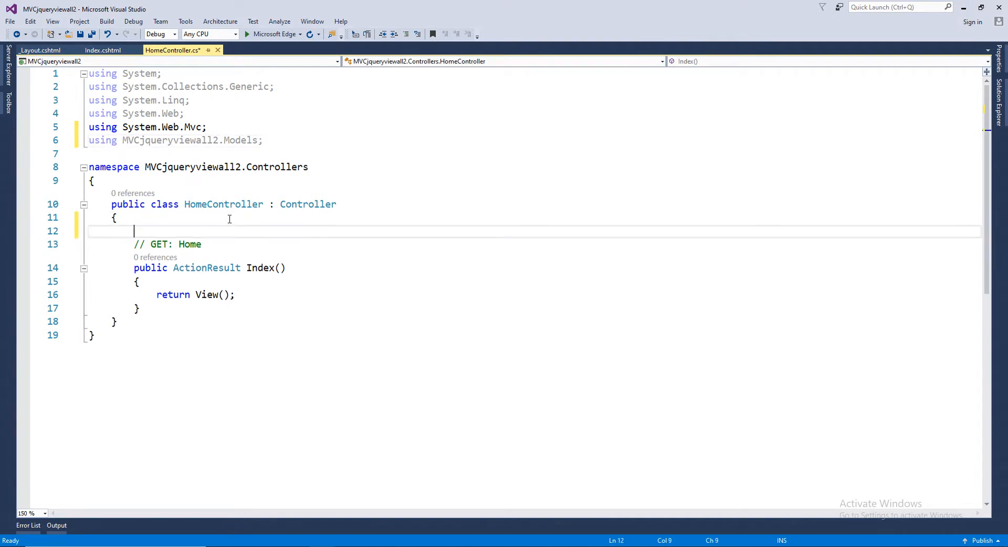
Declare the field 'BananaWholesellerEntities db = new BananaWholesellerEntities();' above the Index action.
{"action": "type", "text": "BananaWholesellerEntities db = n"}
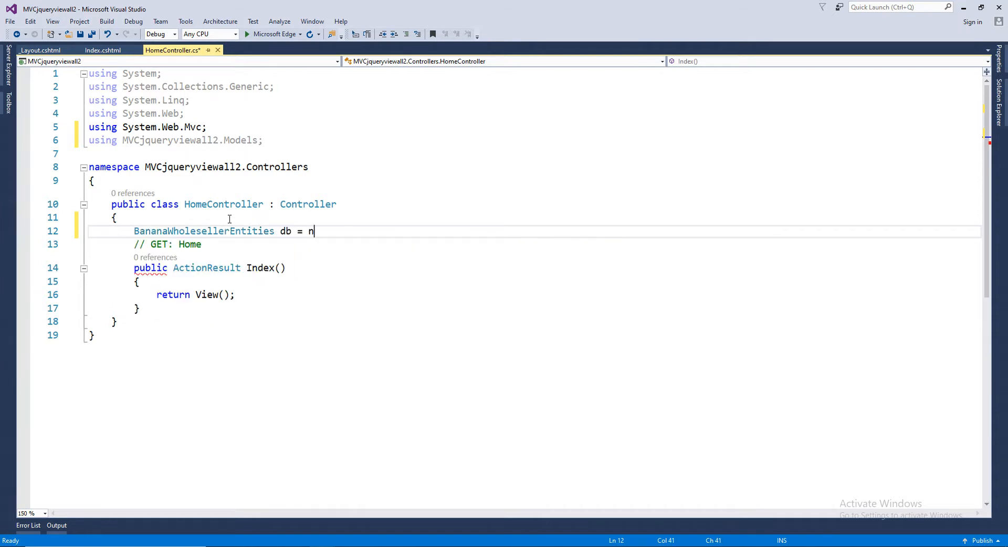
{"action": "type", "text": "ew BananaWholesellerEntities();"}
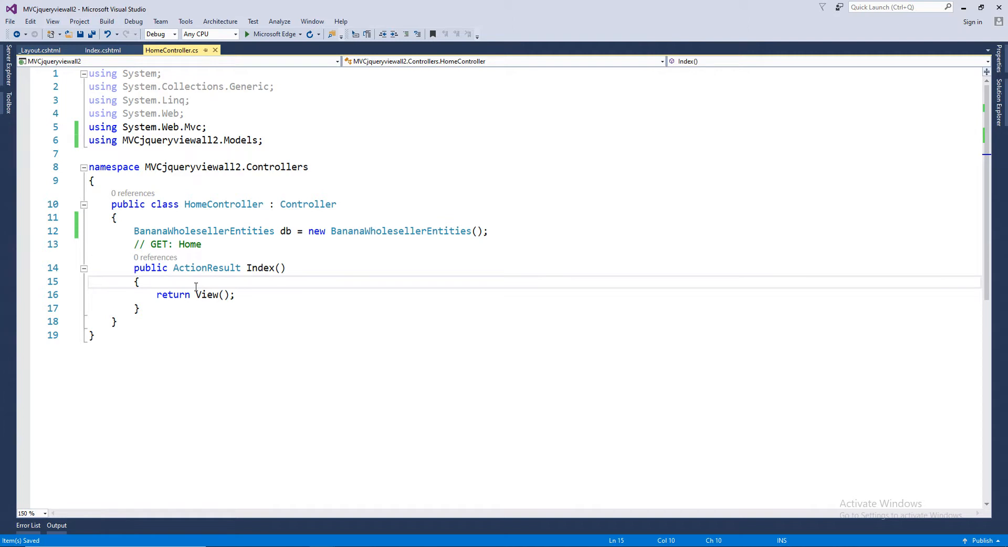
{"action": "key", "text": "enter"}
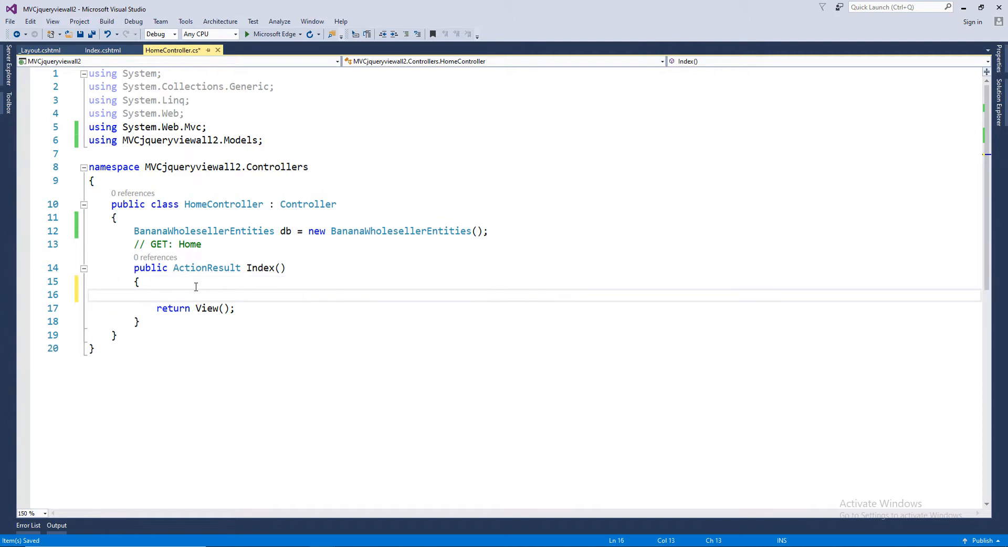
{"action": "mouse_move", "coordinate": [262, 267]}
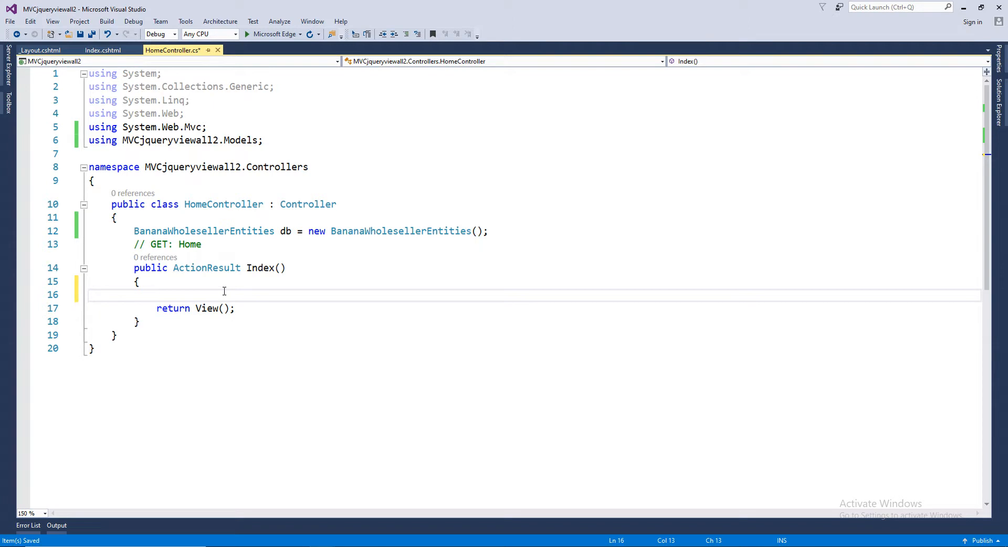
Write 'var personlist = db.tblPersons.ToList();' inside the Index action.
{"action": "left_click", "coordinate": [157, 294]}
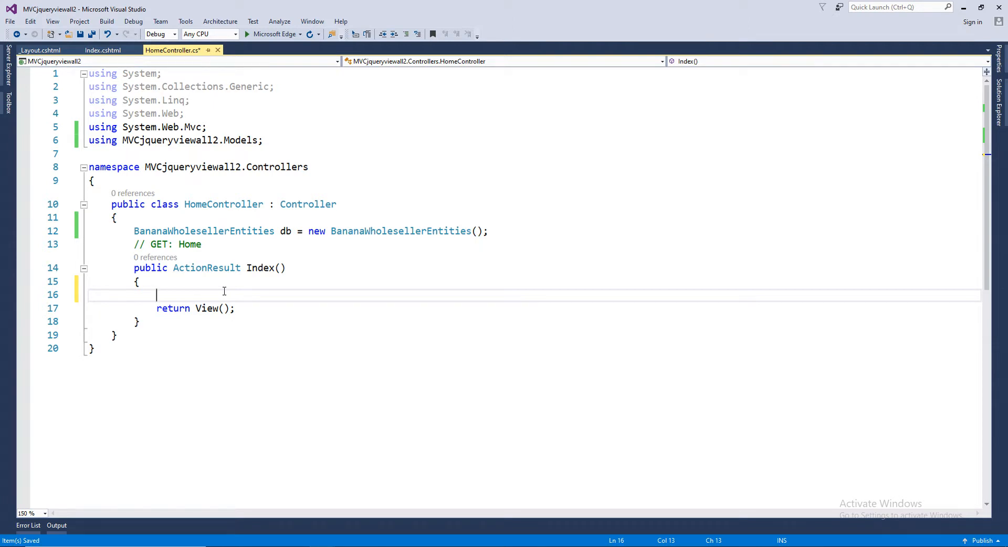
{"action": "type", "text": "var"}
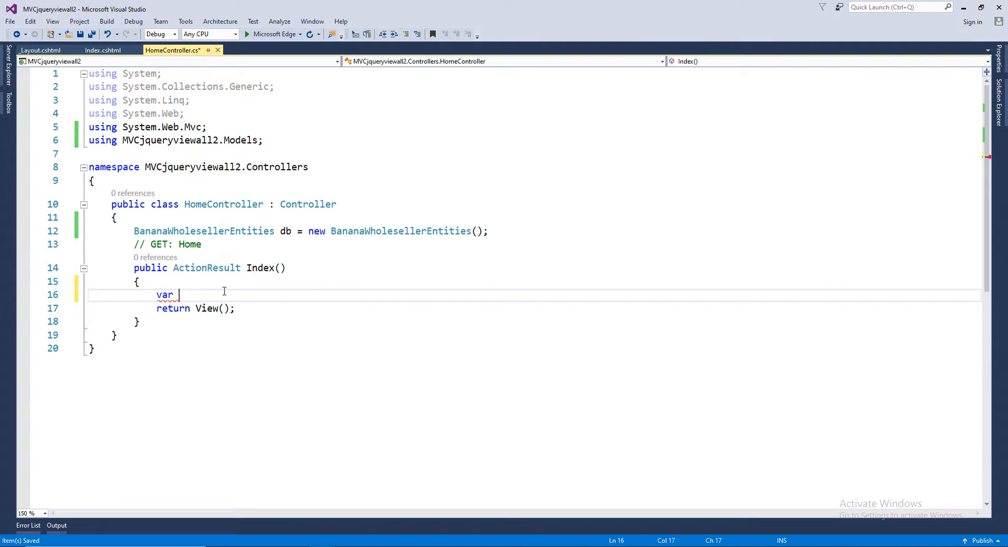
{"action": "type", "text": "pe"}
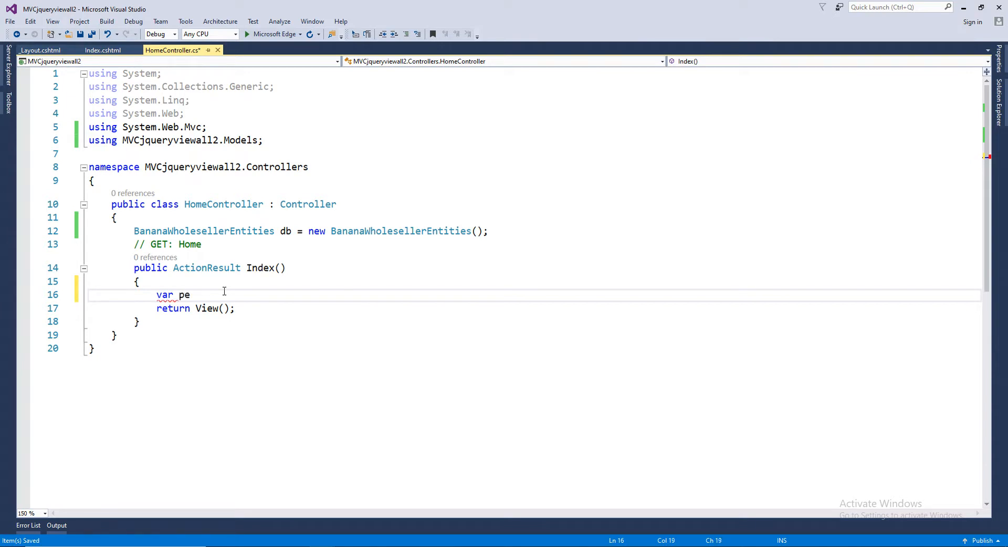
{"action": "type", "text": "rson1"}
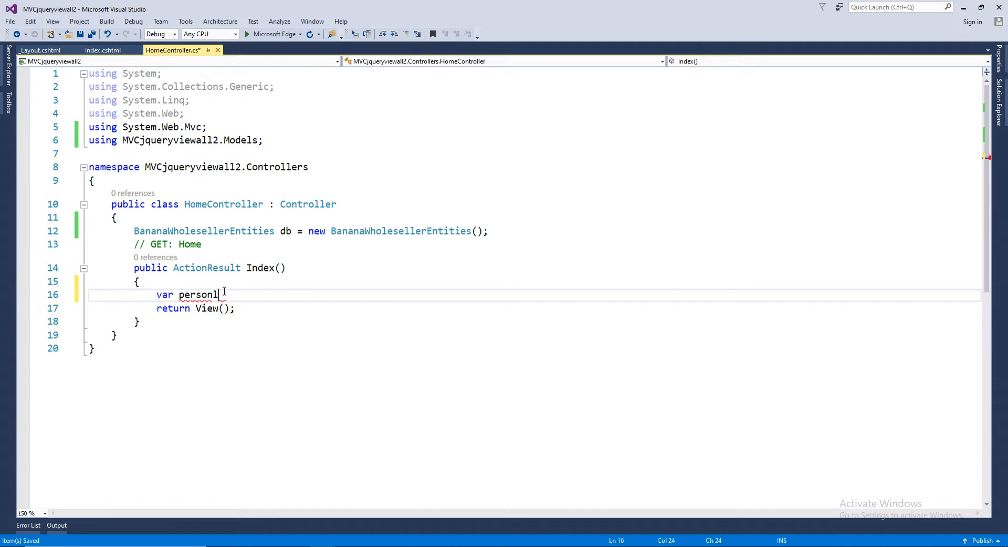
{"action": "type", "text": "list"}
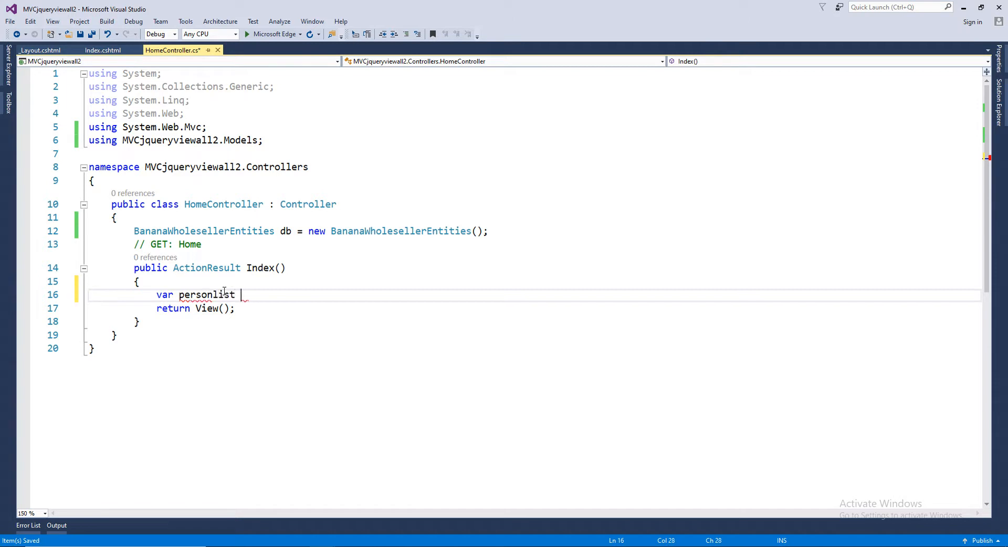
{"action": "type", "text": "= db"}
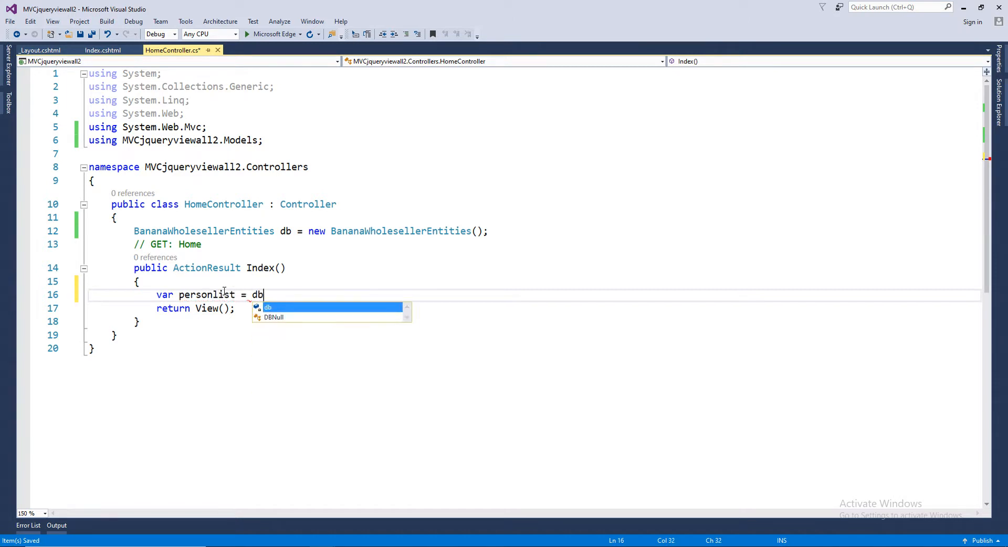
{"action": "type", "text": ".tb"}
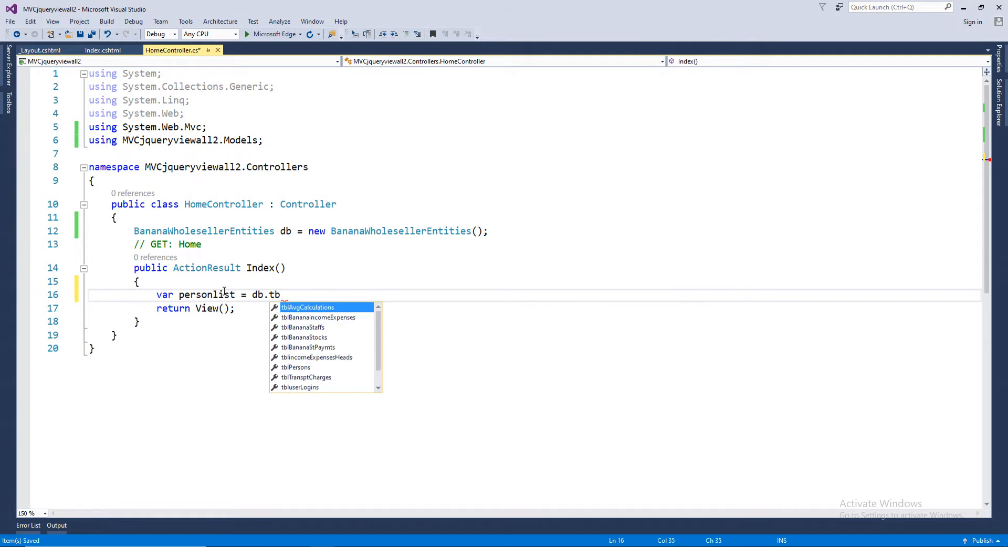
{"action": "type", "text": "Persons"}
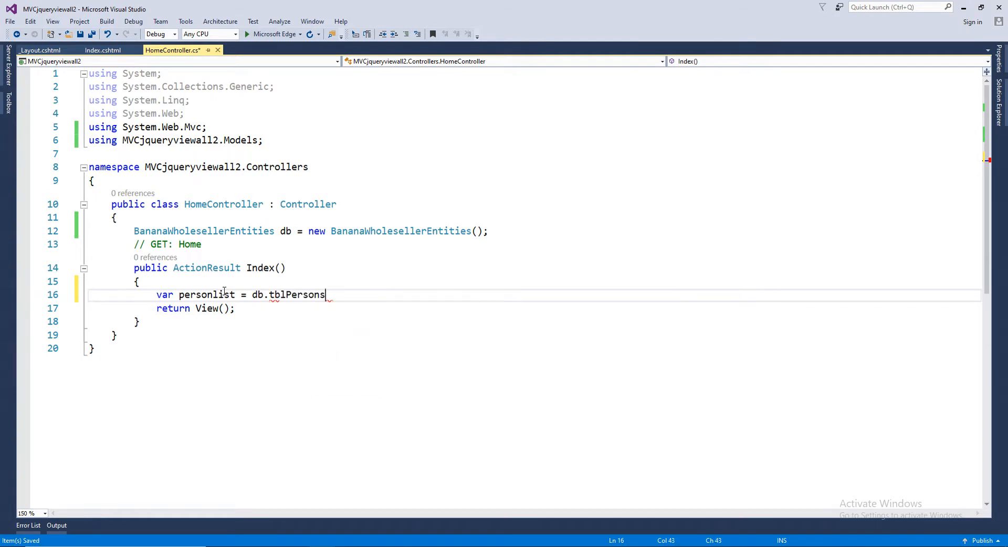
{"action": "type", "text": ".to"}
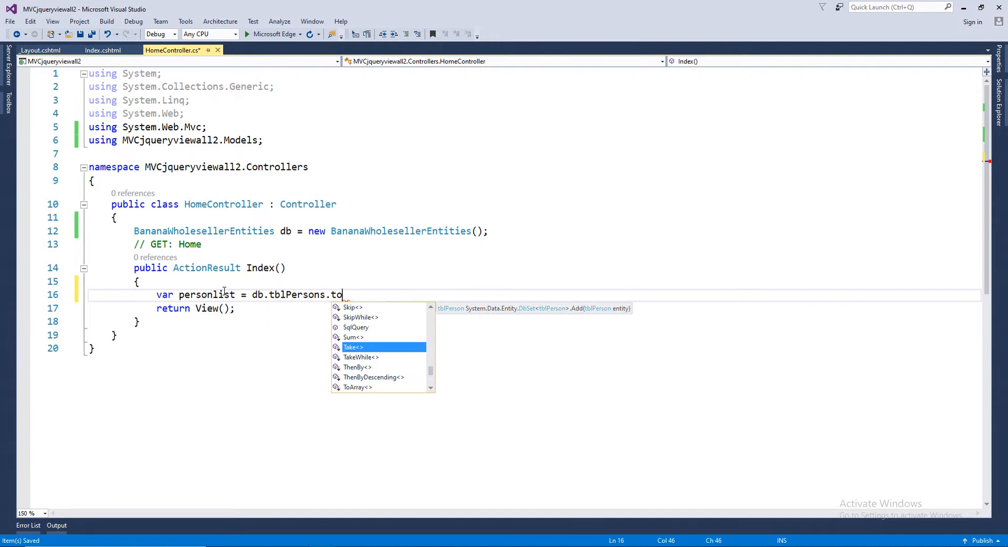
{"action": "type", "text": "List"}
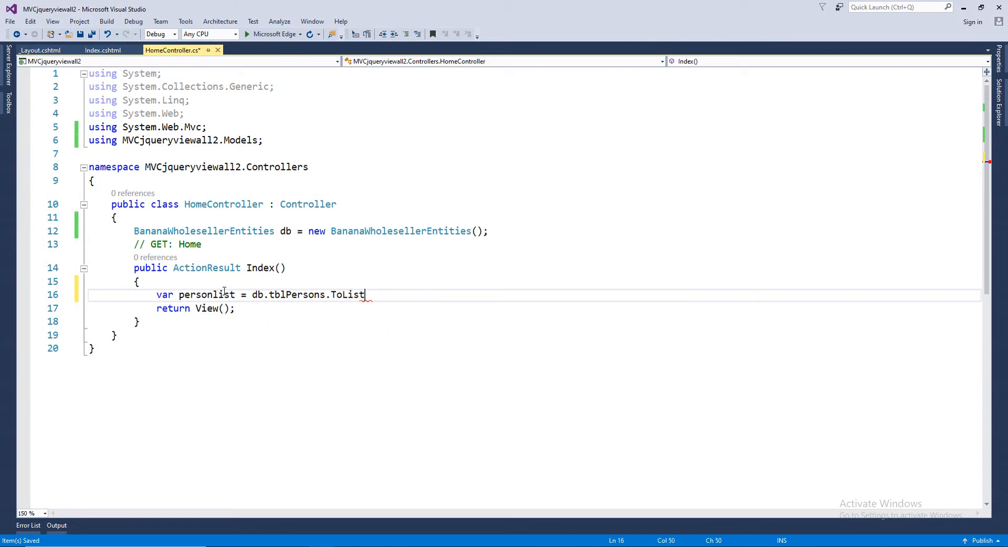
{"action": "type", "text": "();"}
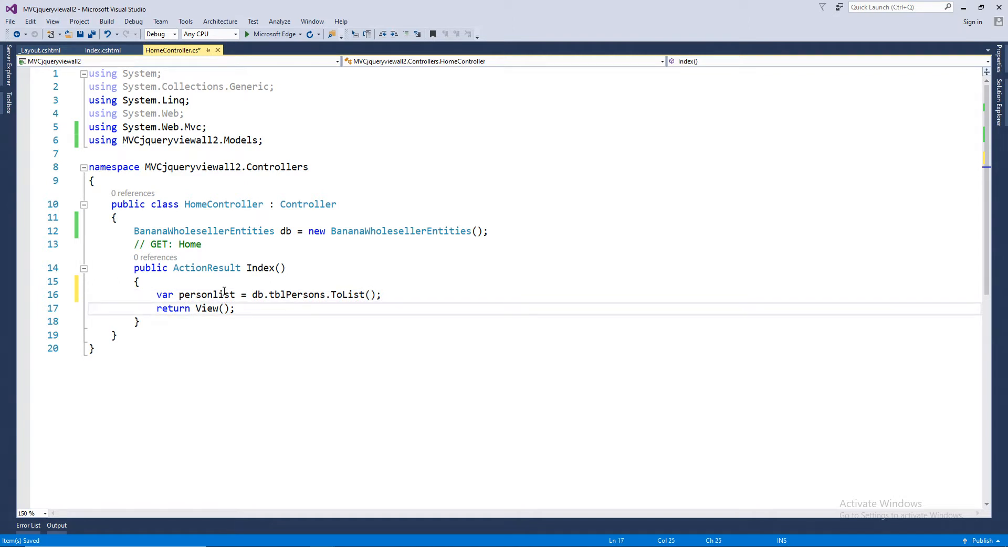
Return View(personlist) from Index and add a blank line after the action.
{"action": "type", "text": "personlist"}
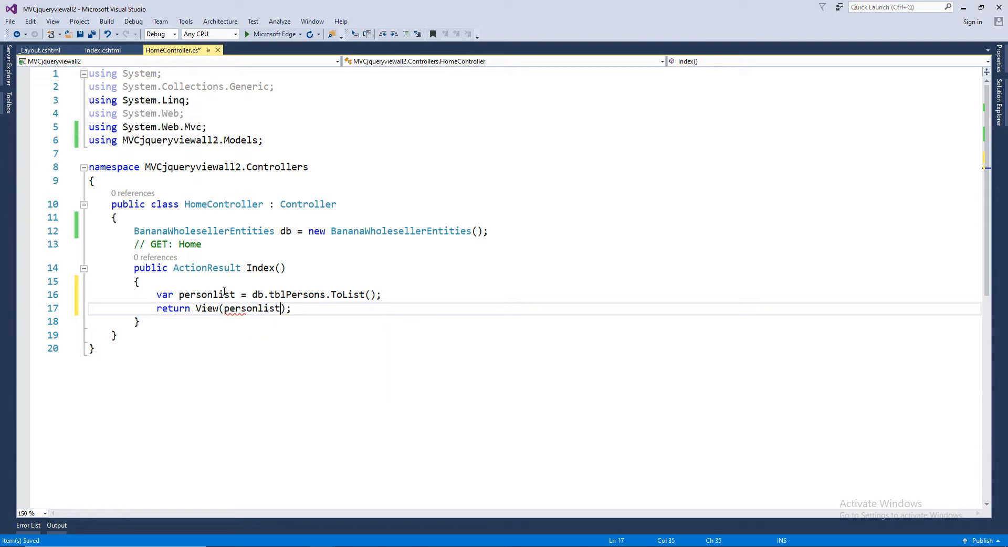
{"action": "double_click", "coordinate": [206, 294]}
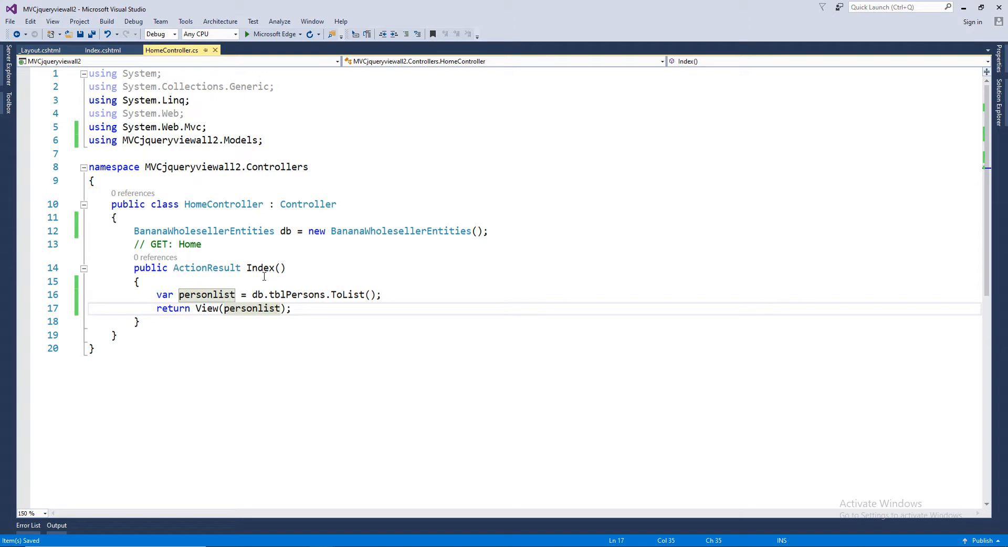
{"action": "mouse_move", "coordinate": [78, 21]}
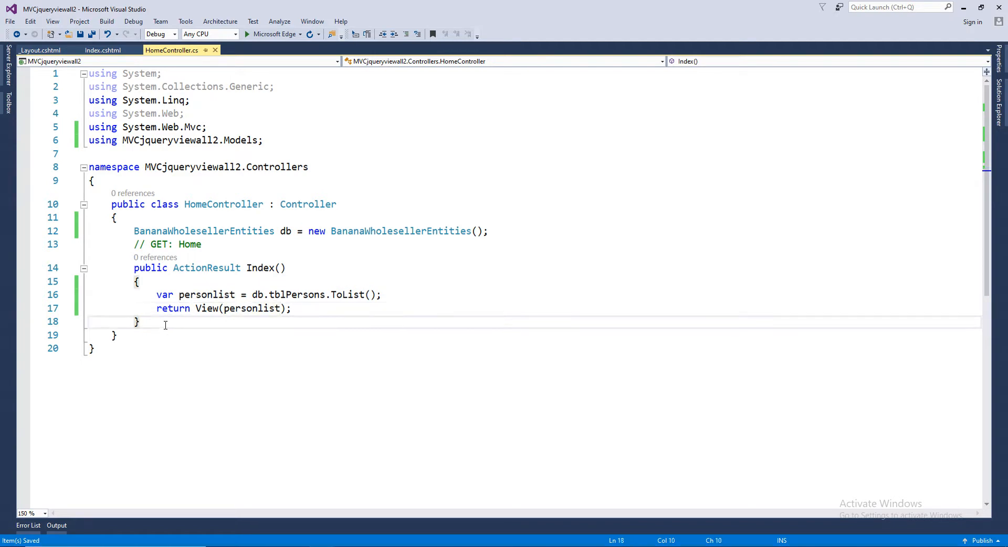
{"action": "key", "text": "enter"}
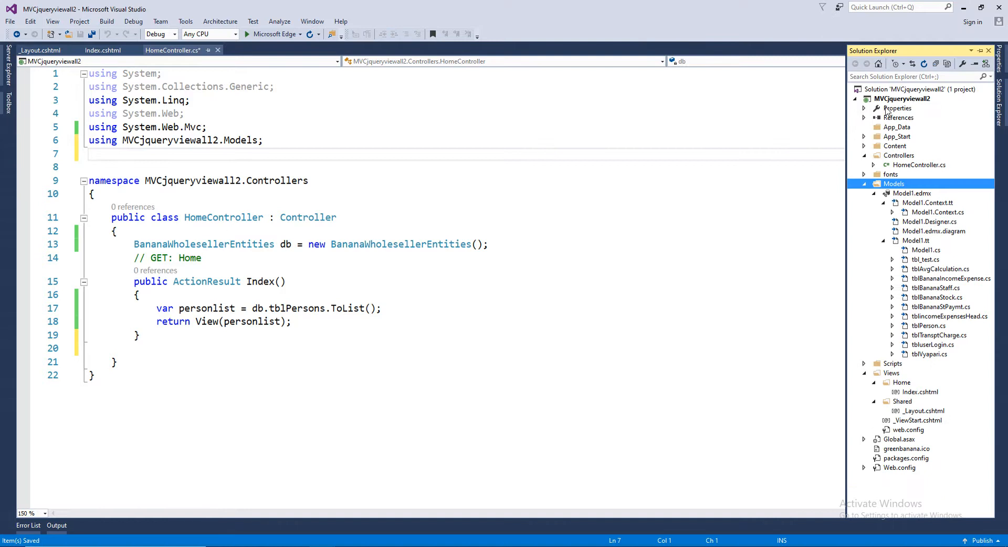
Search the NuGet Browse catalogue for Newtonsoft.Json in the MVCjqueryviewall2 project.
{"action": "right_click", "coordinate": [903, 98]}
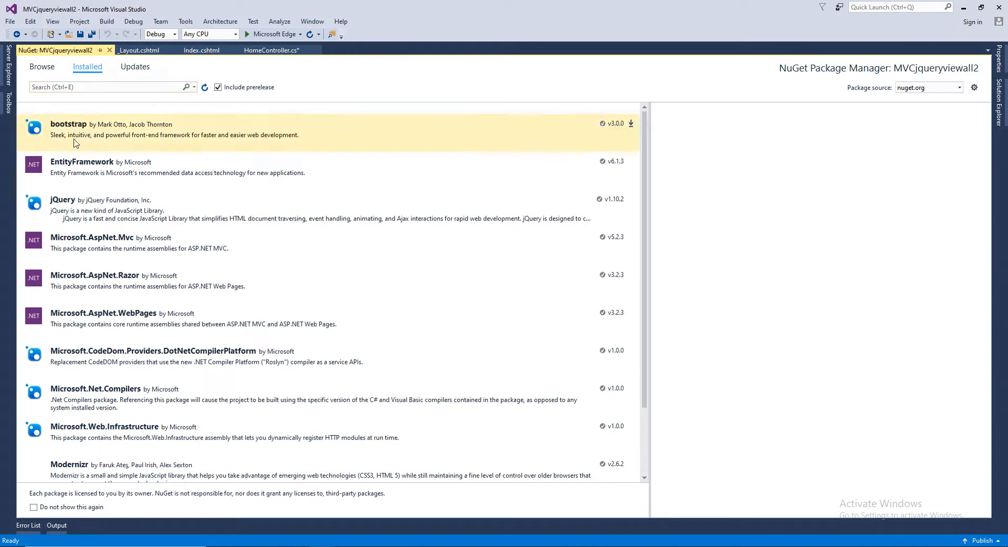
{"action": "left_click", "coordinate": [103, 87]}
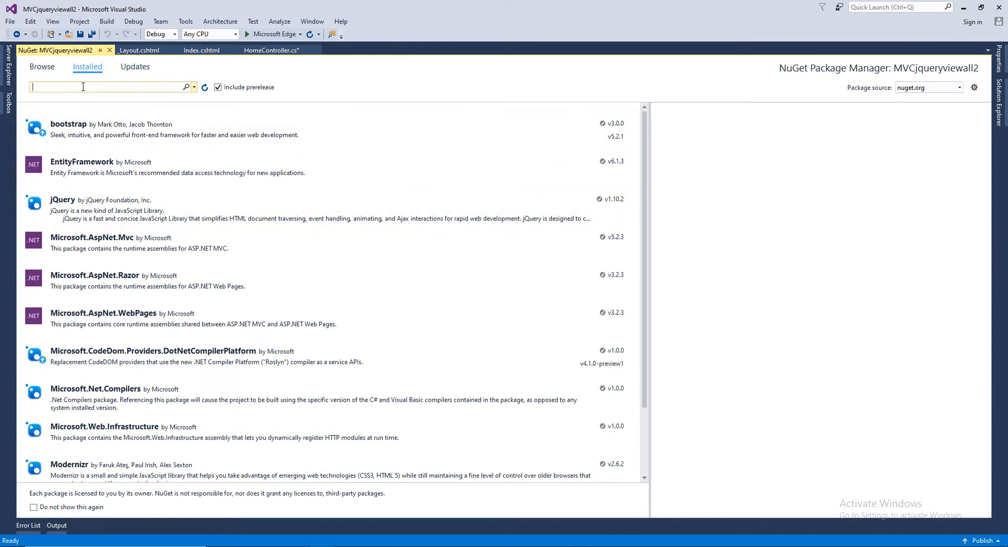
{"action": "type", "text": "new"}
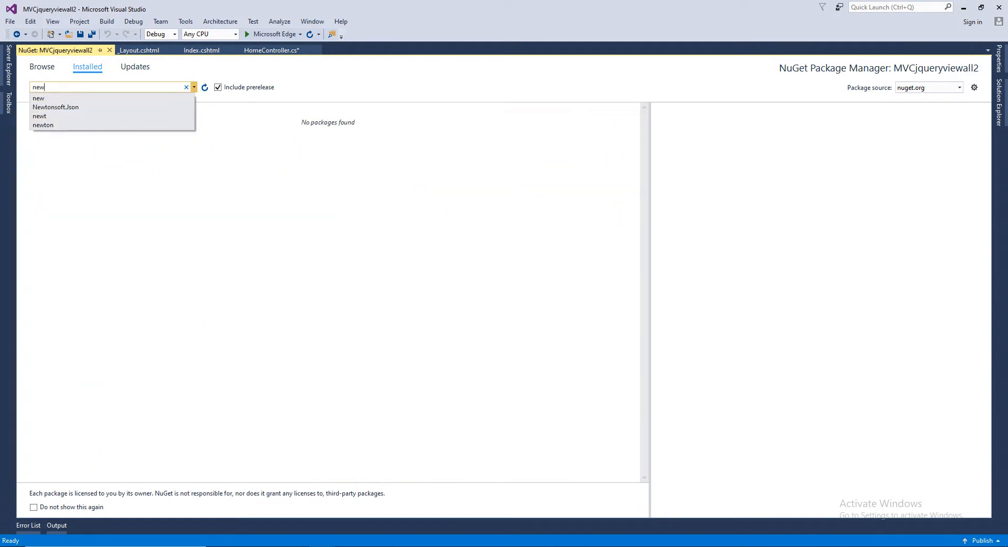
{"action": "left_click", "coordinate": [56, 107]}
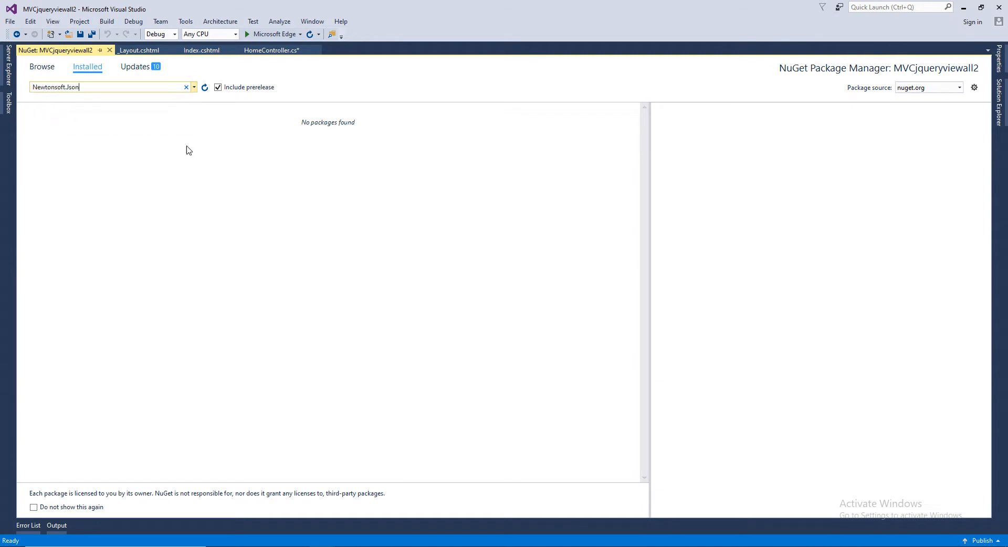
{"action": "left_click", "coordinate": [41, 66]}
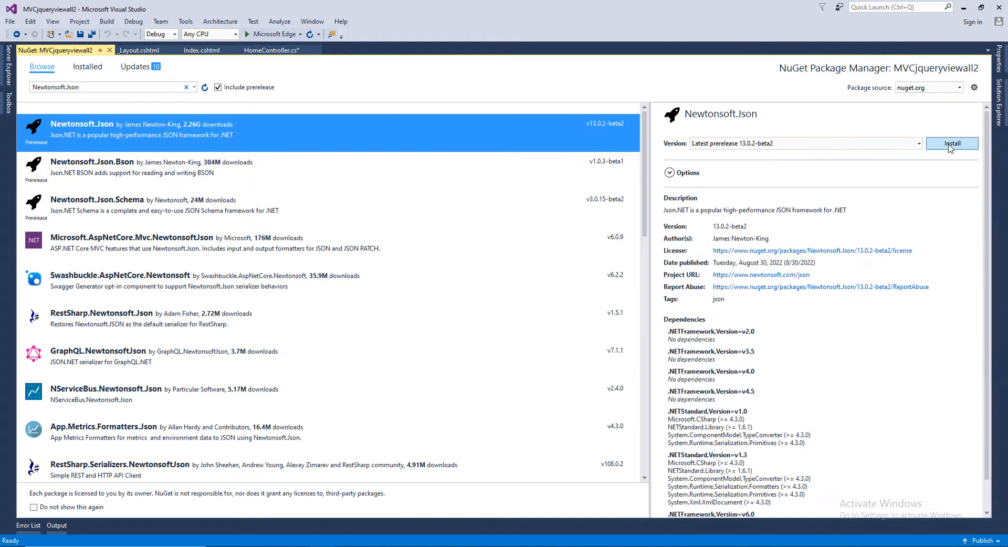
Install Newtonsoft.Json 13.0.2-beta2 and confirm the installation.
{"action": "left_click", "coordinate": [952, 144]}
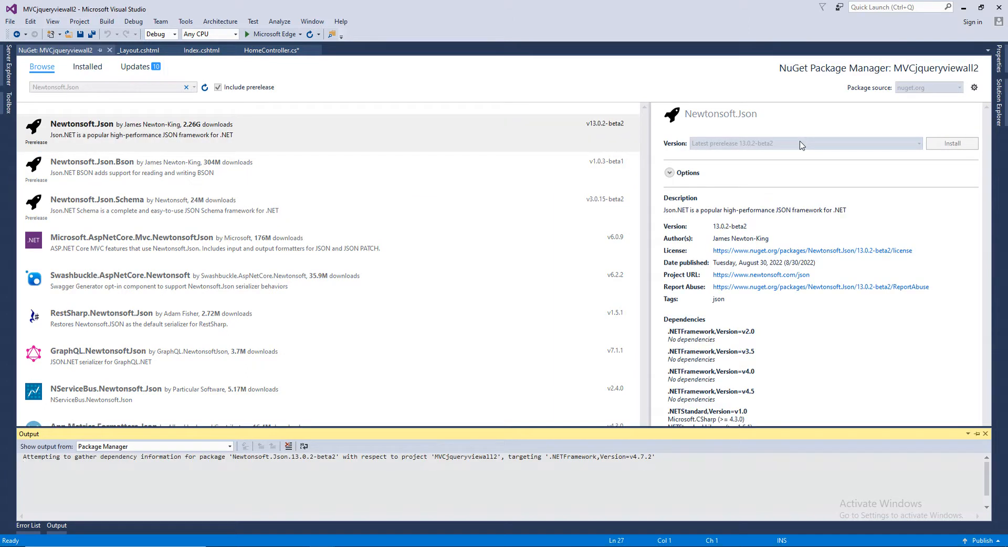
{"action": "left_click", "coordinate": [952, 142]}
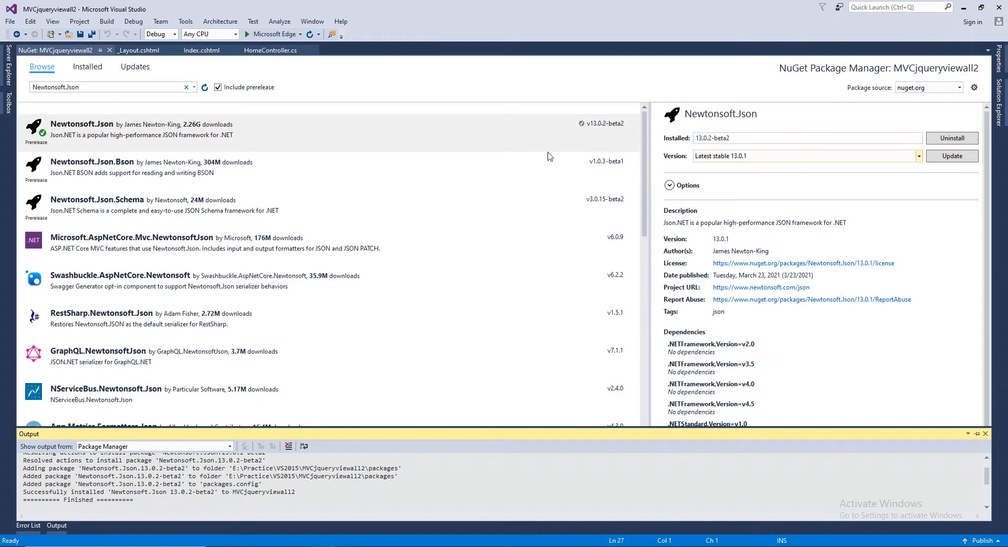
{"action": "mouse_move", "coordinate": [464, 167]}
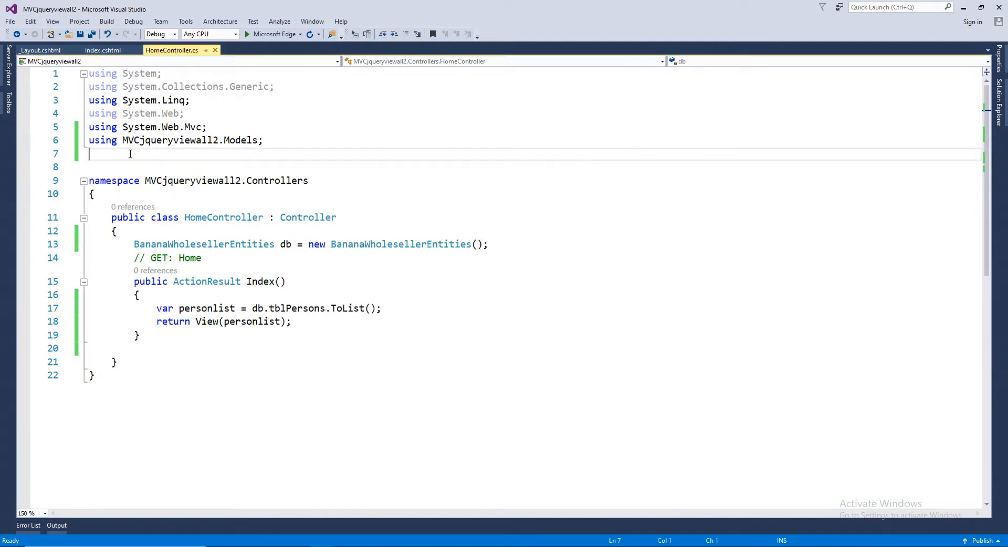
Add 'using Newtonsoft.Json.Serialization;' at line 7 of HomeController.cs and save.
{"action": "type", "text": "using"}
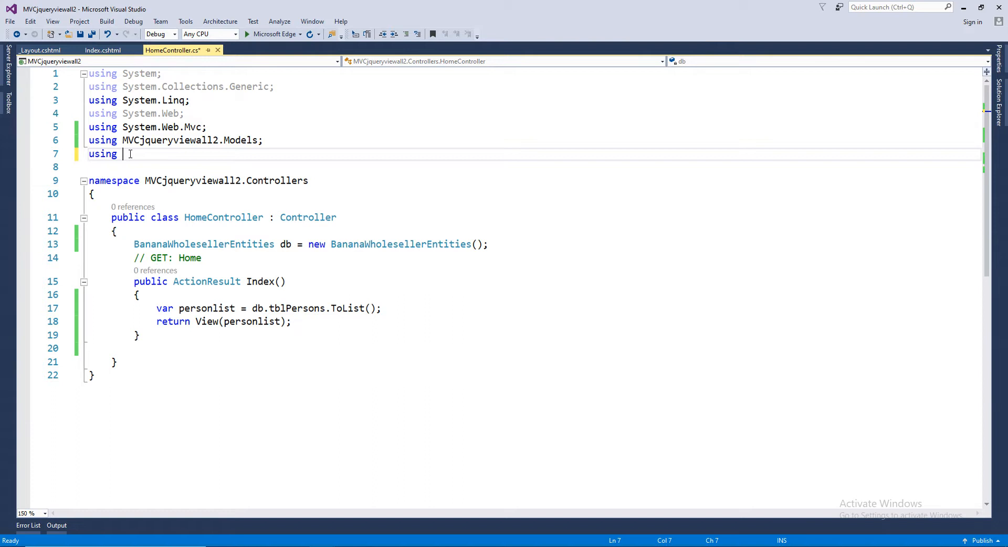
{"action": "type", "text": "Newtonsoft"}
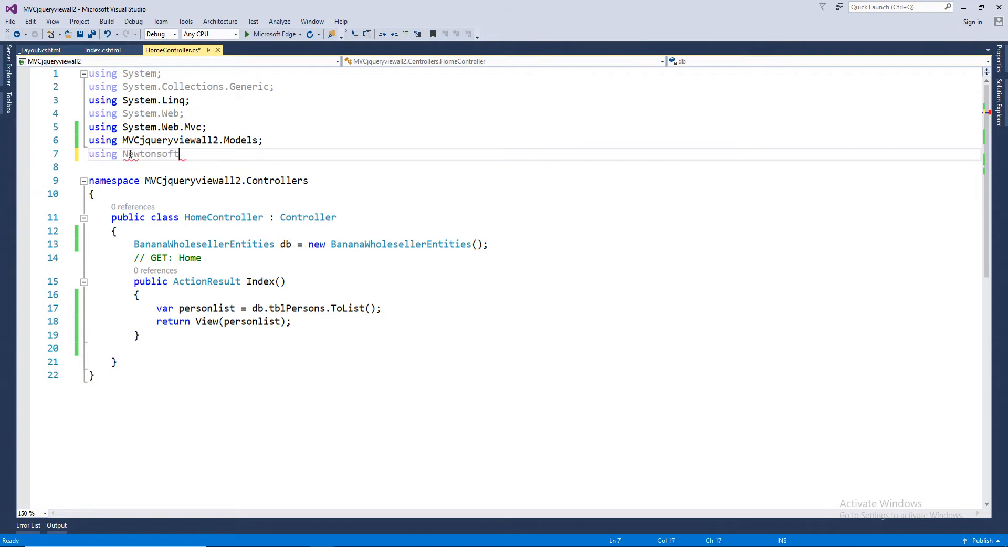
{"action": "type", "text": ".Json"}
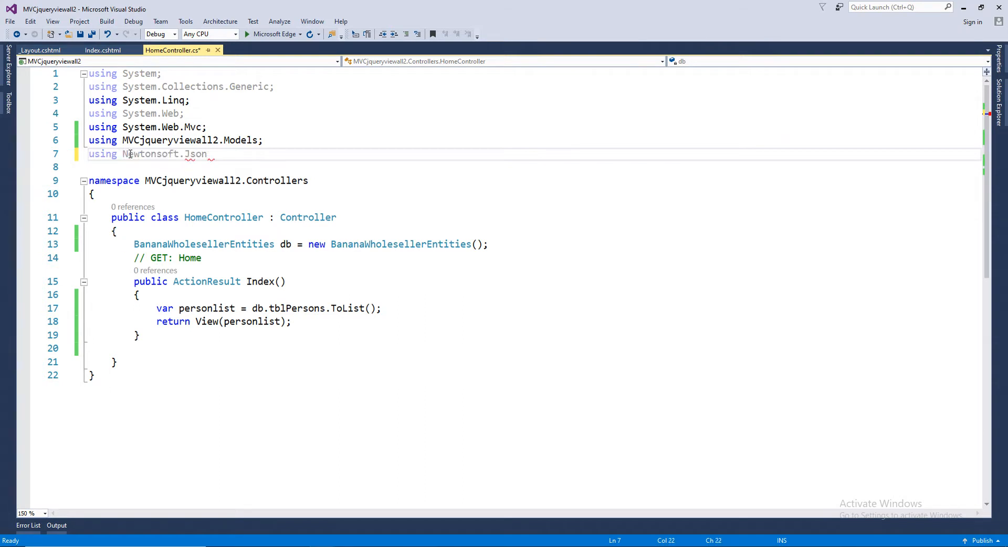
{"action": "type", "text": ".se"}
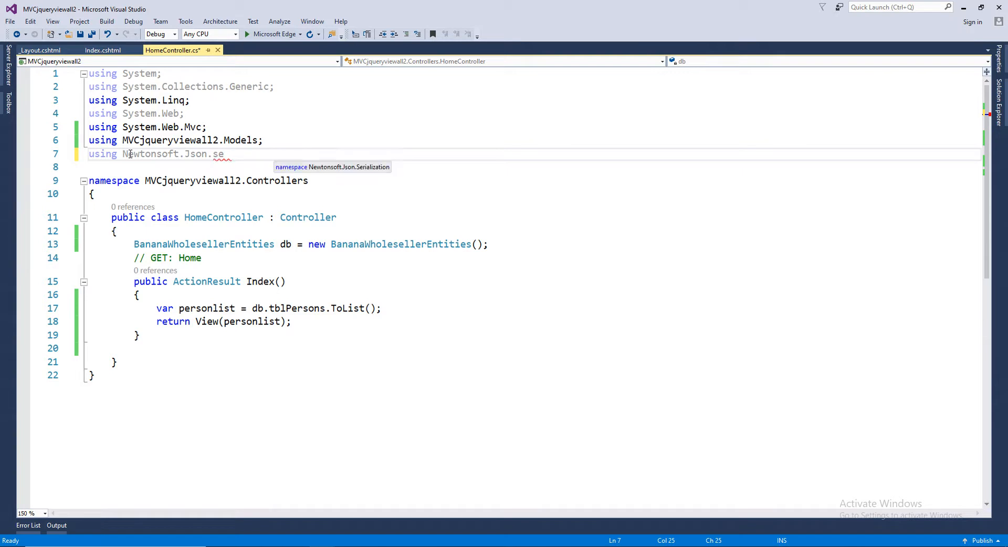
{"action": "type", "text": "rialization;"}
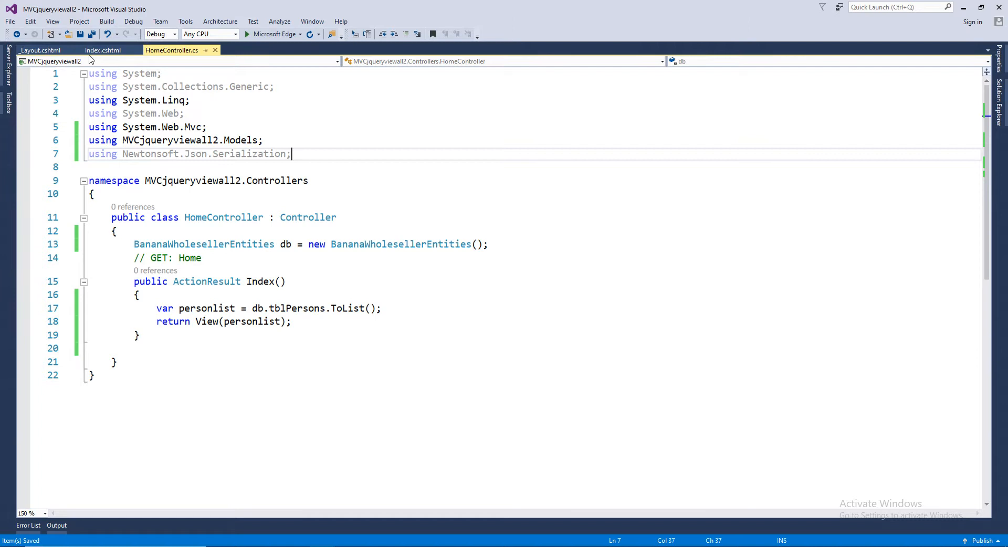
{"action": "left_click", "coordinate": [102, 50]}
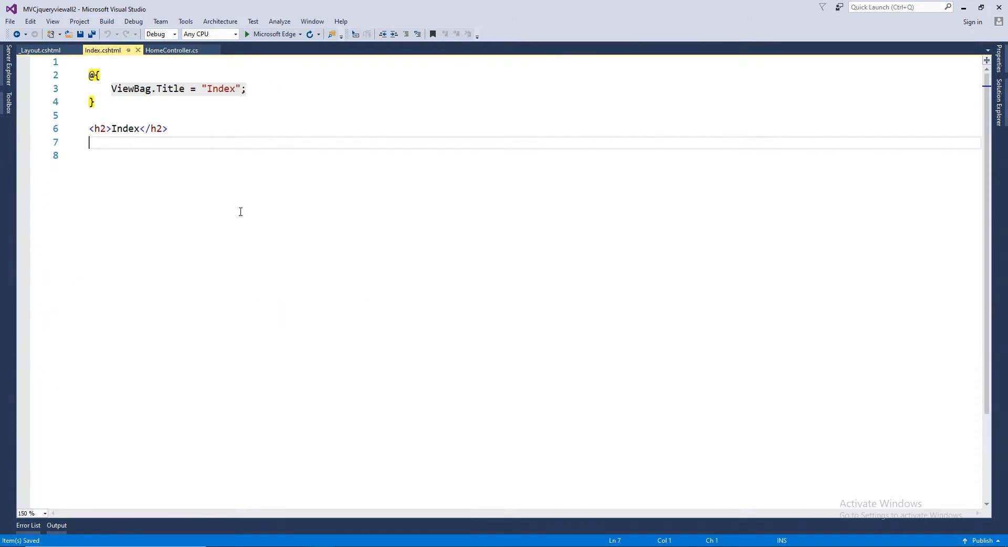
{"action": "mouse_move", "coordinate": [217, 147]}
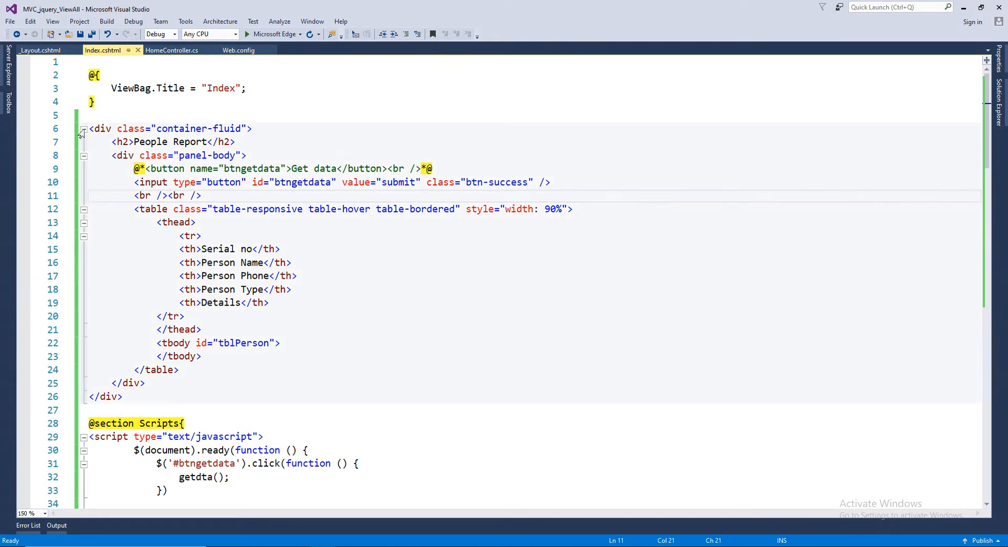
Paste the People Report div into Index.cshtml, remove the <h2>Index</h2> line, split the tblPerson tbody and save.
{"action": "left_click", "coordinate": [83, 128]}
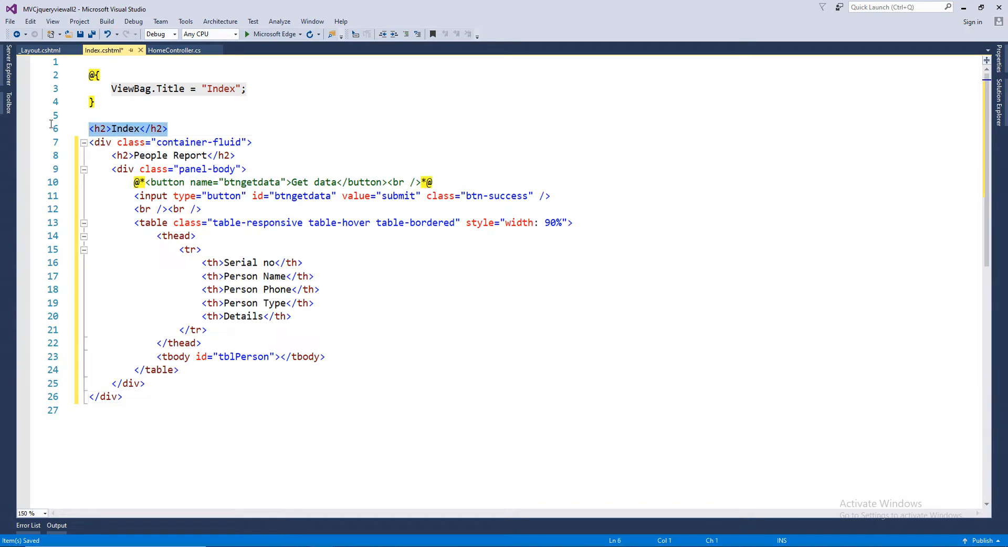
{"action": "key", "text": "Delete"}
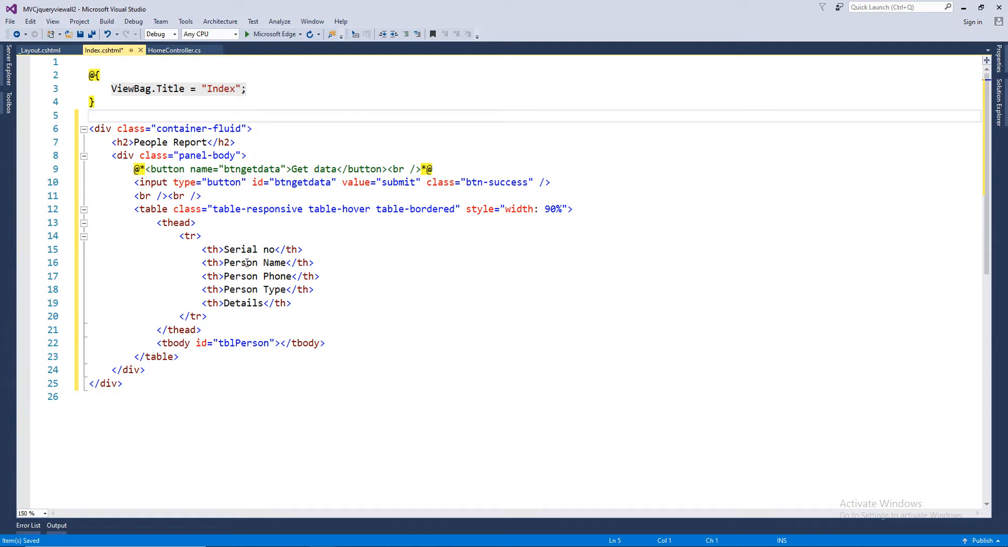
{"action": "mouse_move", "coordinate": [255, 169]}
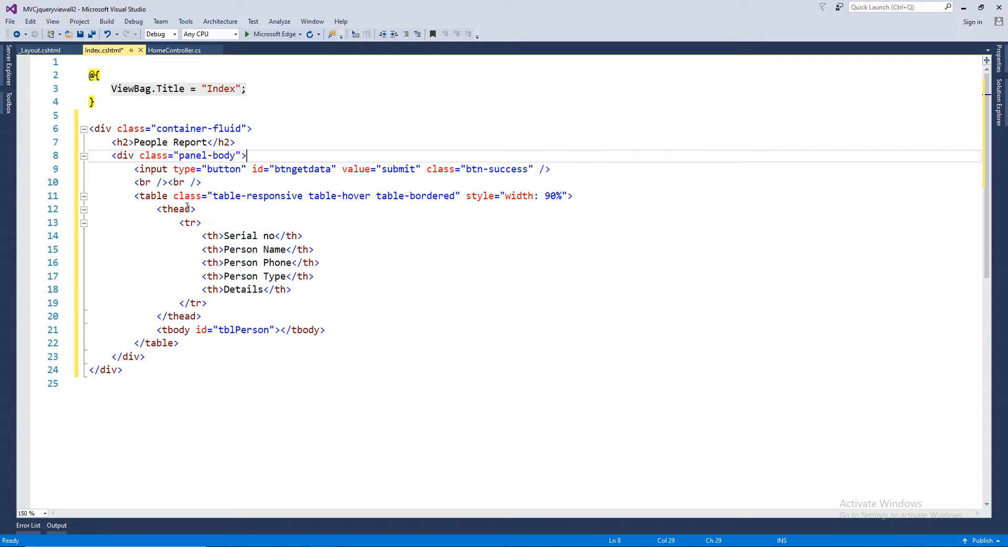
{"action": "mouse_move", "coordinate": [180, 339]}
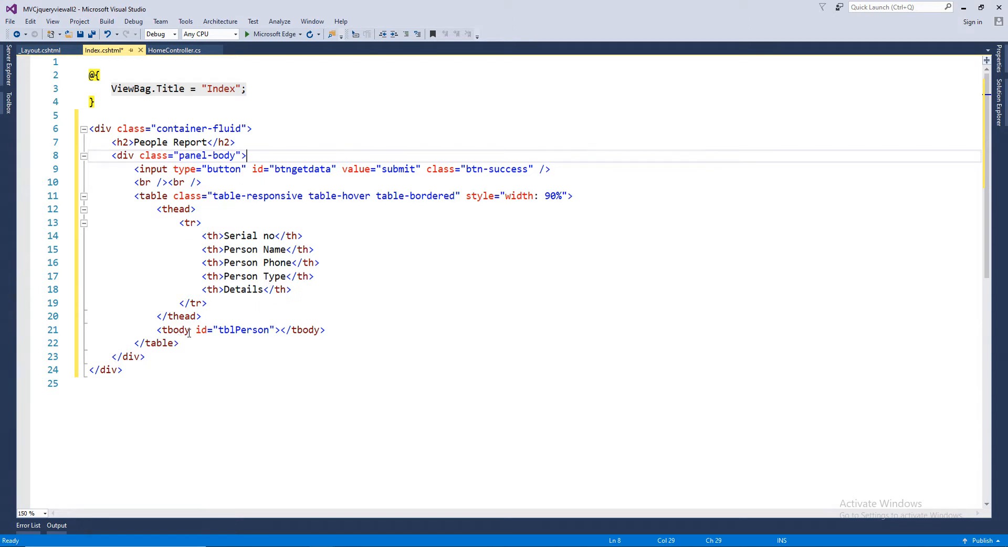
{"action": "left_click", "coordinate": [282, 329]}
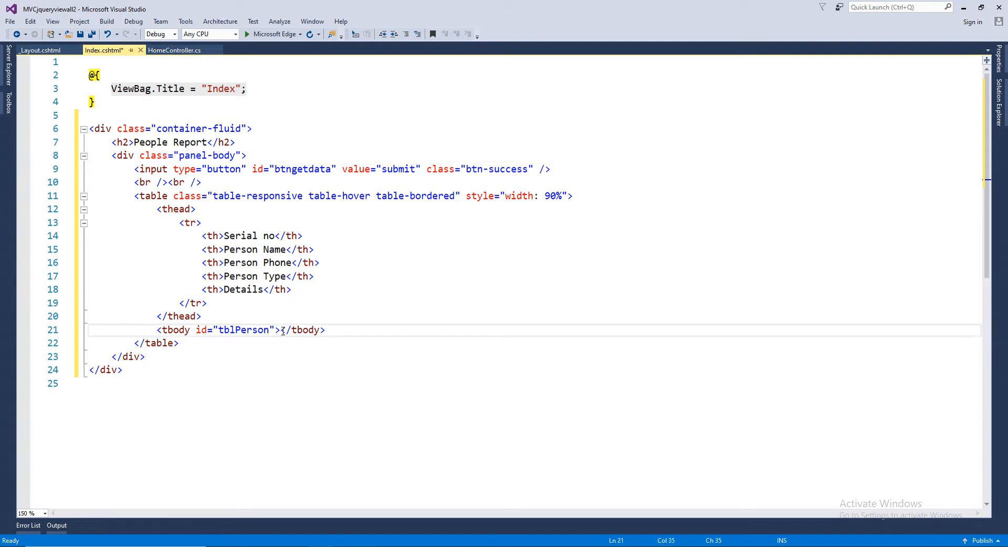
{"action": "key", "text": "enter"}
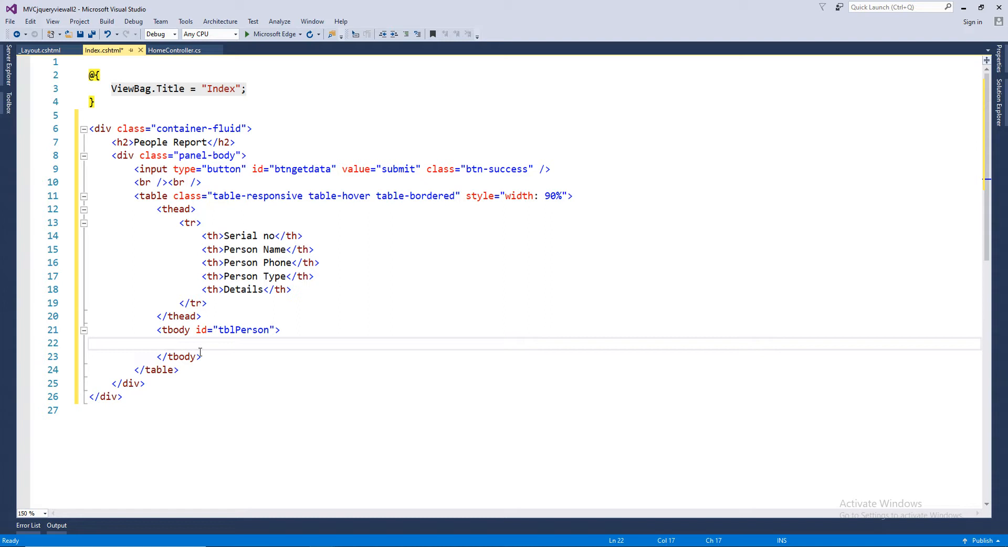
{"action": "mouse_move", "coordinate": [165, 124]}
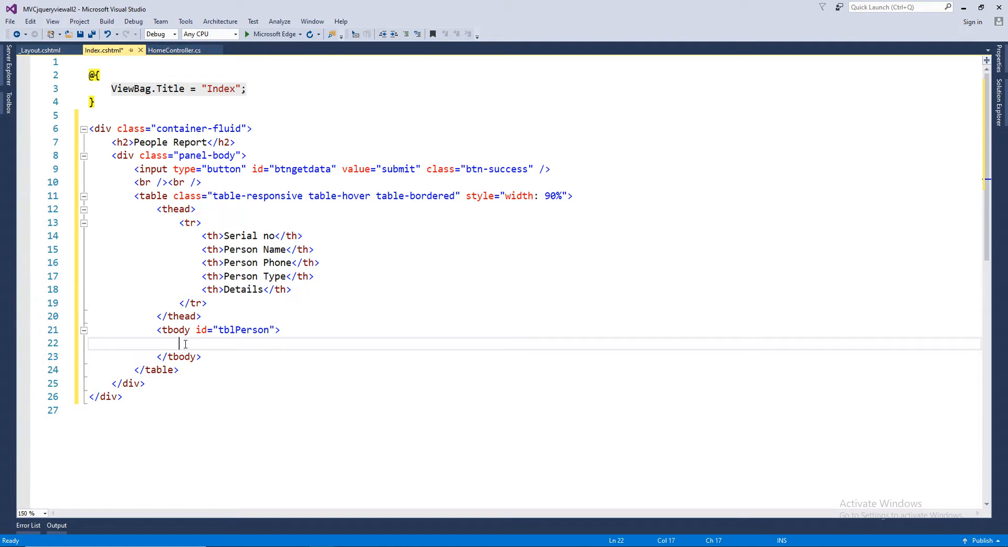
{"action": "key", "text": "ctrl+s"}
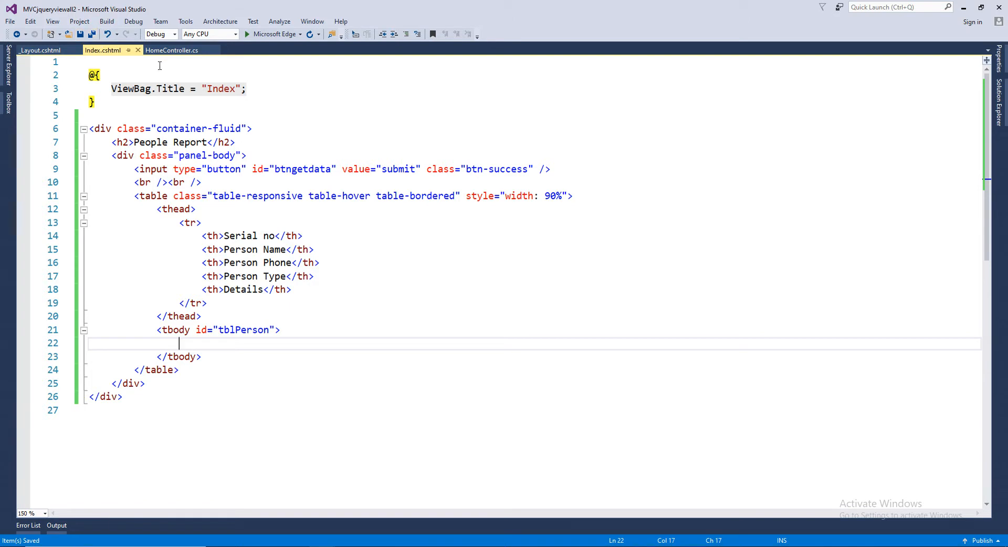
{"action": "mouse_move", "coordinate": [171, 50]}
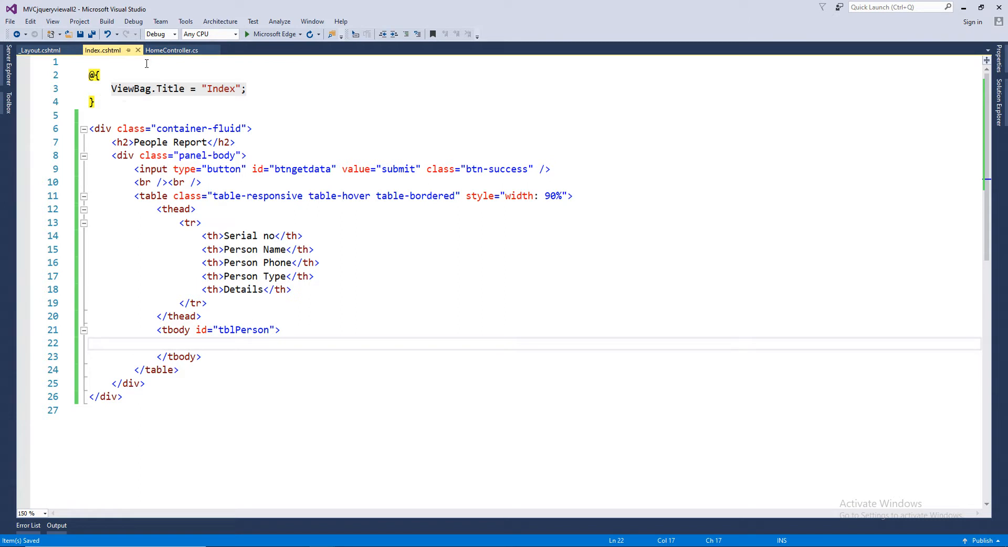
{"action": "mouse_move", "coordinate": [146, 63]}
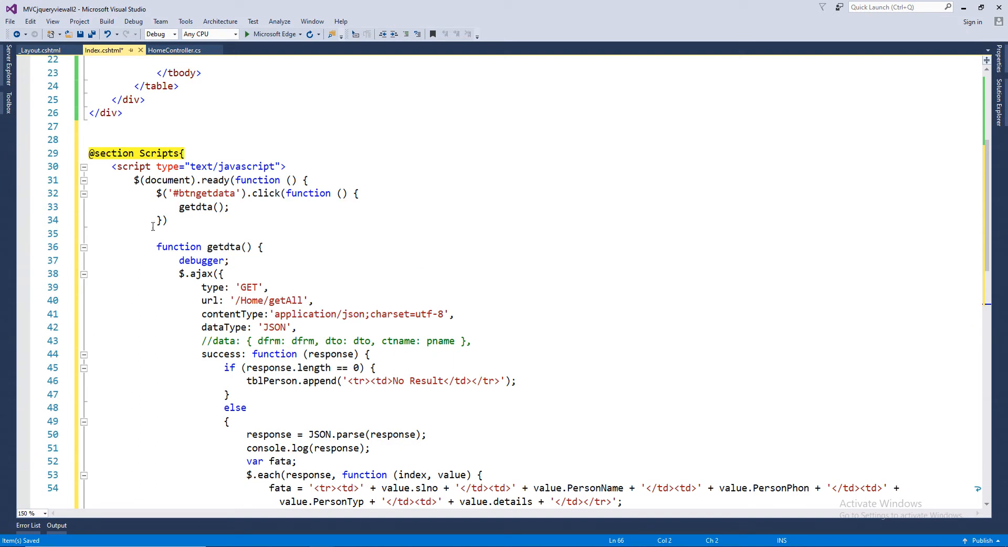
{"action": "mouse_move", "coordinate": [63, 61]}
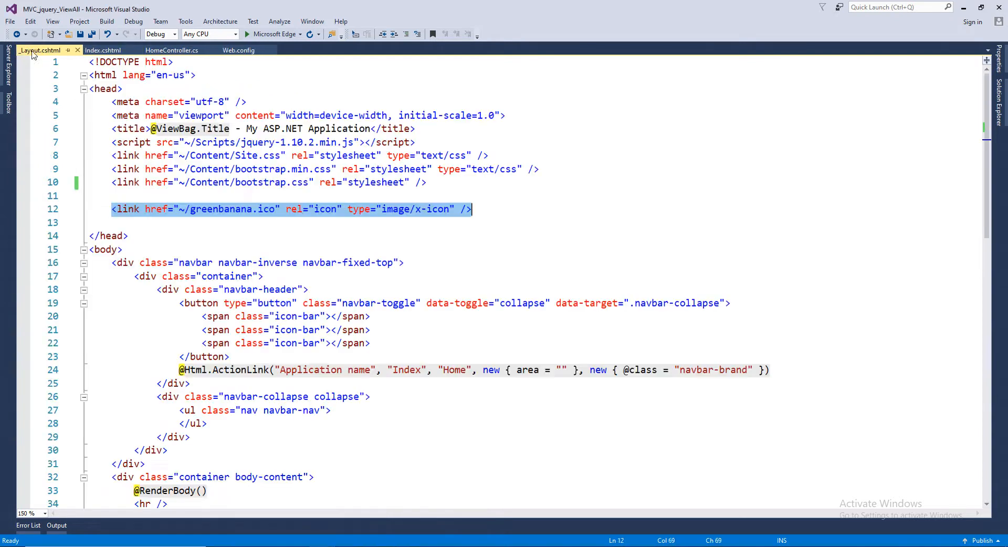
{"action": "scroll", "scroll_direction": "down", "scroll_amount": 3}
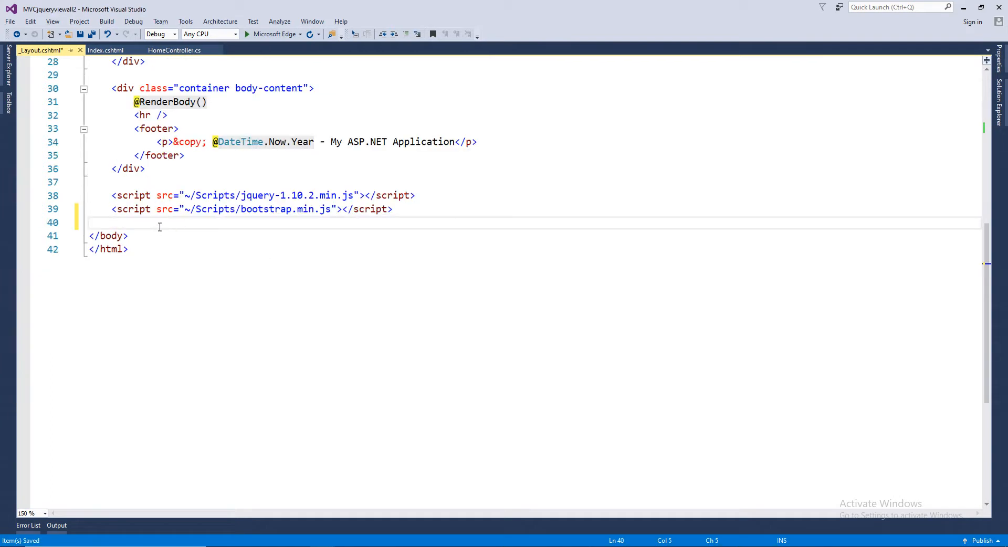
{"action": "type", "text": "@RenderSection(\"scripts\", required: false)"}
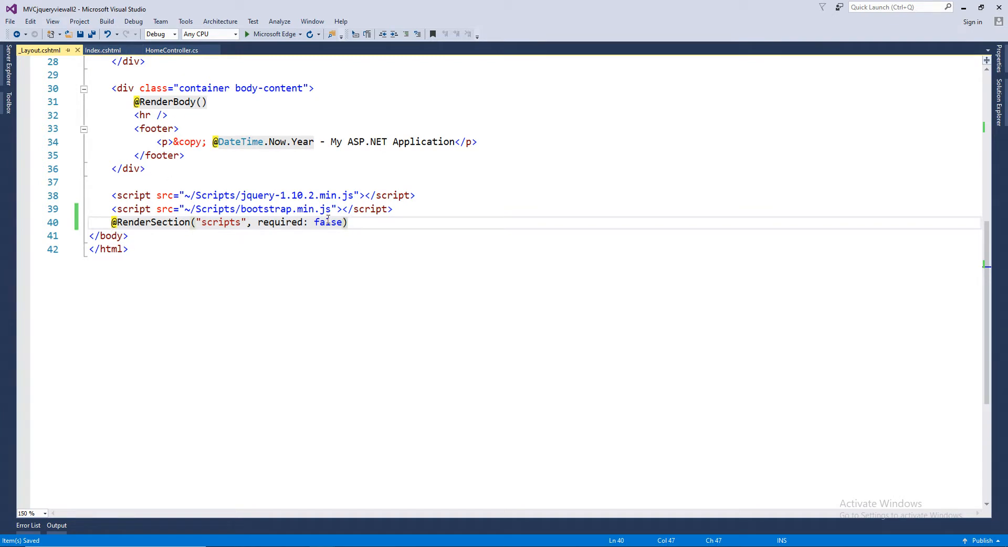
{"action": "left_click", "coordinate": [102, 50]}
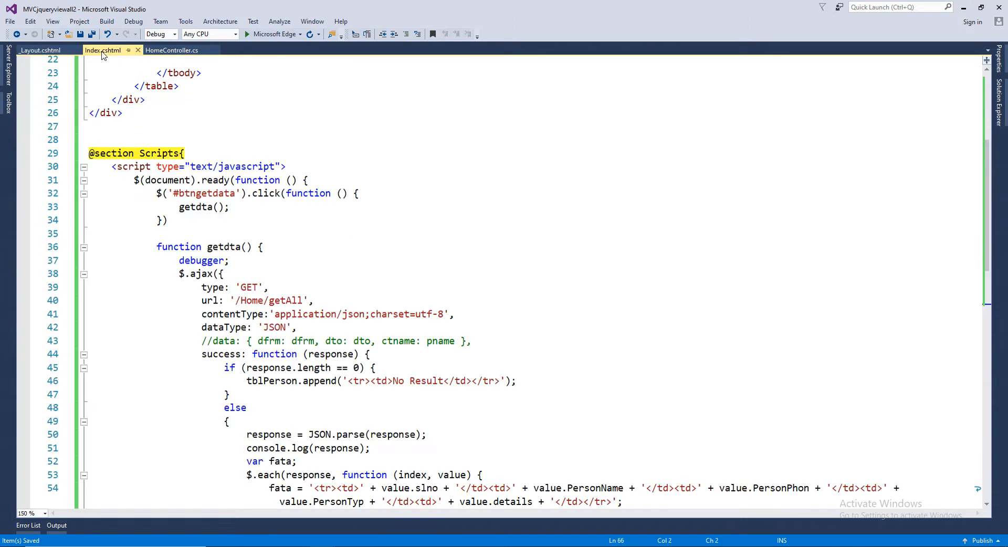
Read through the getdta $.ajax GET to /Home/getAll and its success handler appending rows to #tblPerson.
{"action": "scroll", "scroll_direction": "up", "scroll_amount": 3}
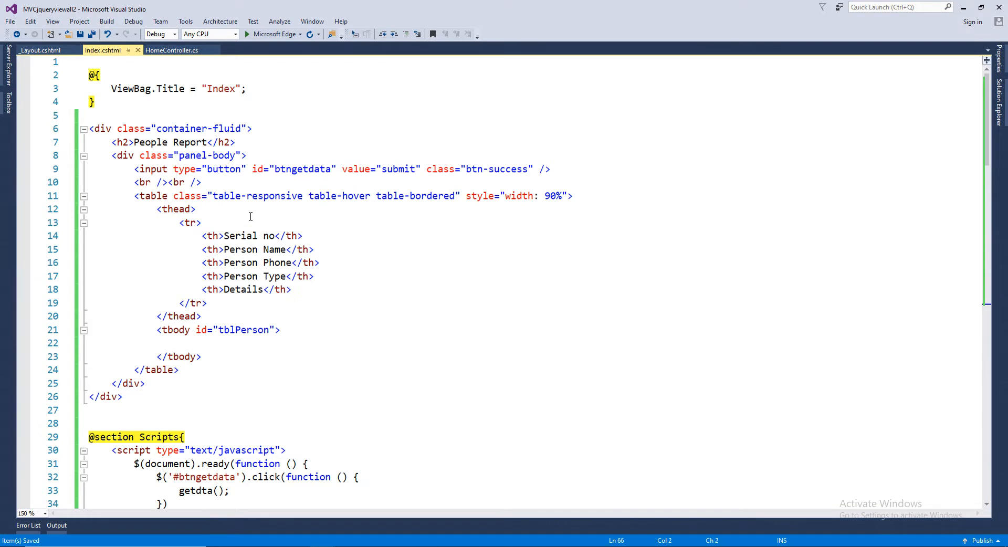
{"action": "scroll", "scroll_direction": "down", "scroll_amount": 3}
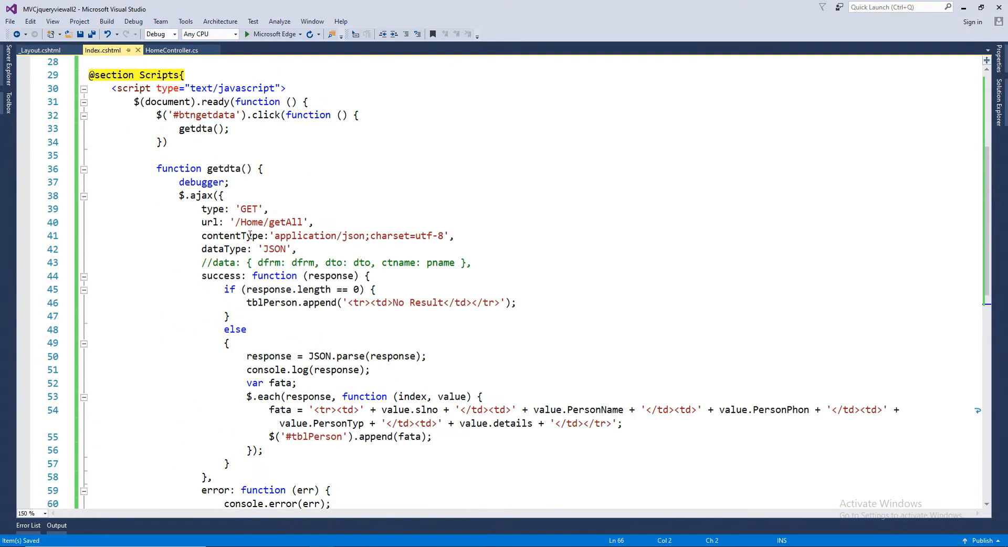
{"action": "mouse_move", "coordinate": [170, 106]}
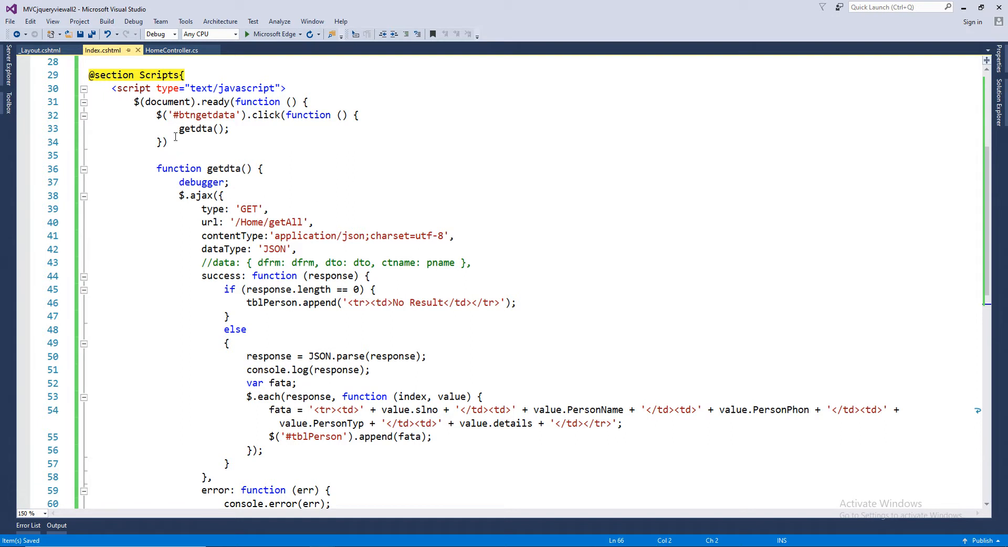
{"action": "mouse_move", "coordinate": [327, 147]}
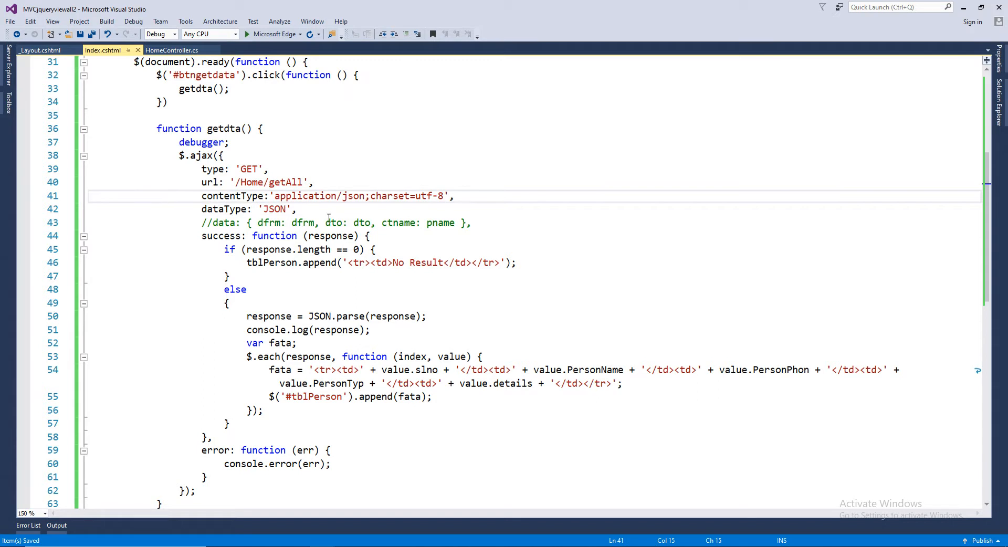
{"action": "scroll", "scroll_direction": "down", "scroll_amount": 3}
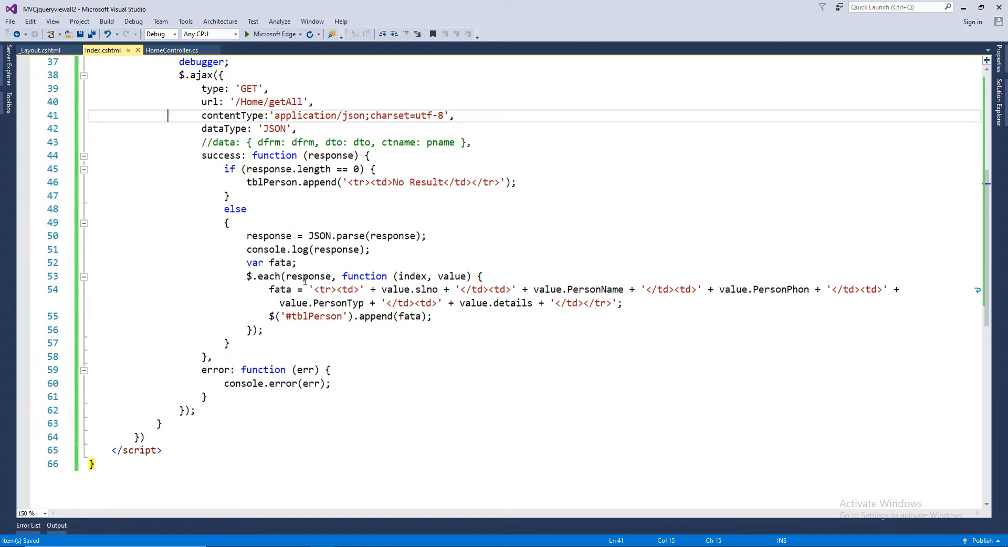
{"action": "mouse_move", "coordinate": [415, 276]}
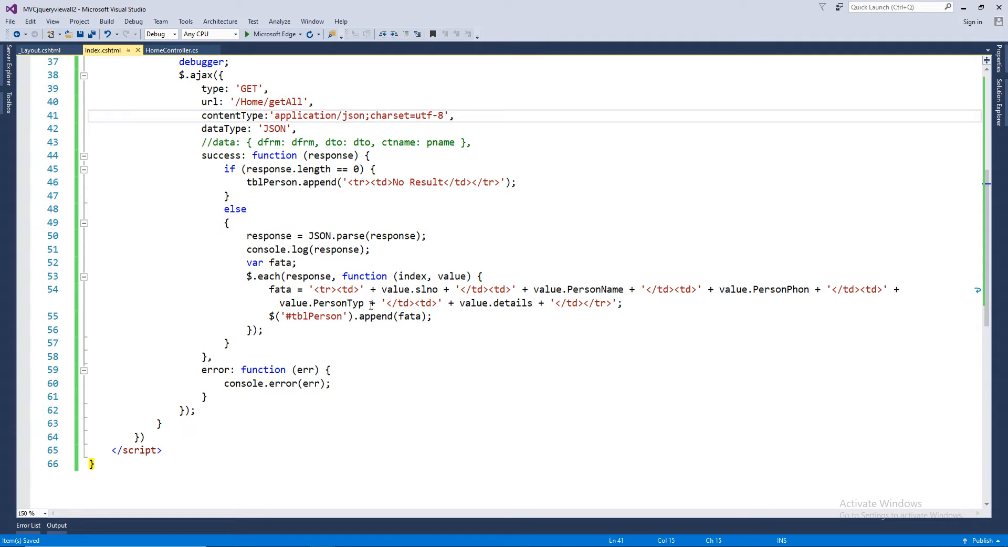
{"action": "mouse_move", "coordinate": [257, 261]}
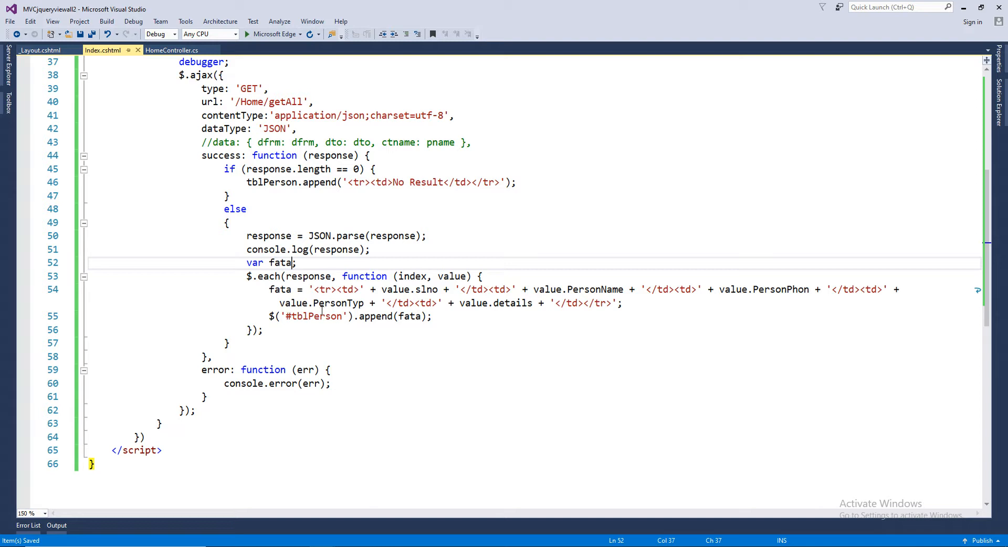
{"action": "double_click", "coordinate": [316, 316]}
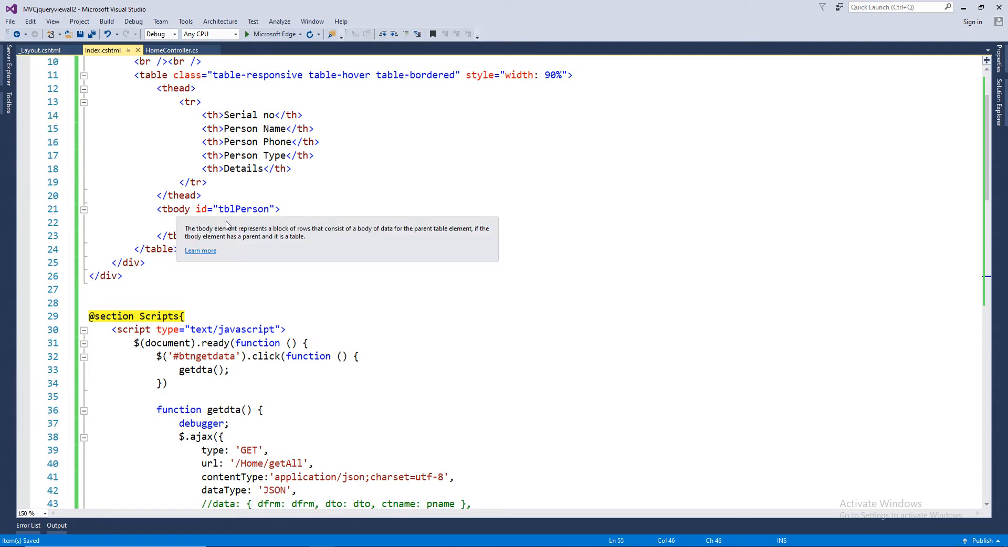
{"action": "scroll", "scroll_direction": "down", "scroll_amount": 3}
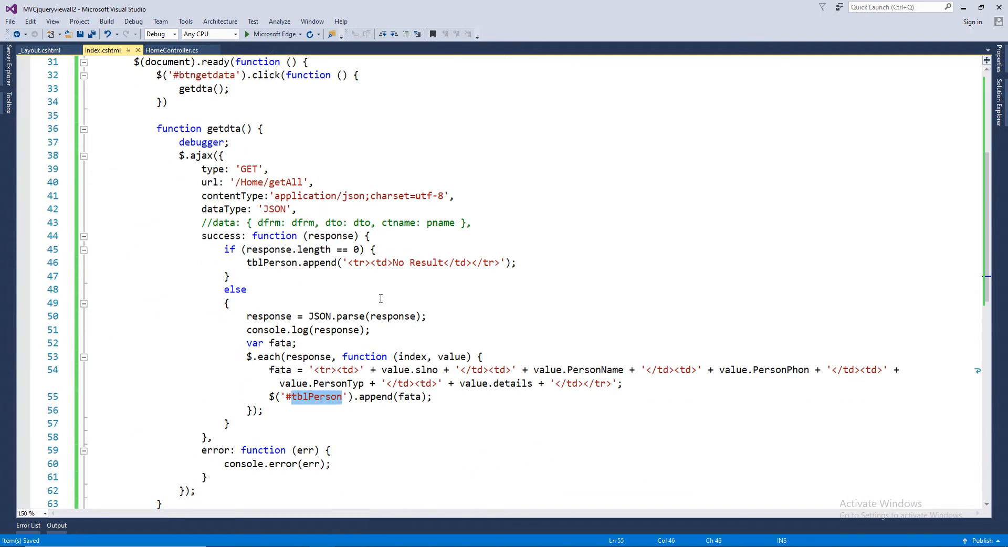
{"action": "mouse_move", "coordinate": [354, 266]}
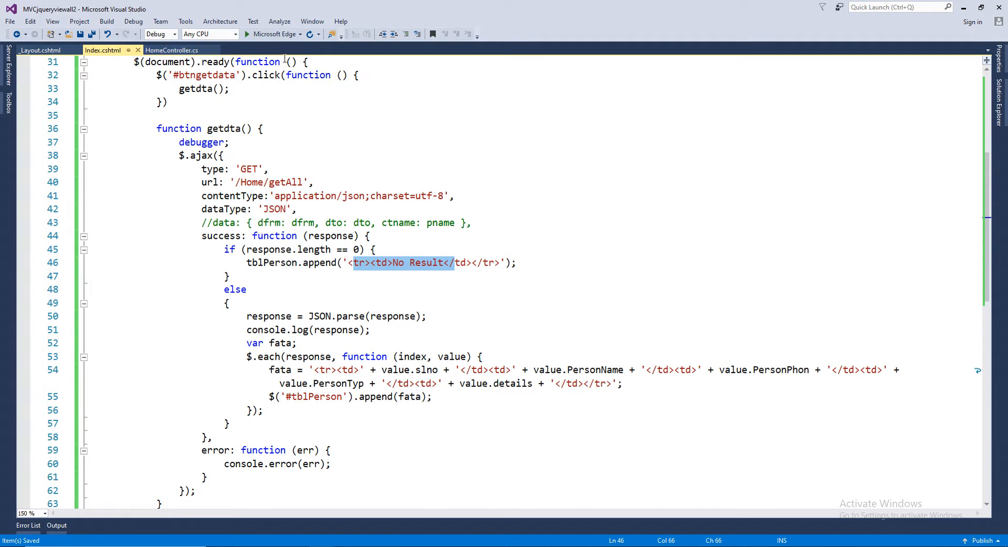
{"action": "mouse_move", "coordinate": [539, 224]}
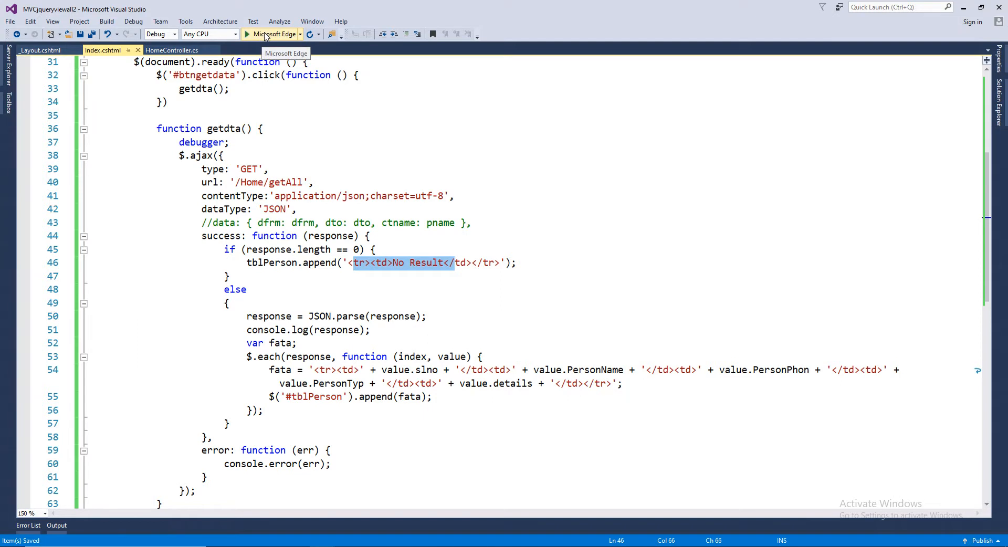
Start debugging in Microsoft Edge, review the table-bordered Bootstrap classes, and switch to the running page.
{"action": "left_click", "coordinate": [246, 34]}
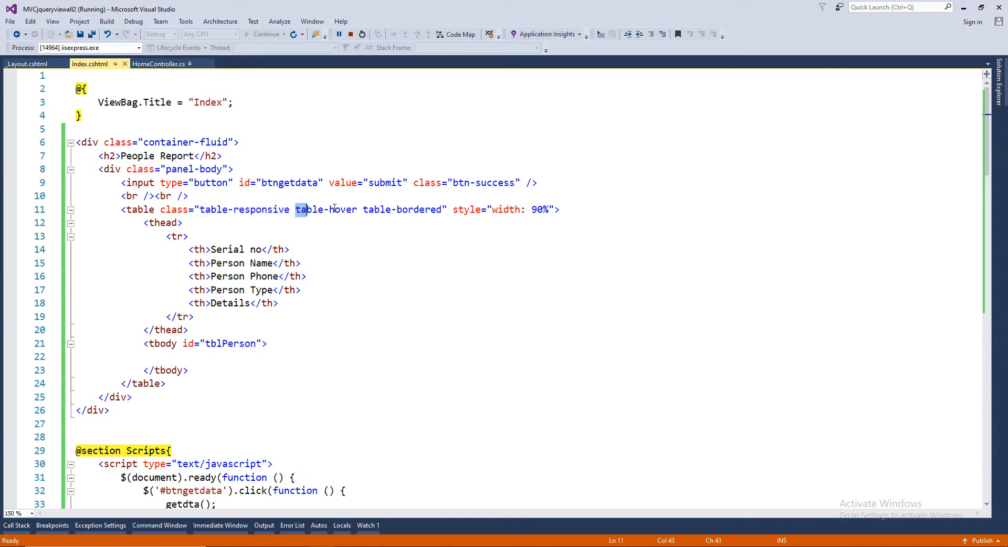
{"action": "left_click", "coordinate": [363, 210]}
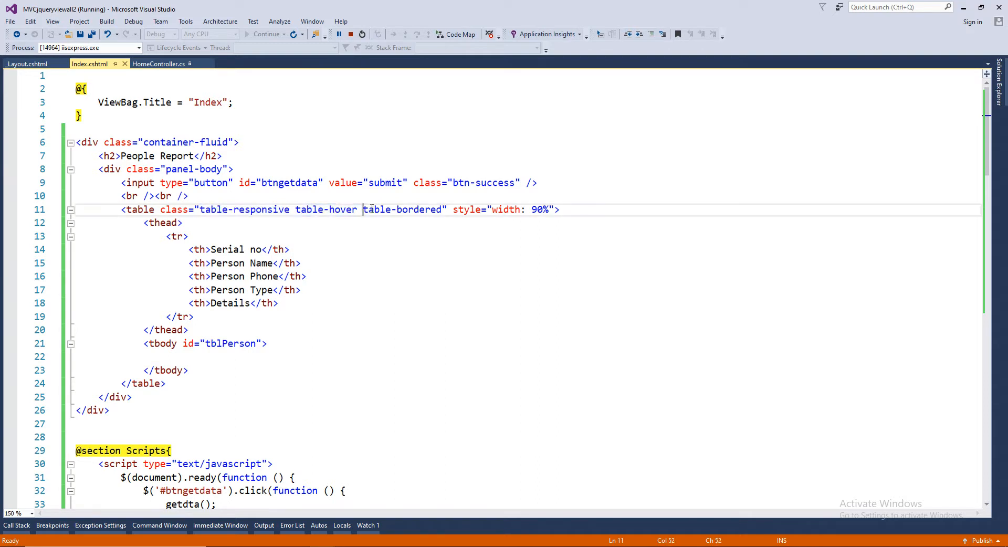
{"action": "double_click", "coordinate": [402, 210]}
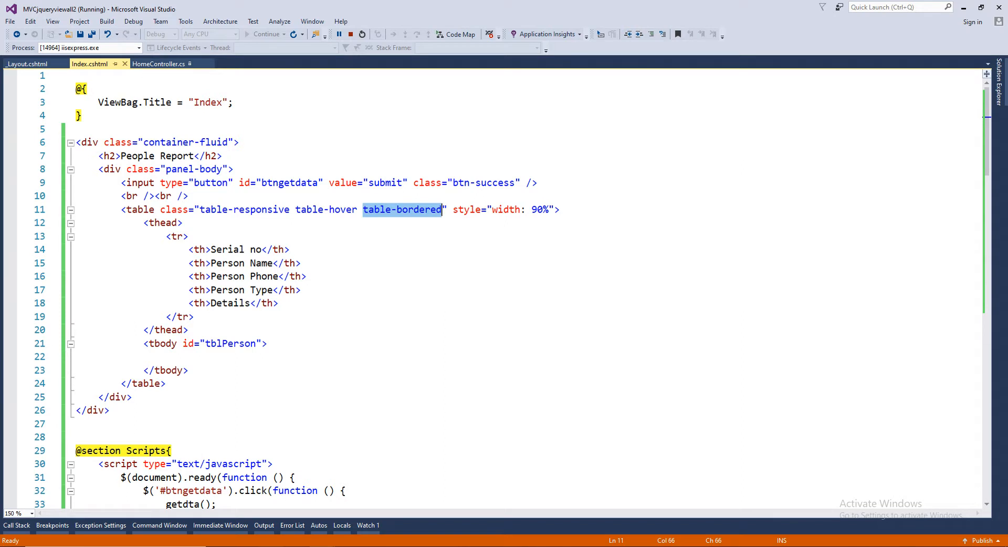
{"action": "left_click", "coordinate": [463, 9]}
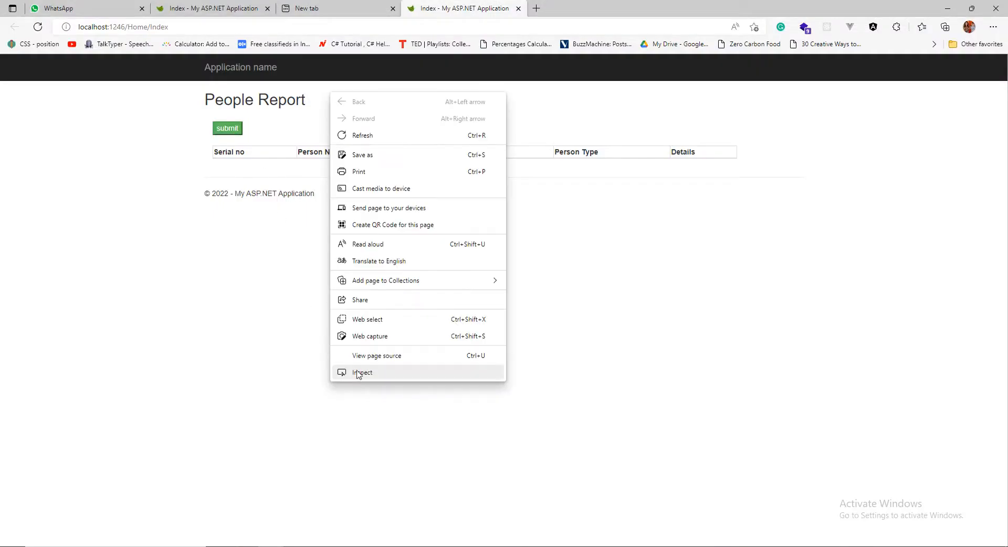
Open the Edge developer tools Console, click submit and resume past the getdta breakpoint.
{"action": "left_click", "coordinate": [362, 373]}
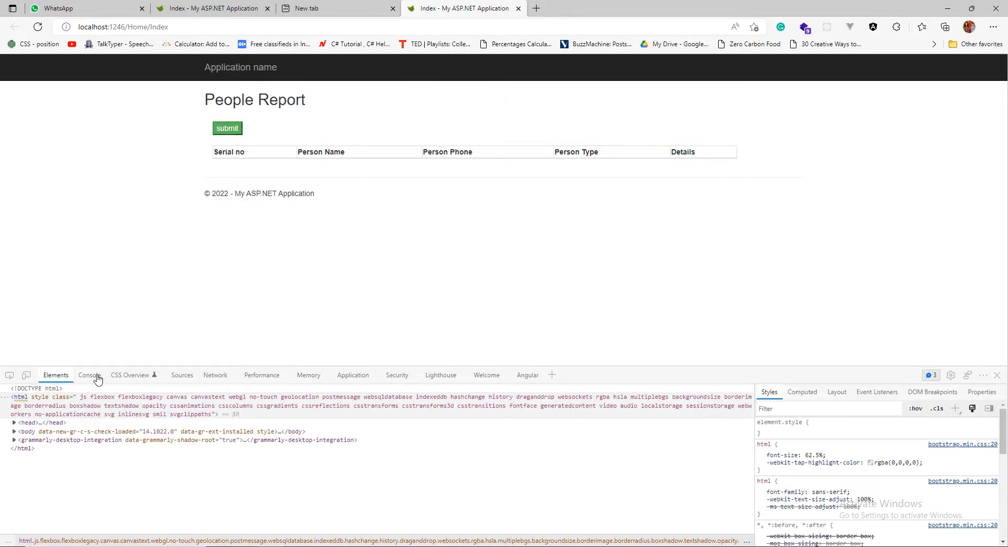
{"action": "left_click", "coordinate": [88, 375]}
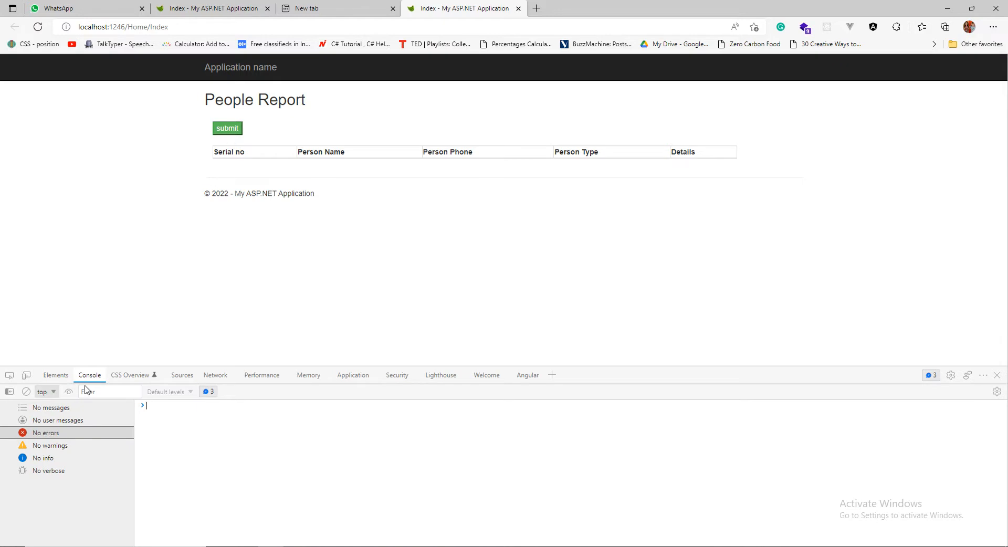
{"action": "left_click", "coordinate": [226, 128]}
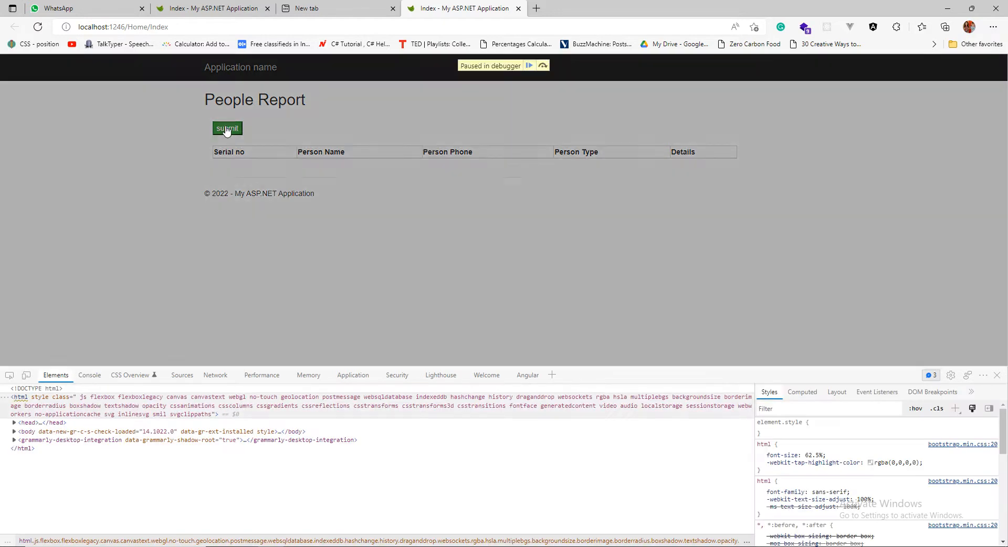
{"action": "left_click", "coordinate": [227, 128]}
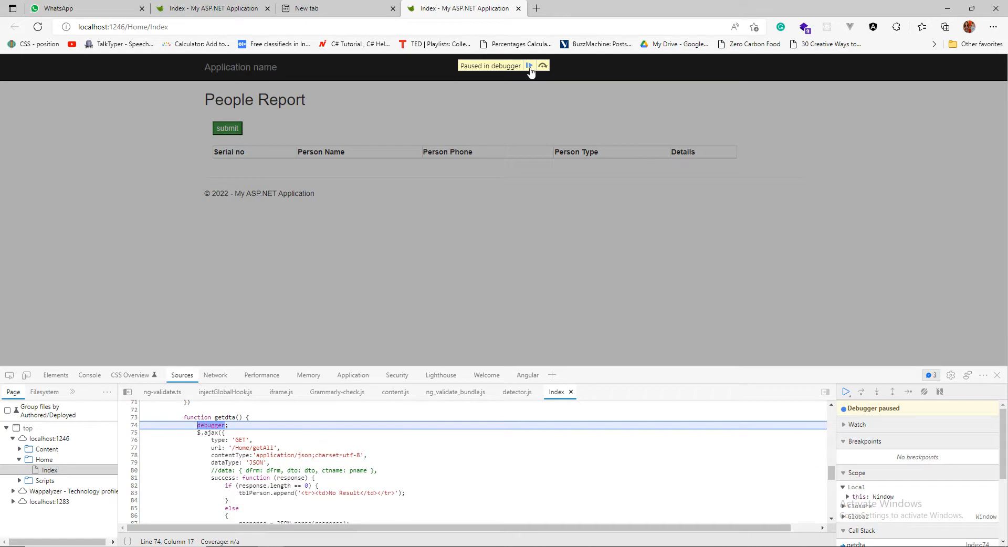
{"action": "left_click", "coordinate": [527, 65]}
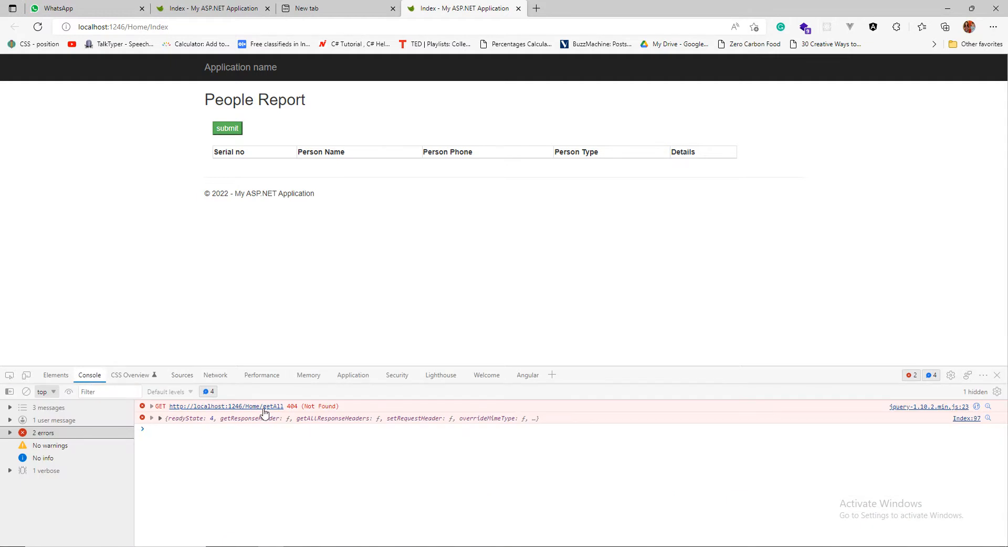
Inspect the failed /Home/getAll request showing 404 Not Found in the Network details.
{"action": "left_click", "coordinate": [215, 375]}
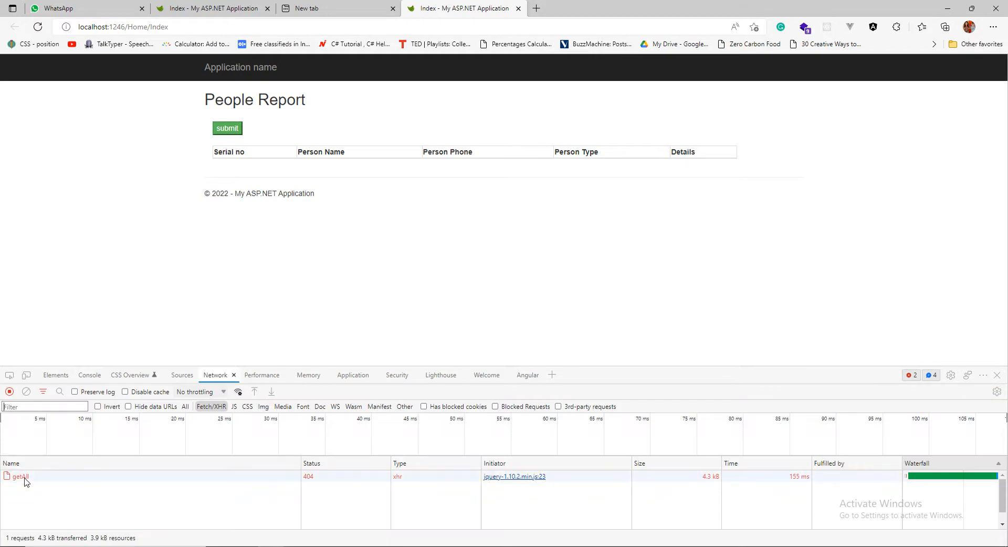
{"action": "left_click", "coordinate": [19, 477]}
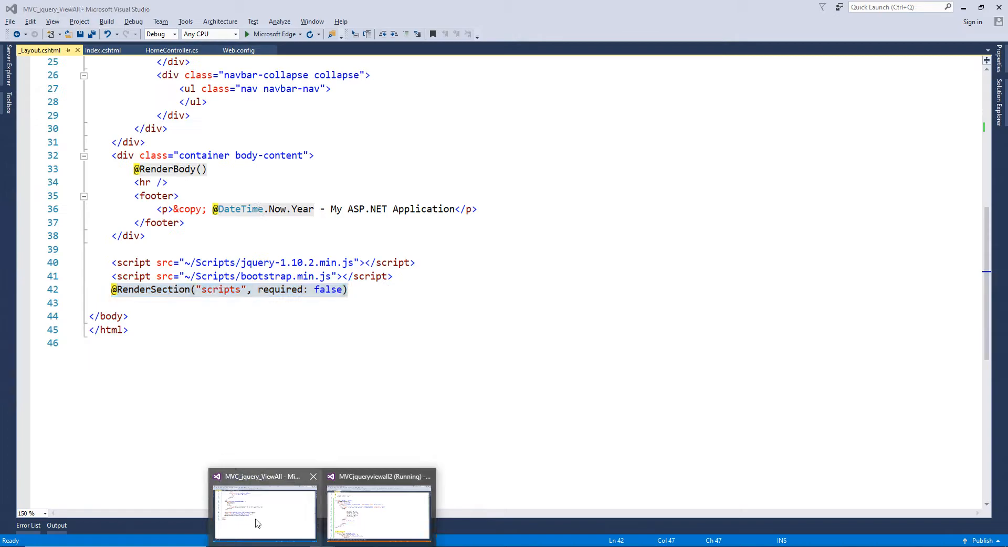
Copy the getAll action from the MVC_jquery_ViewAll HomeController.
{"action": "left_click", "coordinate": [171, 51]}
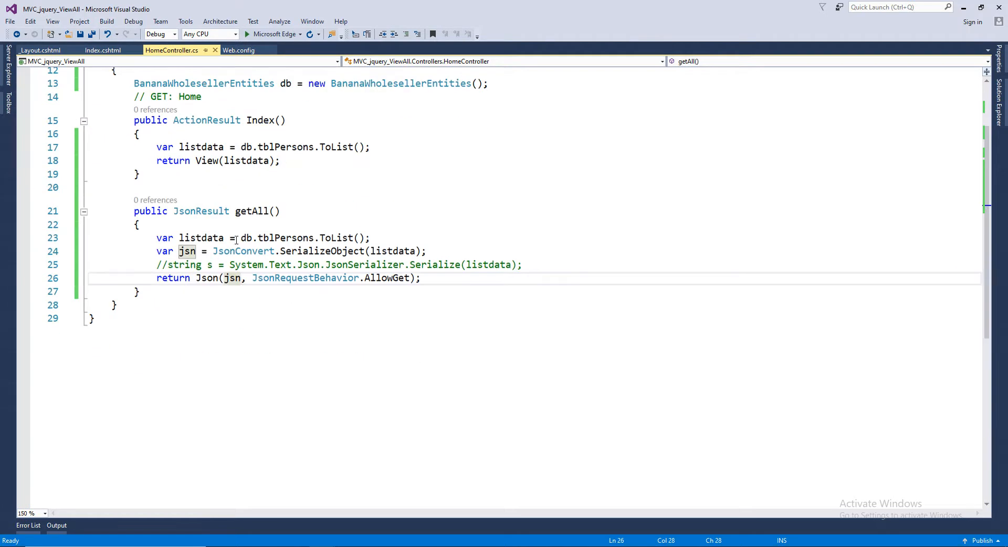
{"action": "left_click", "coordinate": [135, 211]}
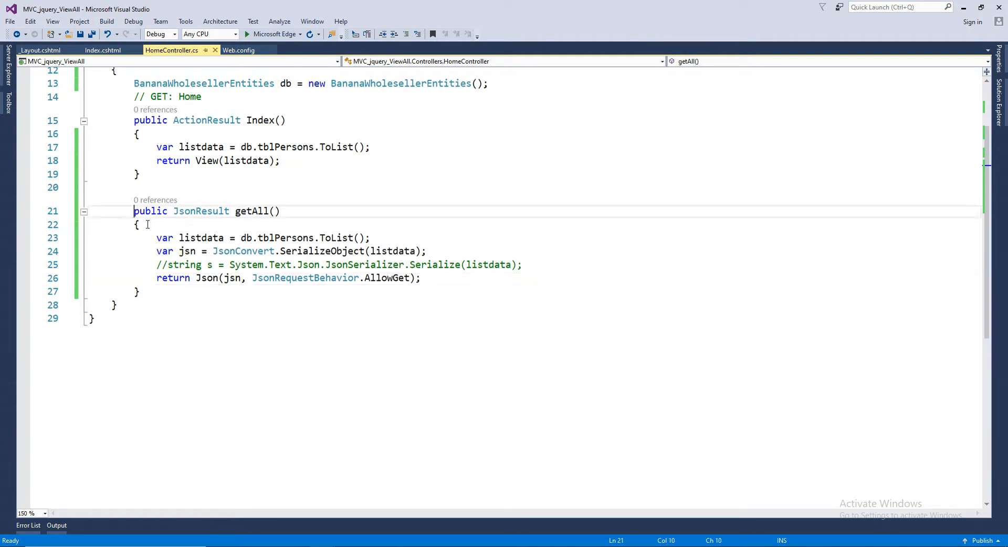
{"action": "right_click", "coordinate": [193, 224]}
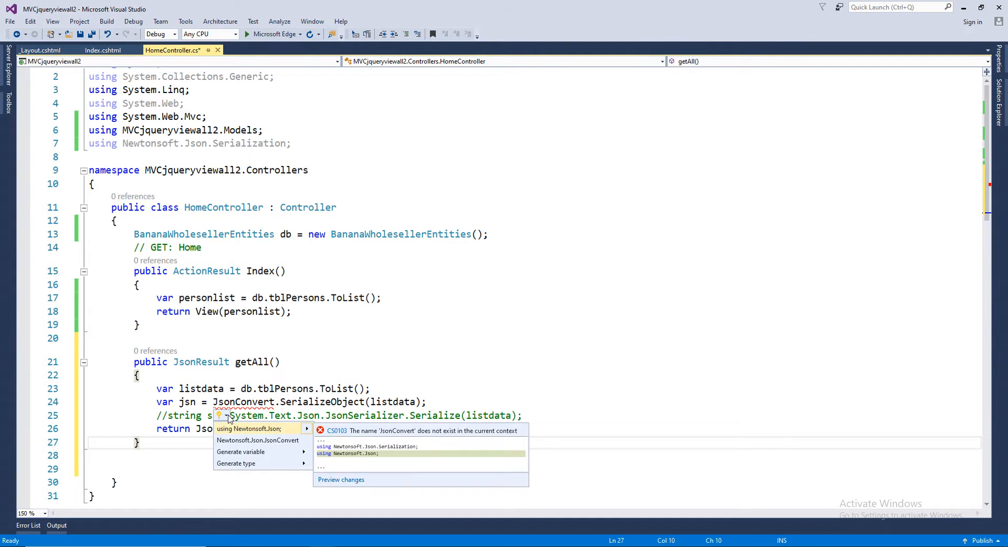
{"action": "mouse_move", "coordinate": [236, 426]}
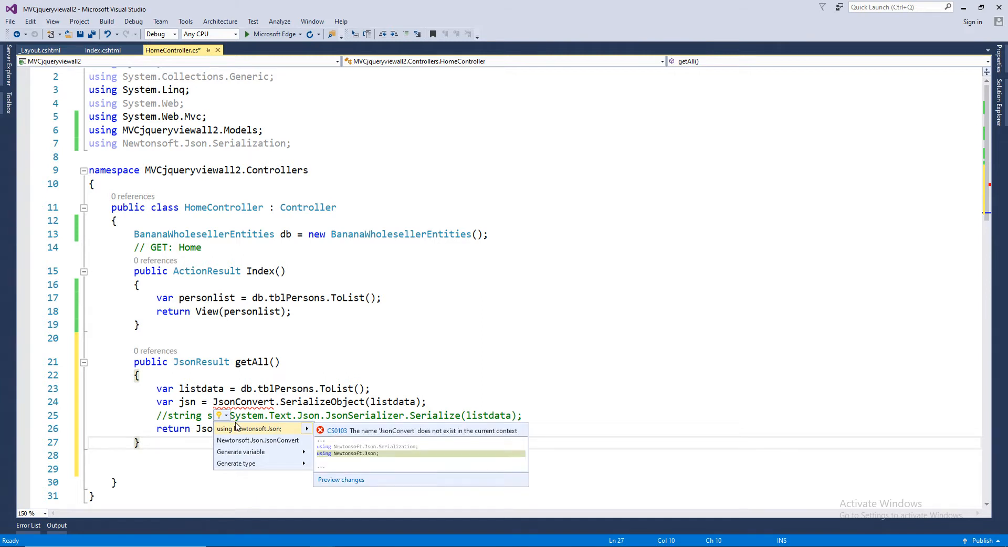
Paste getAll into MVCjqueryviewall2's HomeController and add 'using Newtonsoft.Json;' to resolve JsonConvert.
{"action": "left_click", "coordinate": [250, 428]}
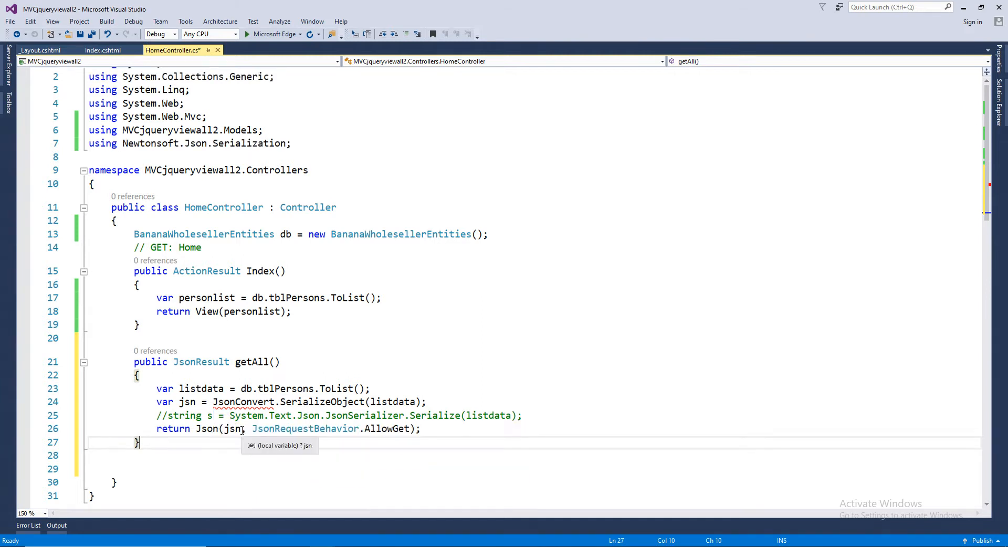
{"action": "type", "text": "using Newtonsoft.Json;"}
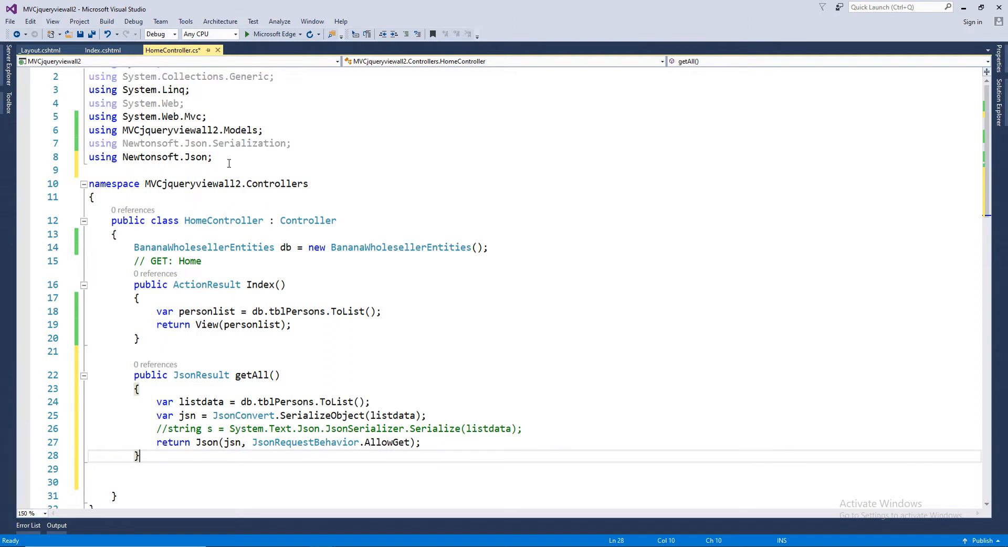
{"action": "scroll", "scroll_direction": "down", "scroll_amount": 3}
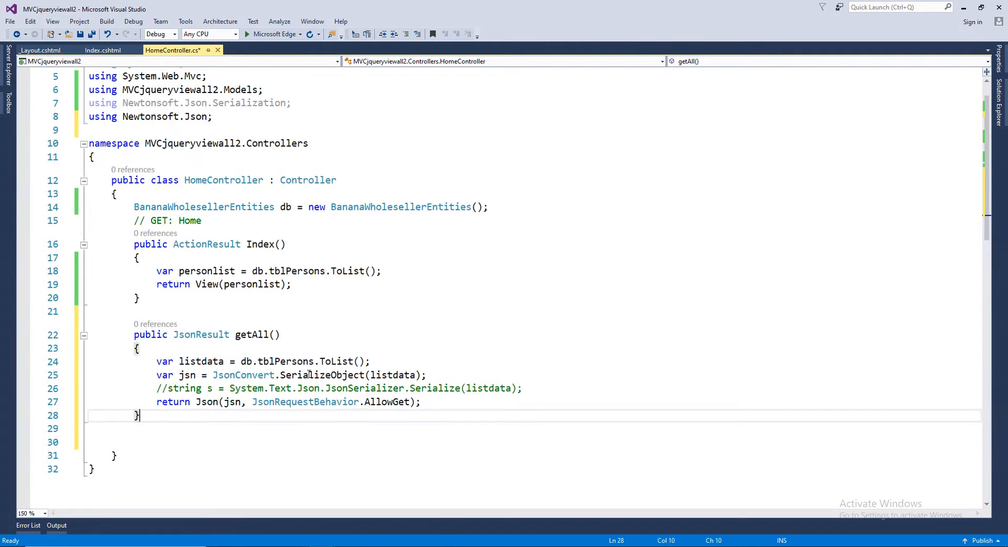
{"action": "mouse_move", "coordinate": [242, 375]}
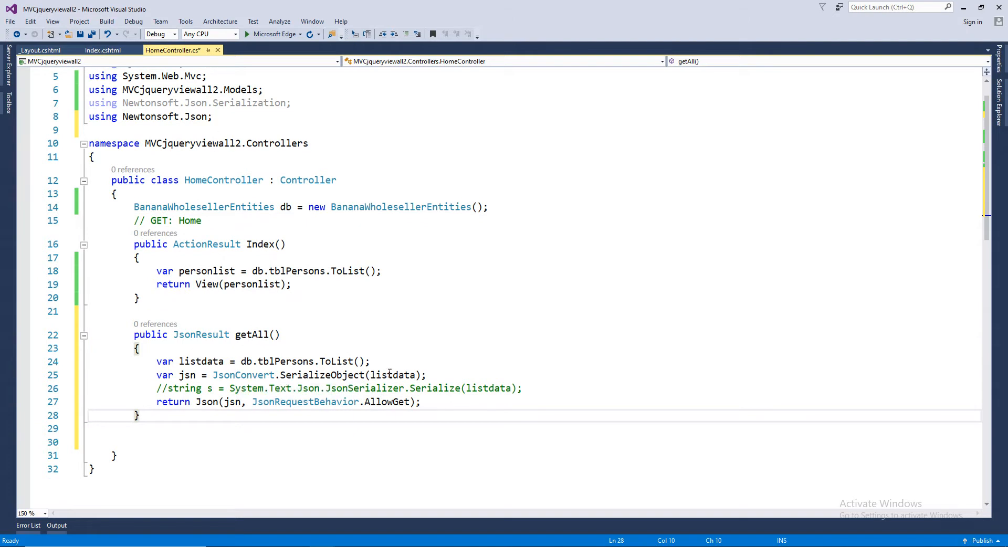
{"action": "mouse_move", "coordinate": [329, 375]}
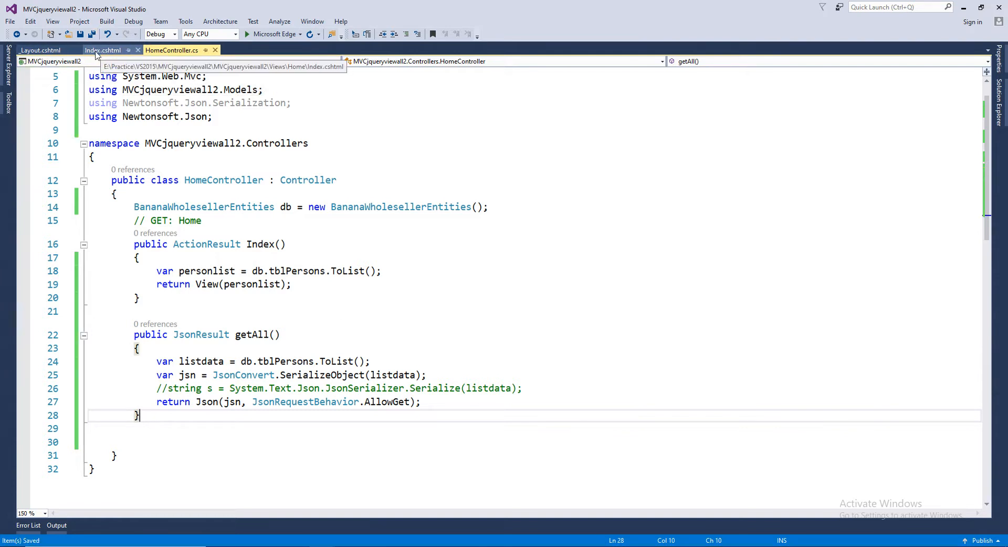
{"action": "left_click", "coordinate": [102, 50]}
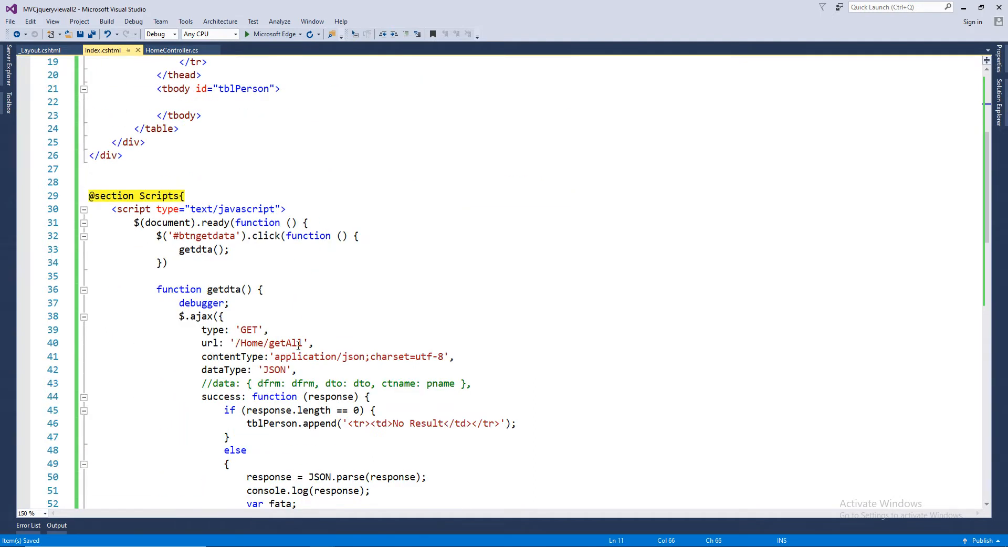
{"action": "scroll", "scroll_direction": "down", "scroll_amount": 3}
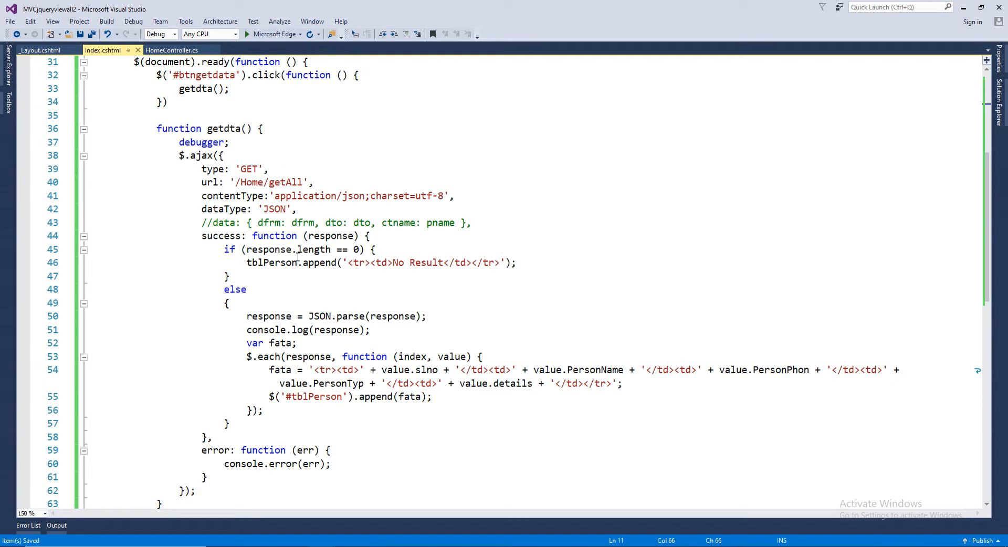
{"action": "left_click_drag", "start_coordinate": [246, 316], "coordinate": [314, 316]}
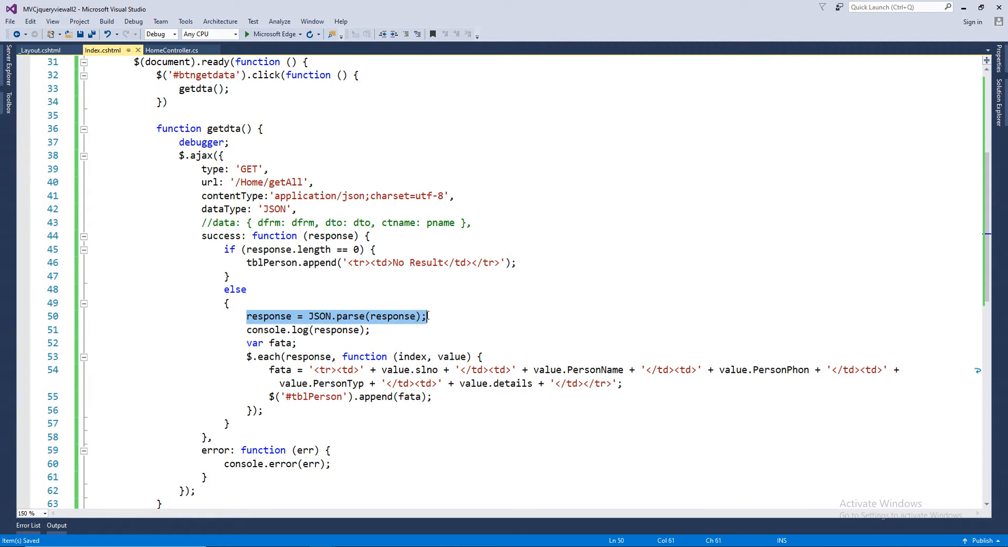
{"action": "mouse_move", "coordinate": [353, 323]}
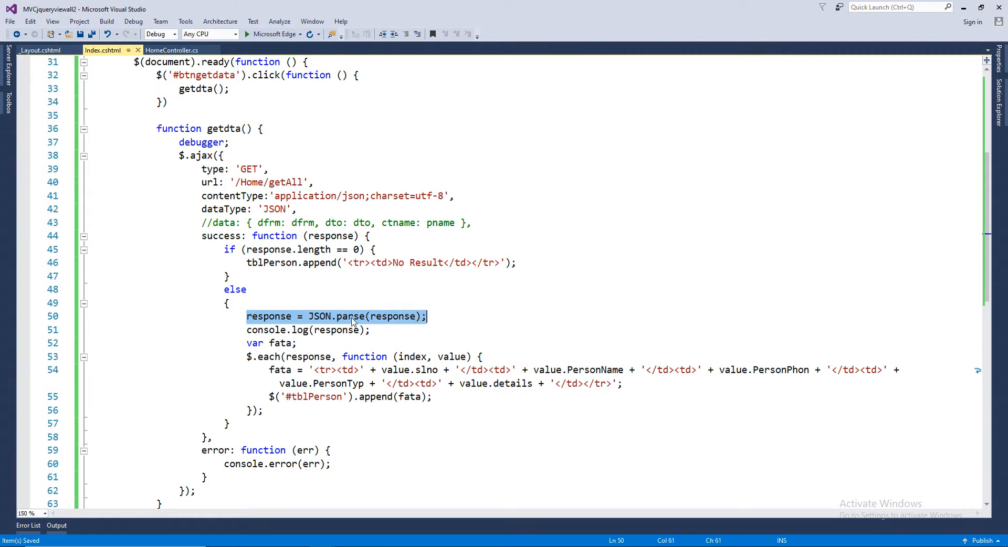
{"action": "mouse_move", "coordinate": [324, 326]}
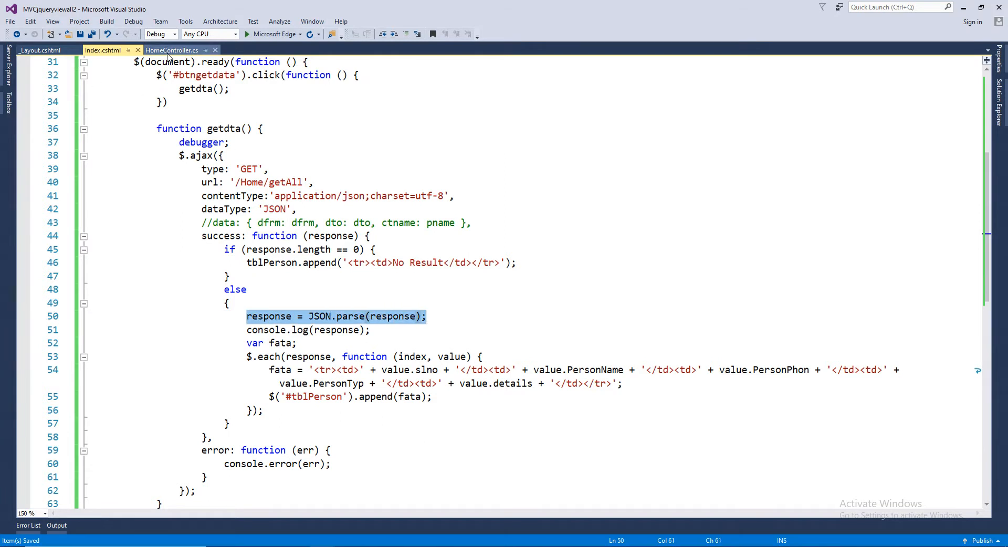
{"action": "left_click", "coordinate": [171, 50]}
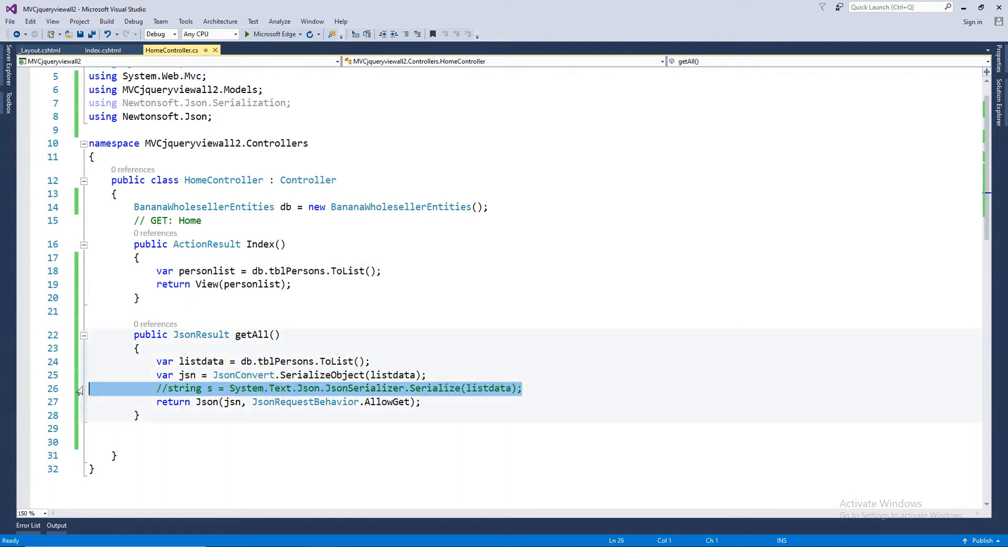
Run the MVCjqueryviewall2 site in Microsoft Edge, showing the People Report page with an empty table.
{"action": "key", "text": "Delete"}
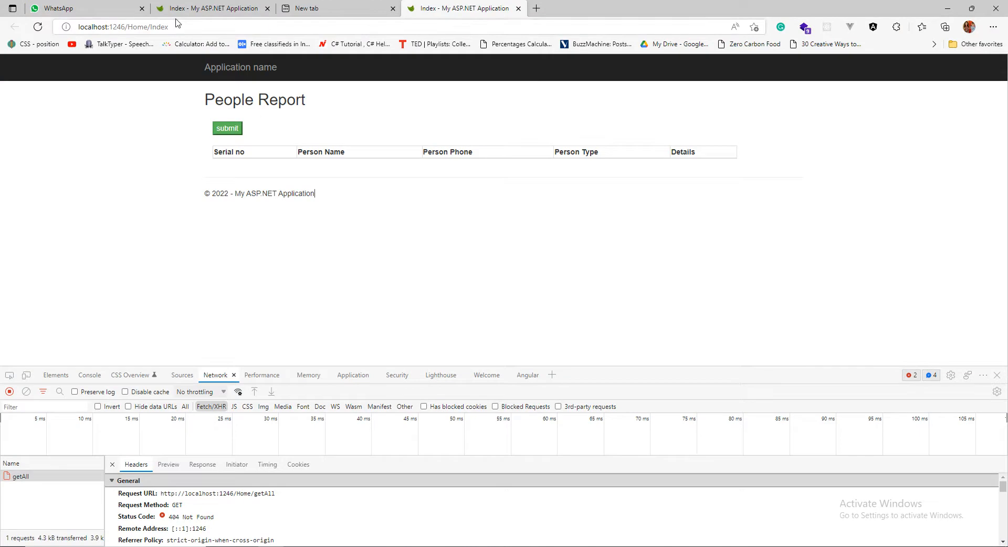
{"action": "left_click", "coordinate": [121, 26]}
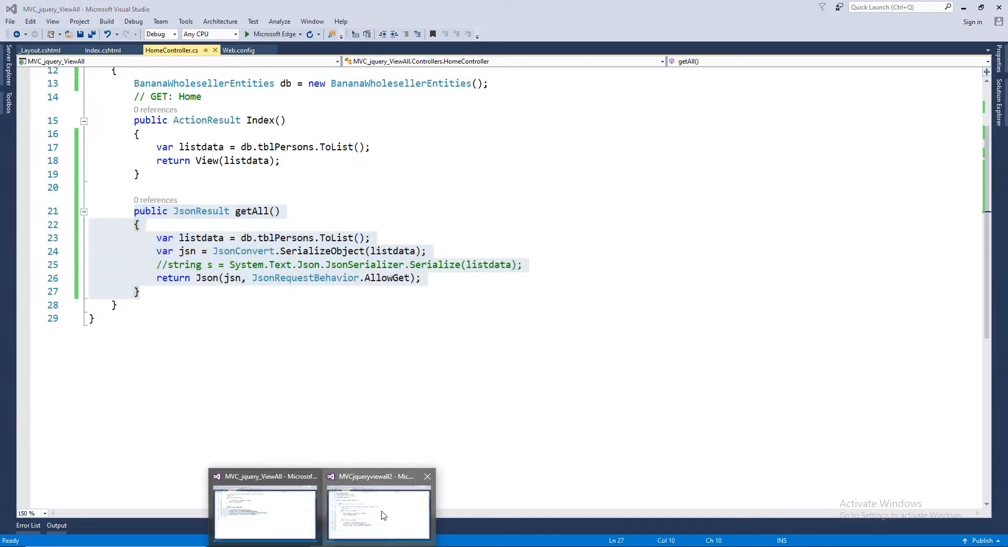
{"action": "left_click", "coordinate": [379, 511]}
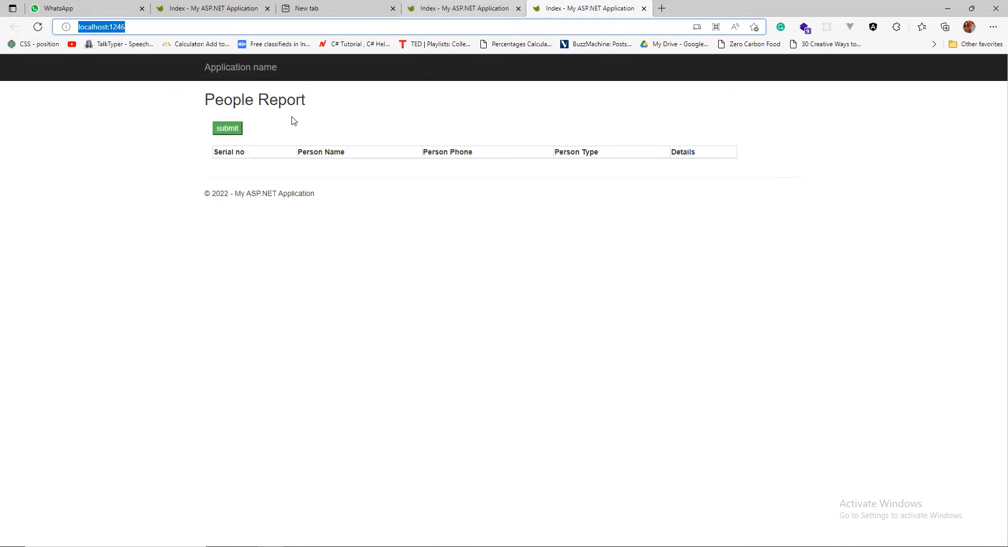
Submit the page with developer tools open so the table fills with four people, checking Console and Elements.
{"action": "right_click", "coordinate": [447, 151]}
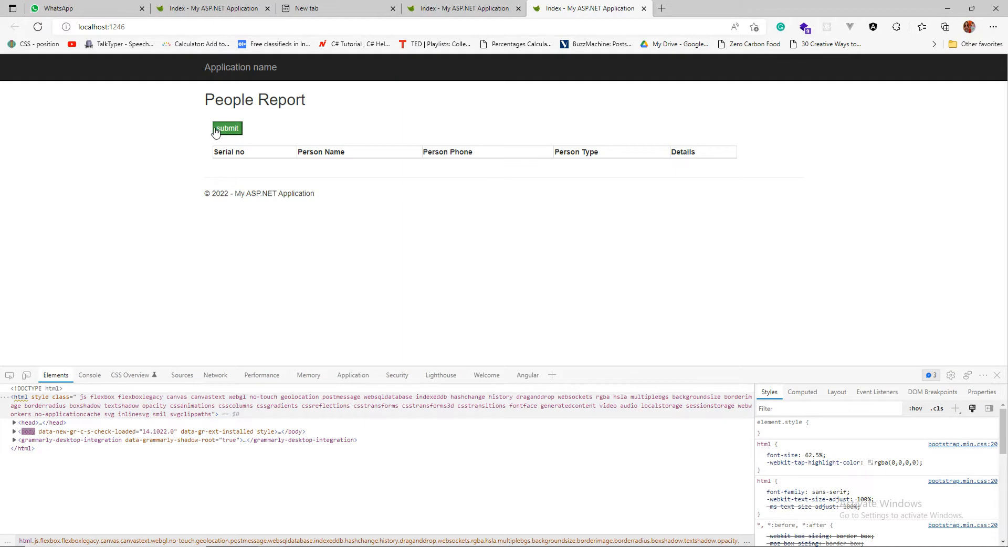
{"action": "left_click", "coordinate": [227, 128]}
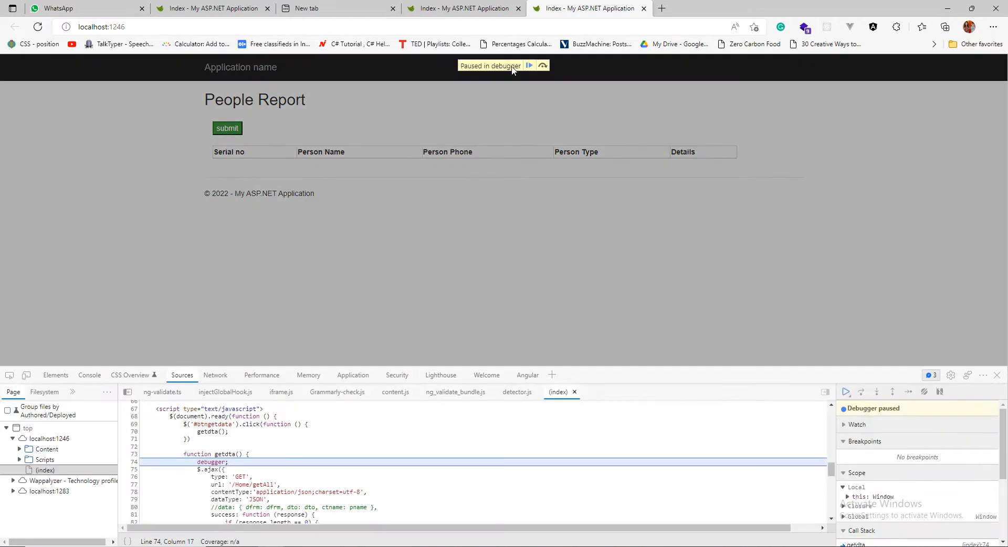
{"action": "left_click", "coordinate": [528, 65]}
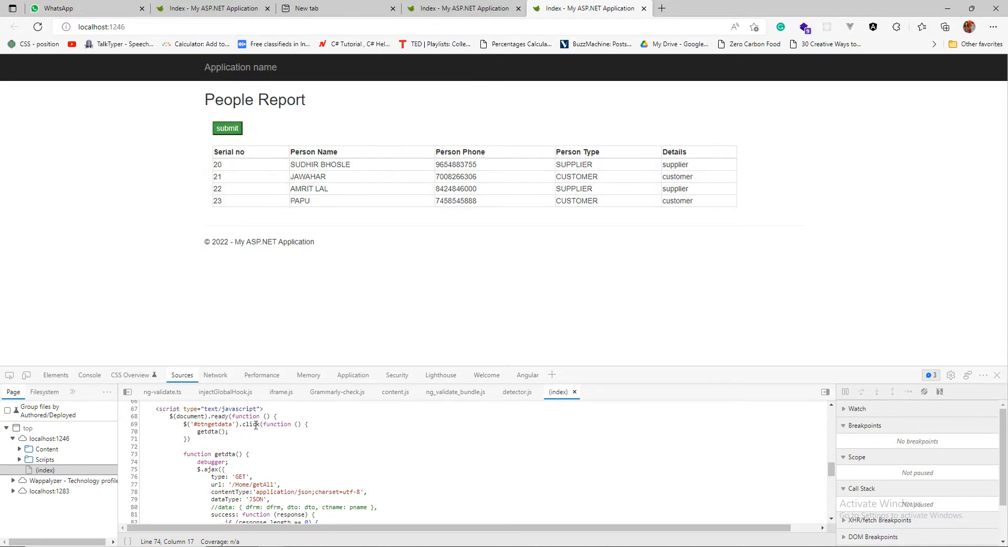
{"action": "left_click", "coordinate": [89, 375]}
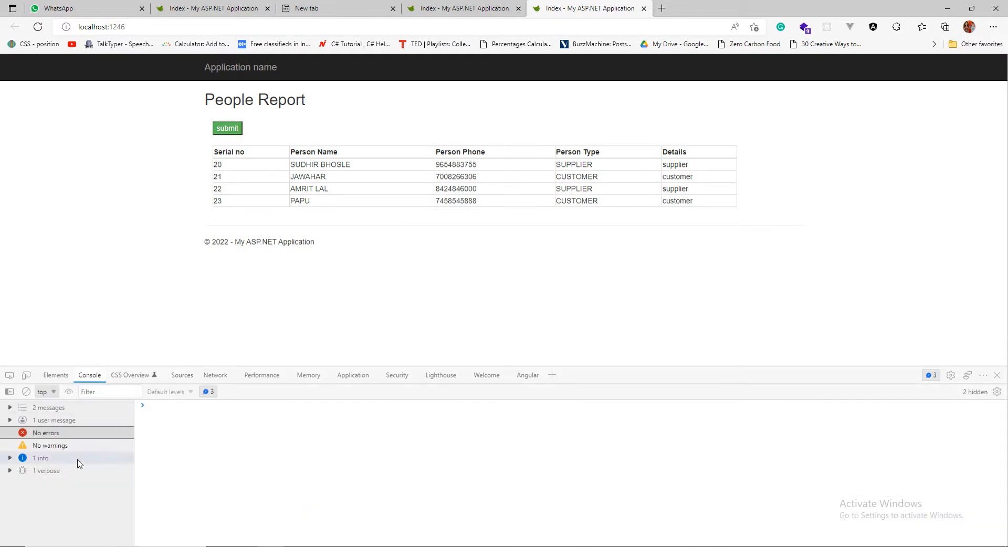
{"action": "mouse_move", "coordinate": [56, 375]}
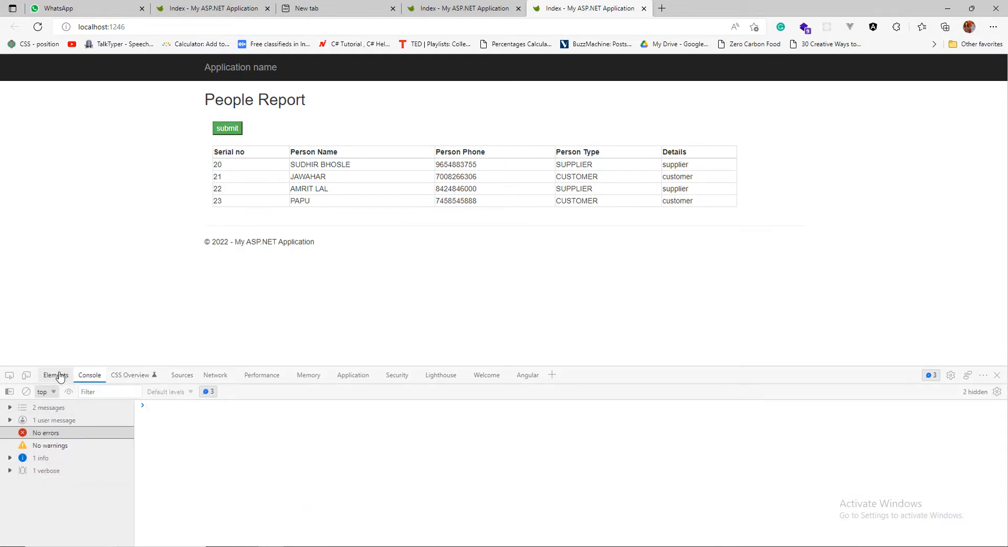
{"action": "left_click", "coordinate": [226, 128]}
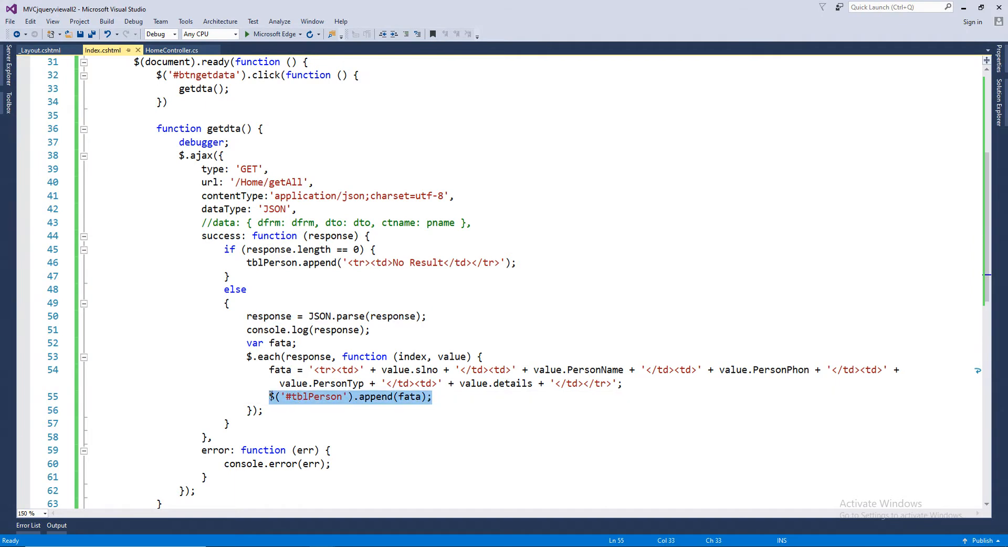
{"action": "mouse_move", "coordinate": [380, 406]}
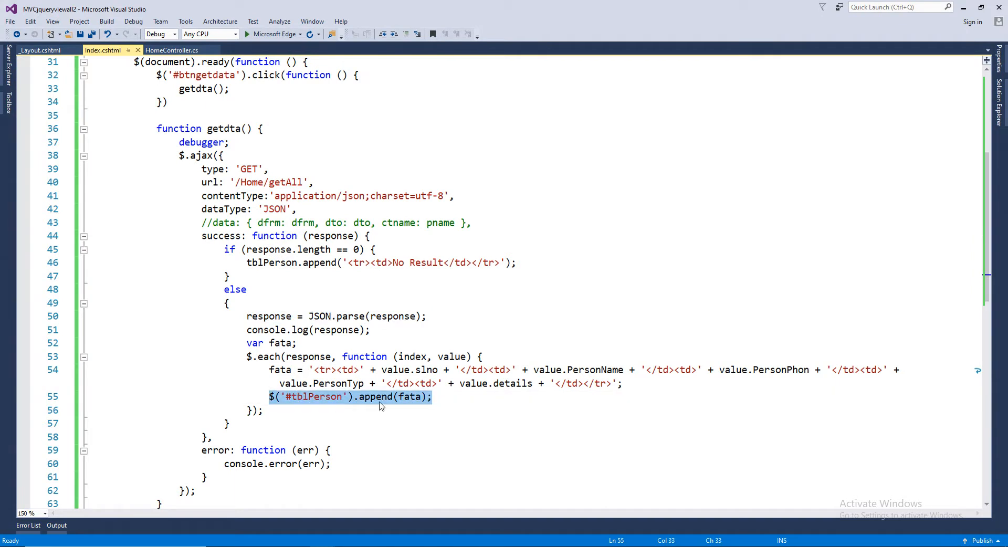
Review the earlier project's Index view script block for comparison.
{"action": "left_click", "coordinate": [433, 397]}
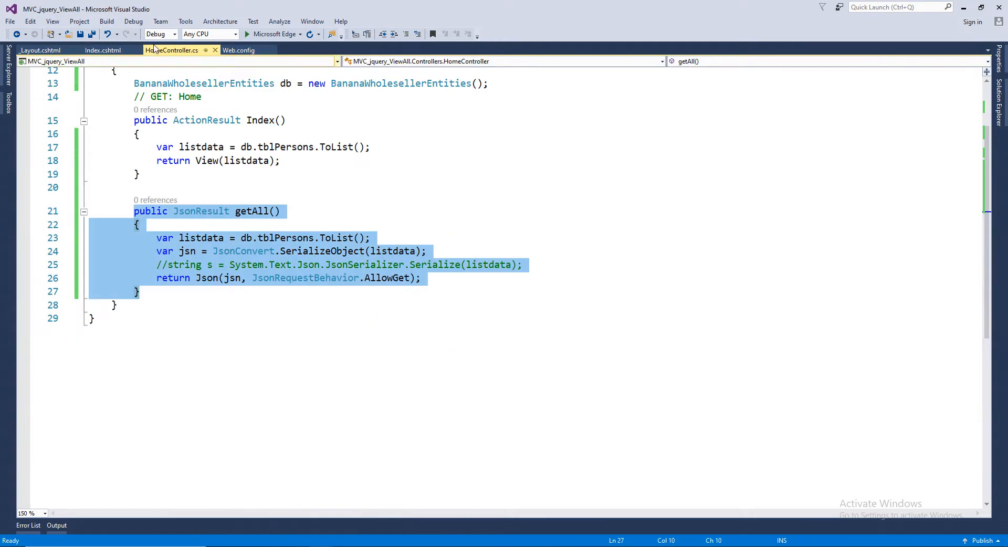
{"action": "left_click", "coordinate": [102, 50]}
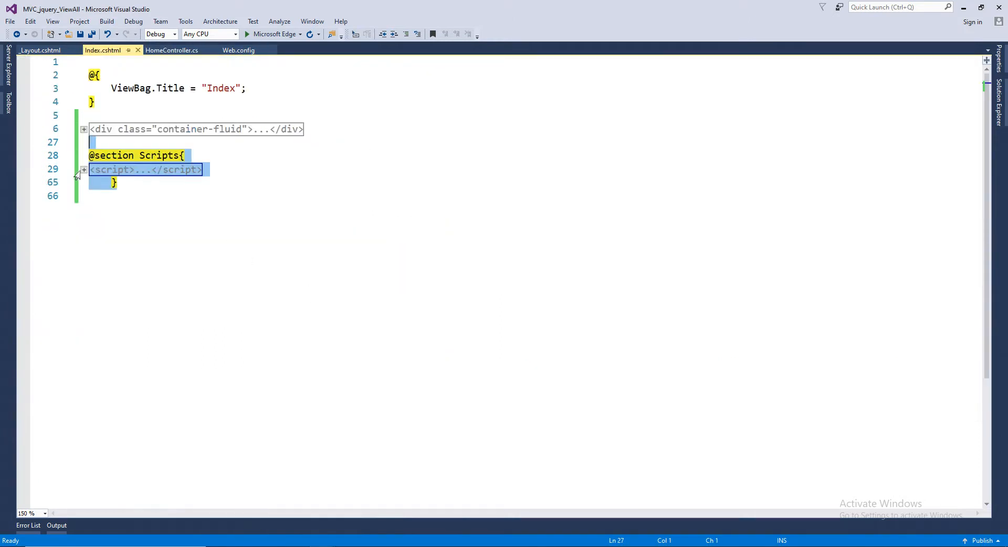
{"action": "left_click", "coordinate": [83, 169]}
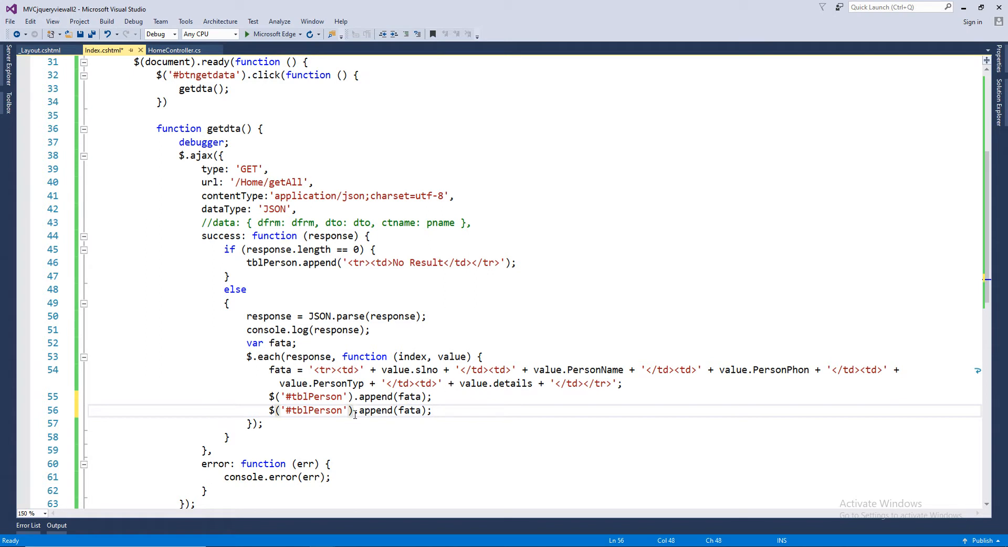
Turn the duplicated append line into a tblPerson data("") call inside the each loop.
{"action": "left_click", "coordinate": [360, 410]}
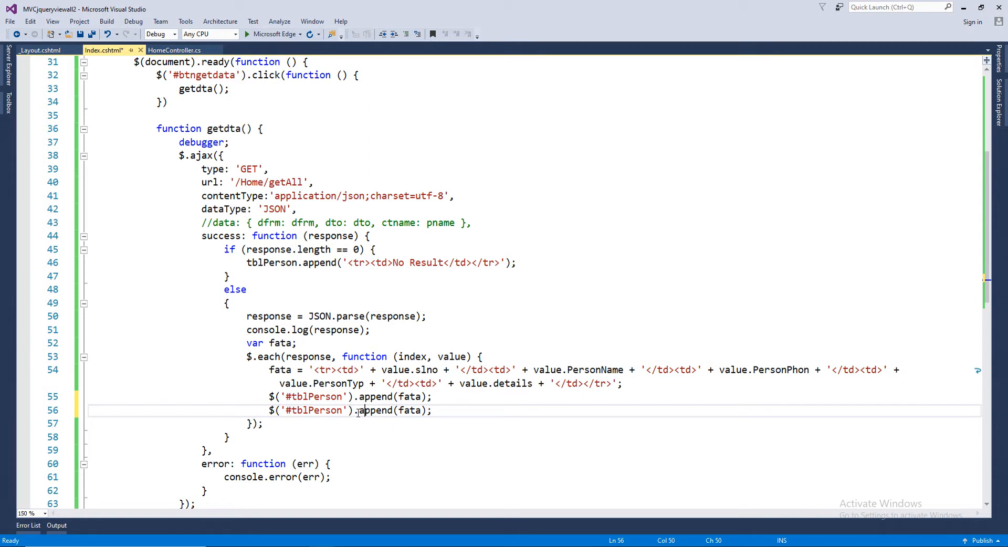
{"action": "double_click", "coordinate": [376, 411]}
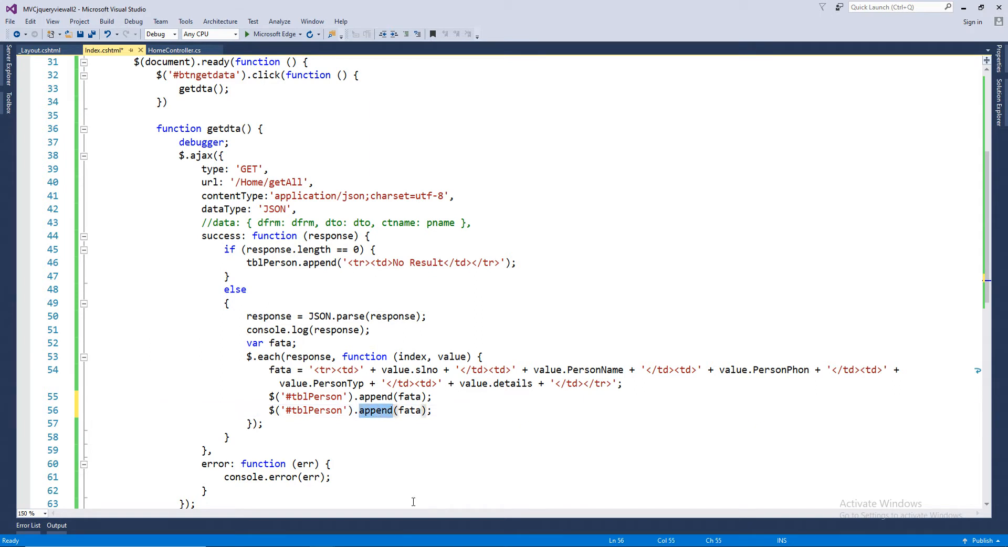
{"action": "type", "text": "data"}
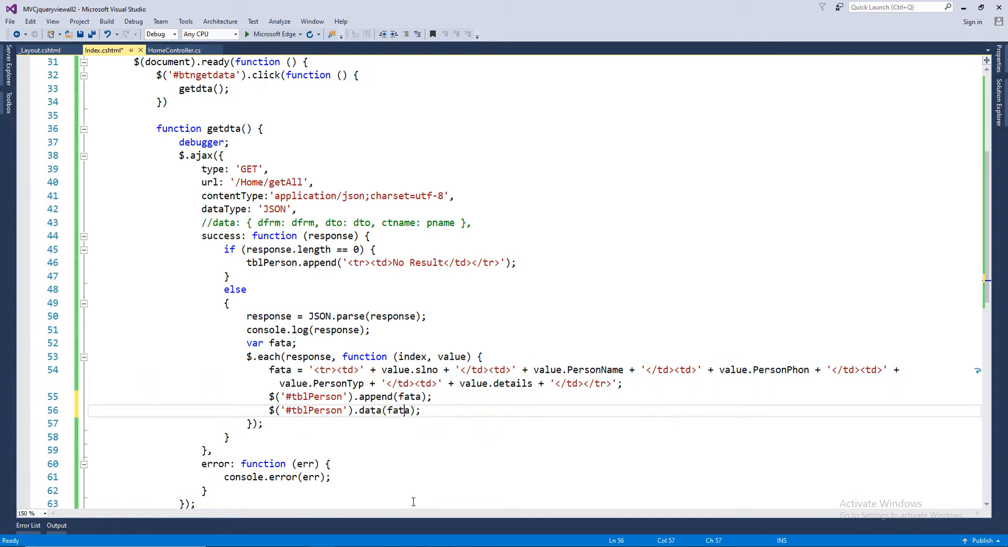
{"action": "key", "text": "BackSpace"}
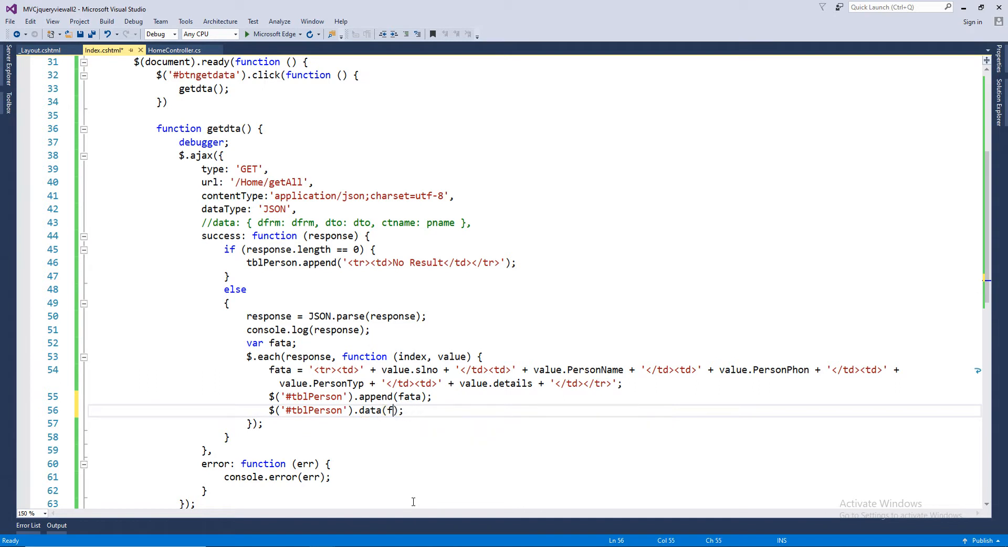
{"action": "type", "text": "\"\""}
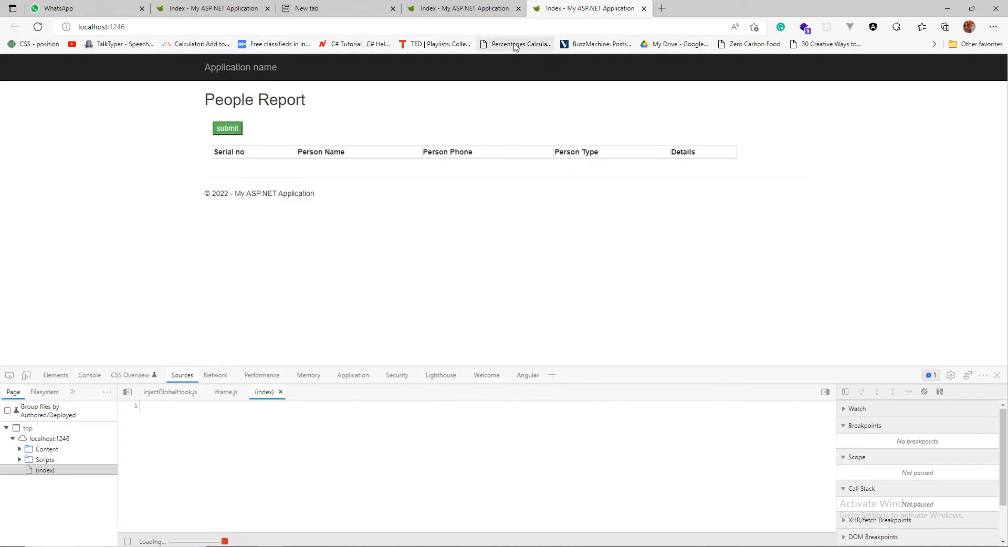
Submit twice to see the four rows duplicate, then reload and submit afresh with Resume.
{"action": "left_click", "coordinate": [227, 128]}
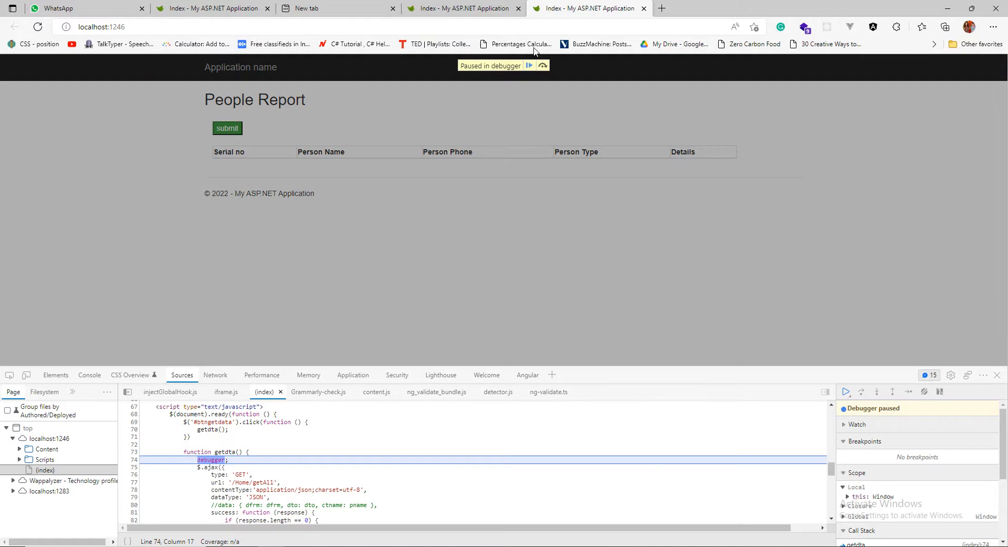
{"action": "left_click", "coordinate": [846, 392]}
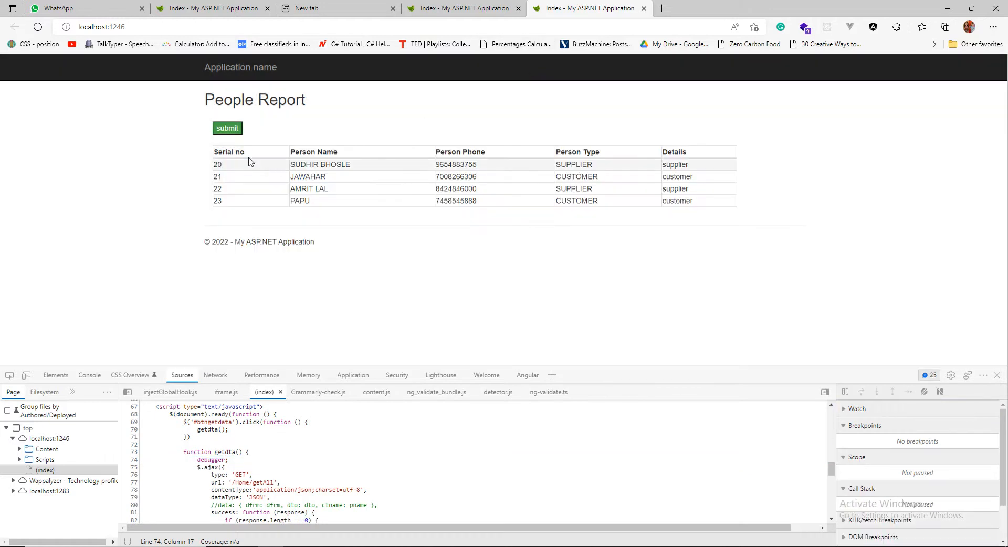
{"action": "left_click", "coordinate": [227, 128]}
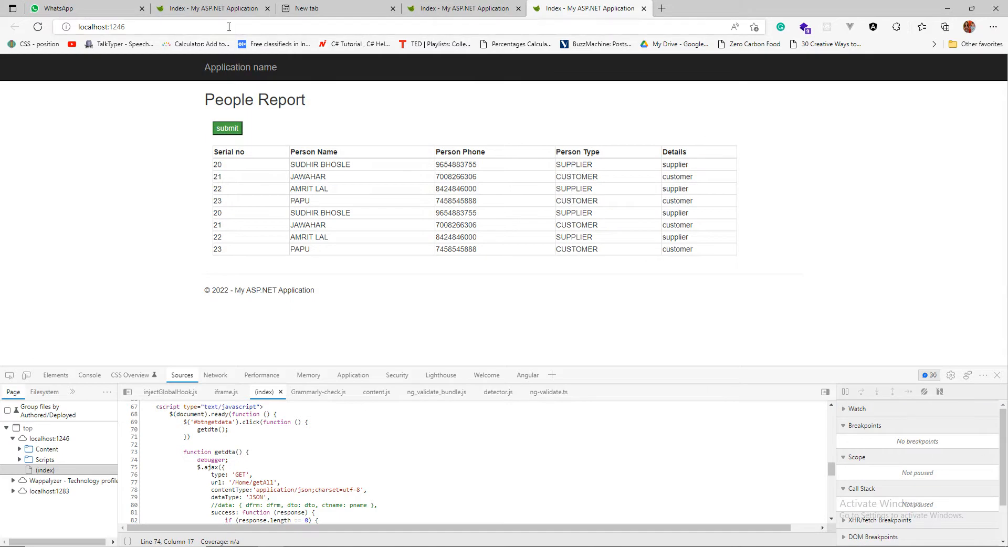
{"action": "left_click", "coordinate": [226, 128]}
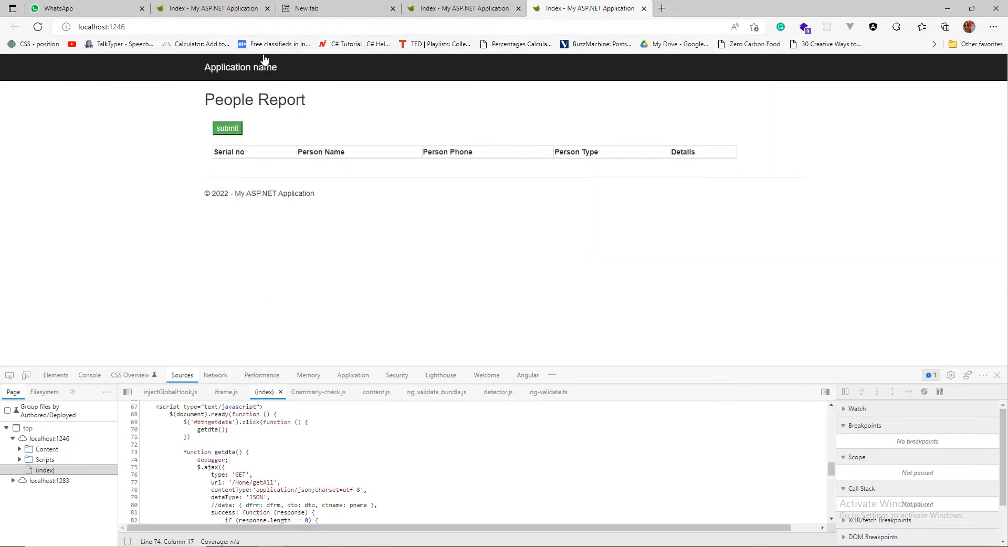
{"action": "left_click", "coordinate": [226, 128]}
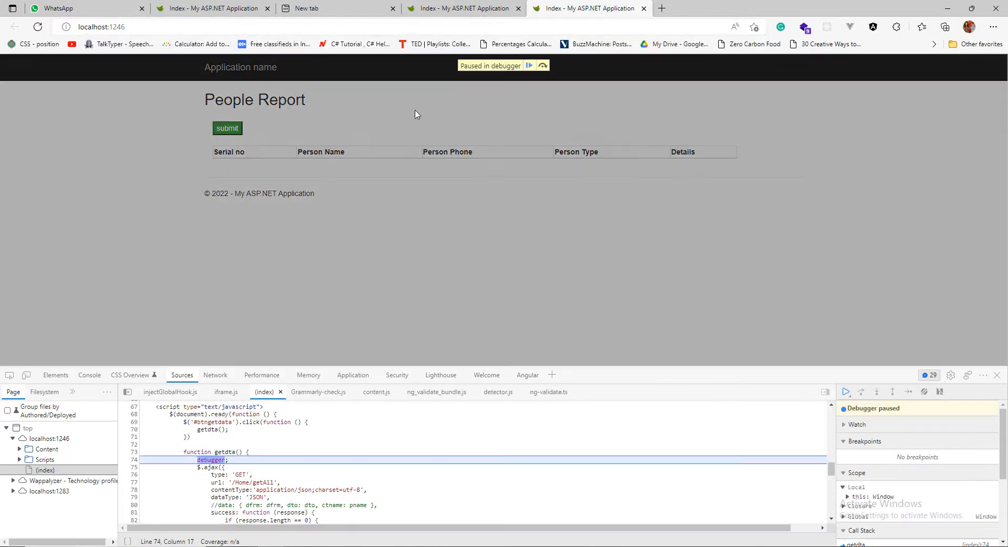
{"action": "left_click", "coordinate": [845, 391]}
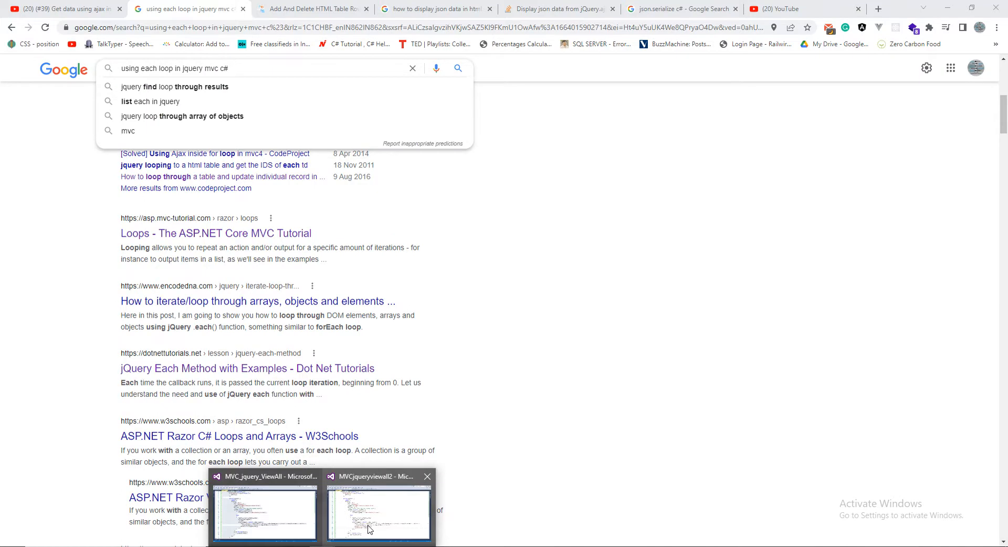
Bring the MVCjqueryviewall2 Visual Studio window to the front from the taskbar.
{"action": "left_click", "coordinate": [378, 511]}
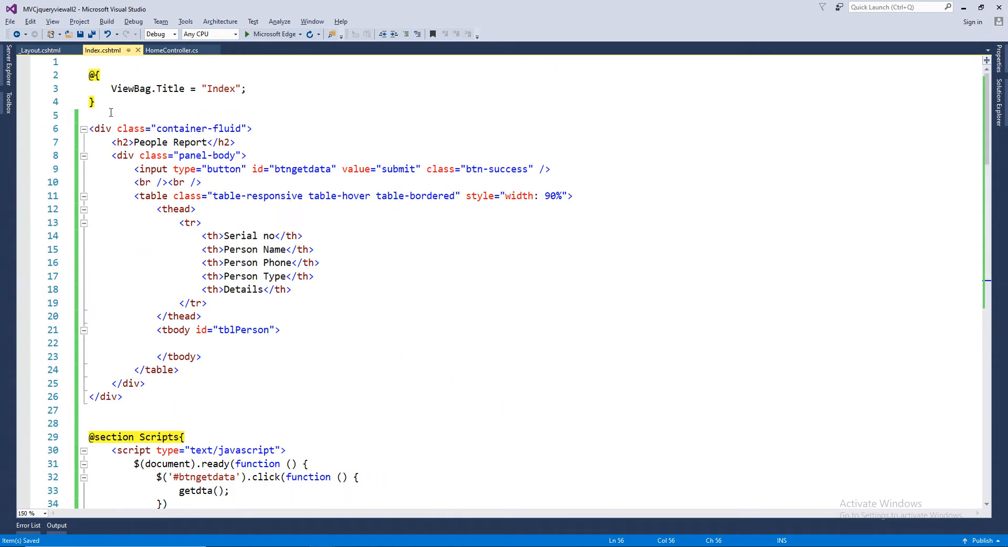
{"action": "mouse_move", "coordinate": [341, 284]}
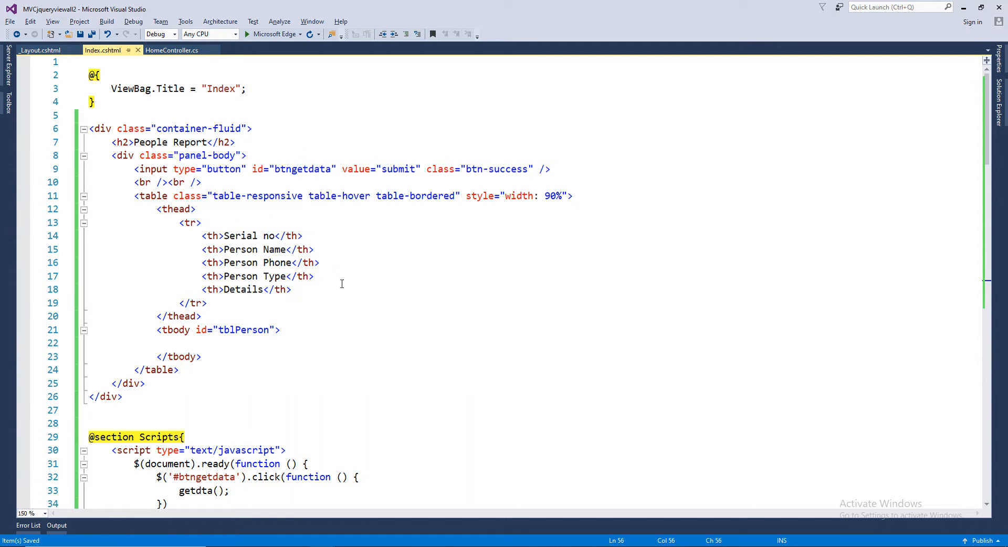
{"action": "left_click", "coordinate": [171, 50]}
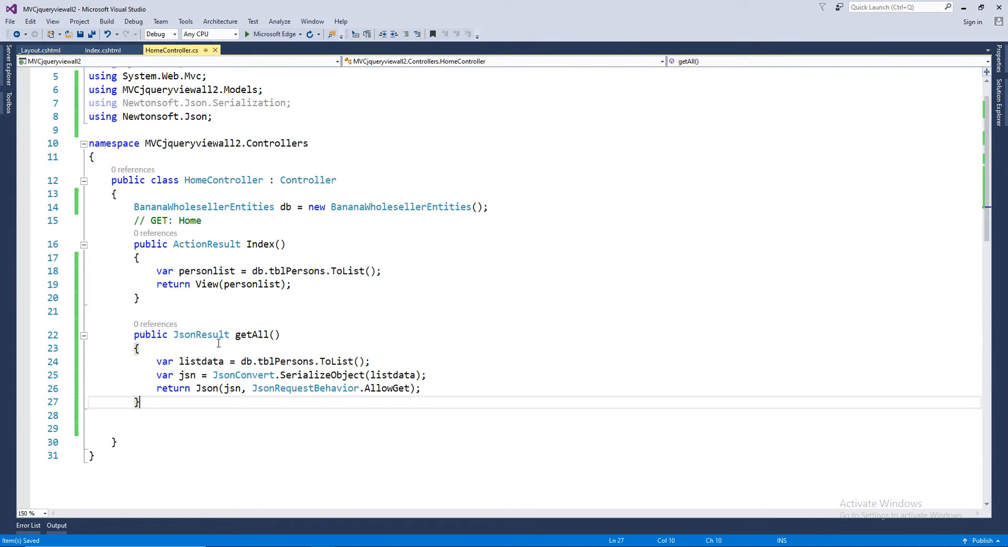
{"action": "mouse_move", "coordinate": [232, 391]}
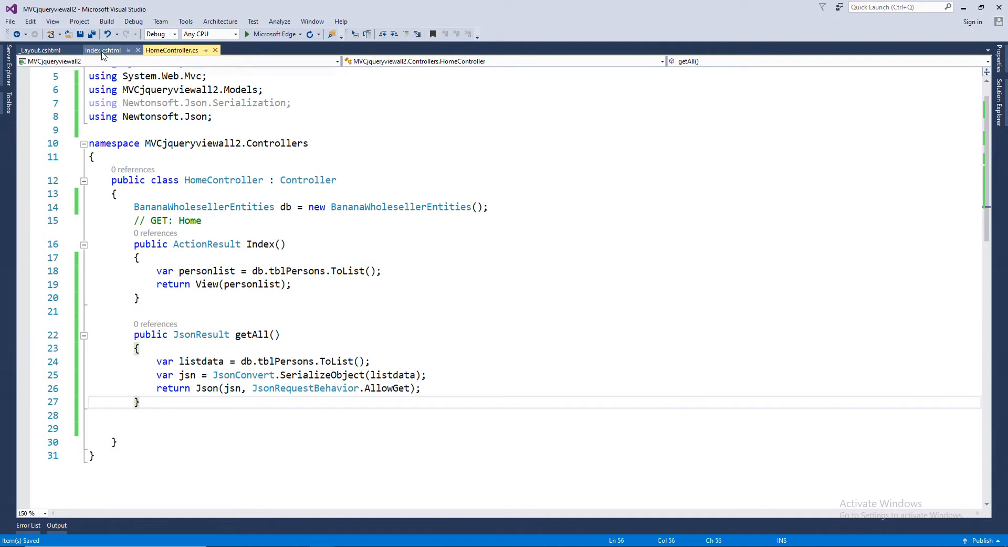
{"action": "left_click", "coordinate": [102, 51]}
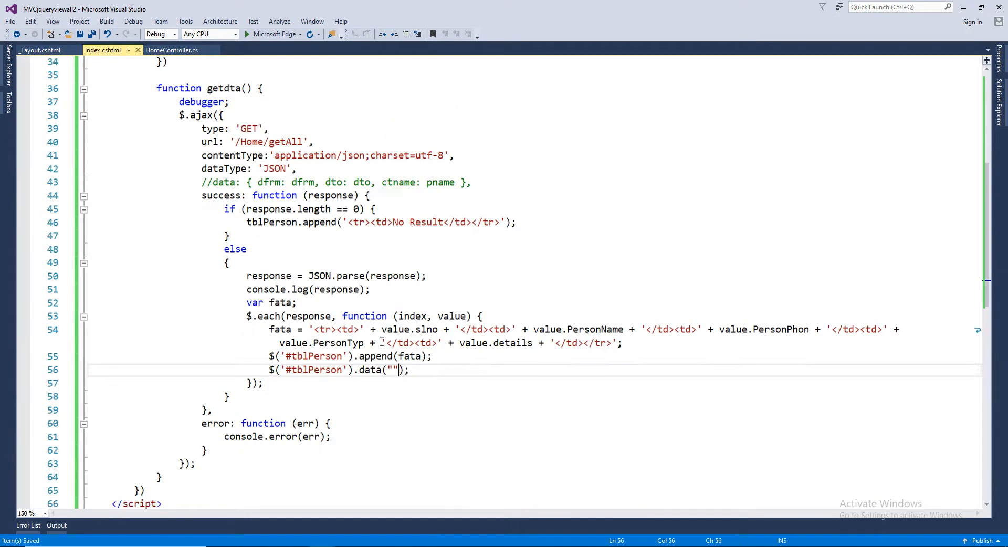